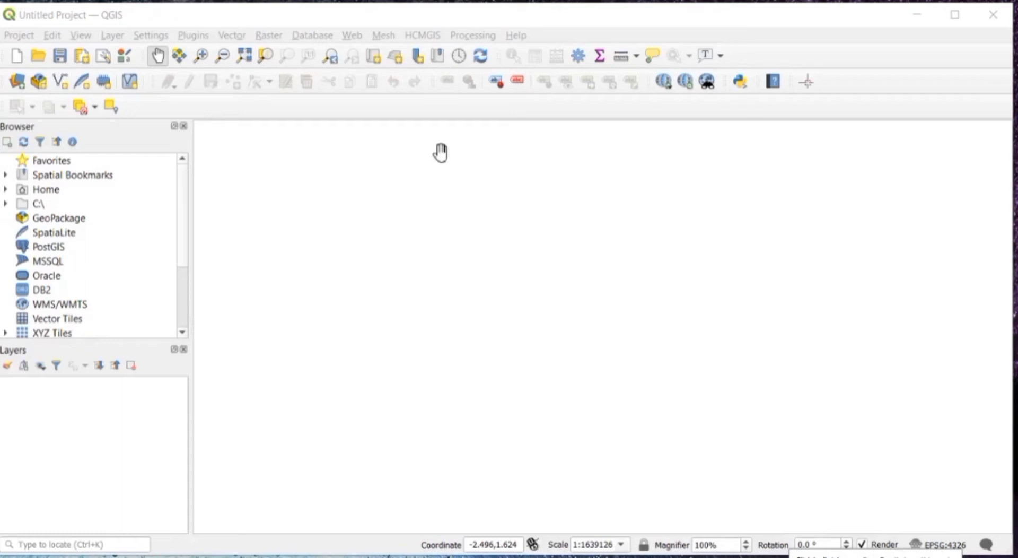
mouse_move(108, 33)
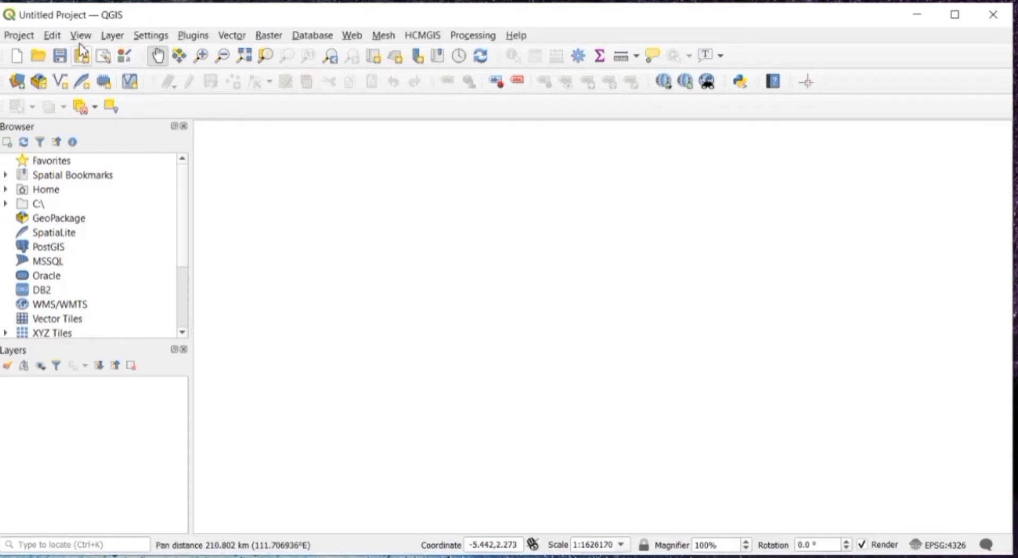
Step: Reach the Add Layer choices from the Layer menu
left_click(111, 35)
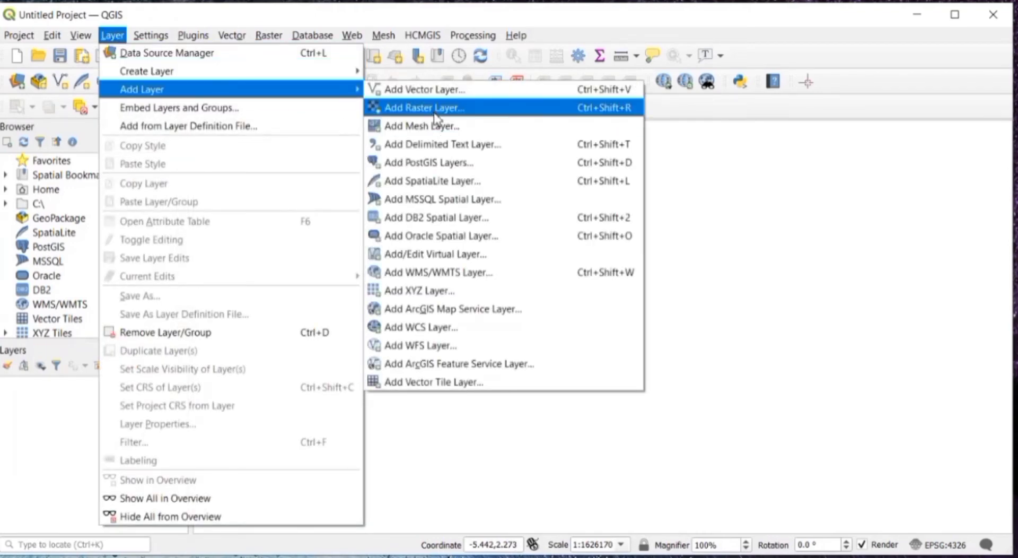
Step: Add DEM.tif from the desktop as a raster layer and close the Data Source Manager
left_click(423, 107)
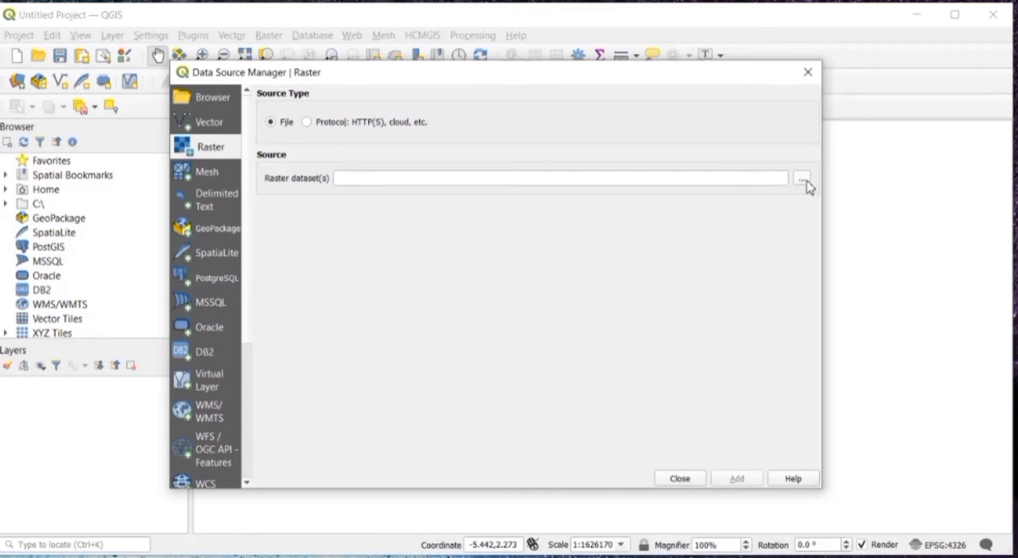
left_click(801, 177)
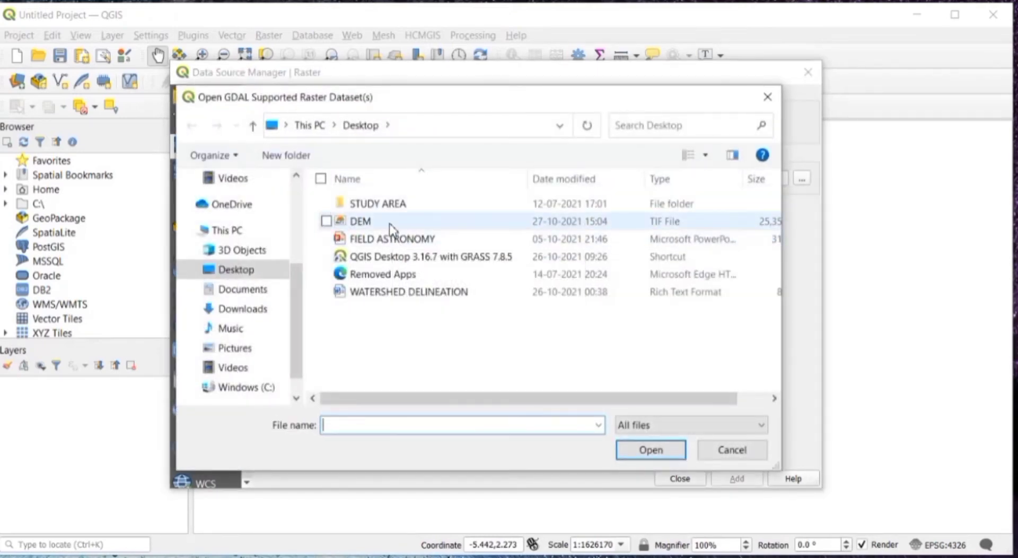
left_click(359, 221)
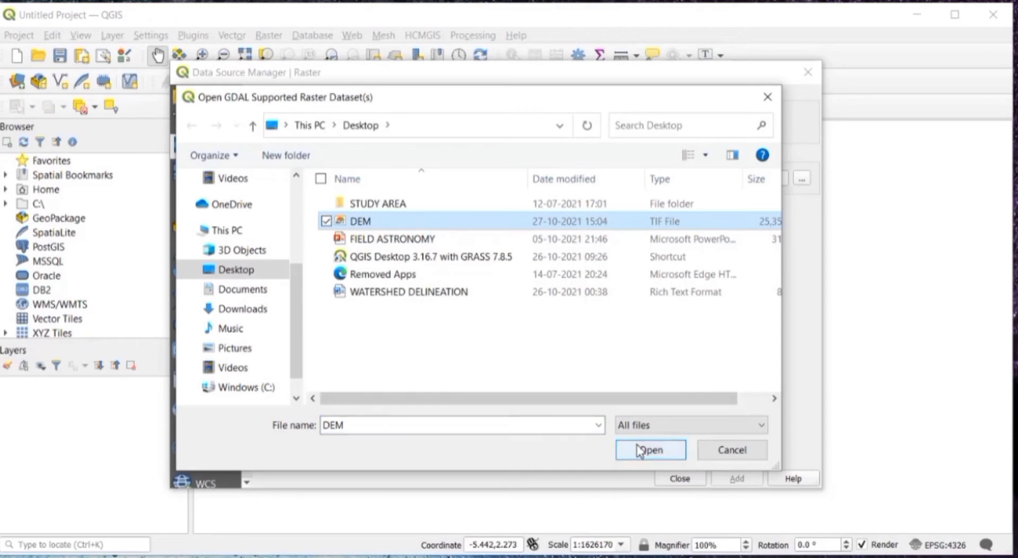
left_click(649, 450)
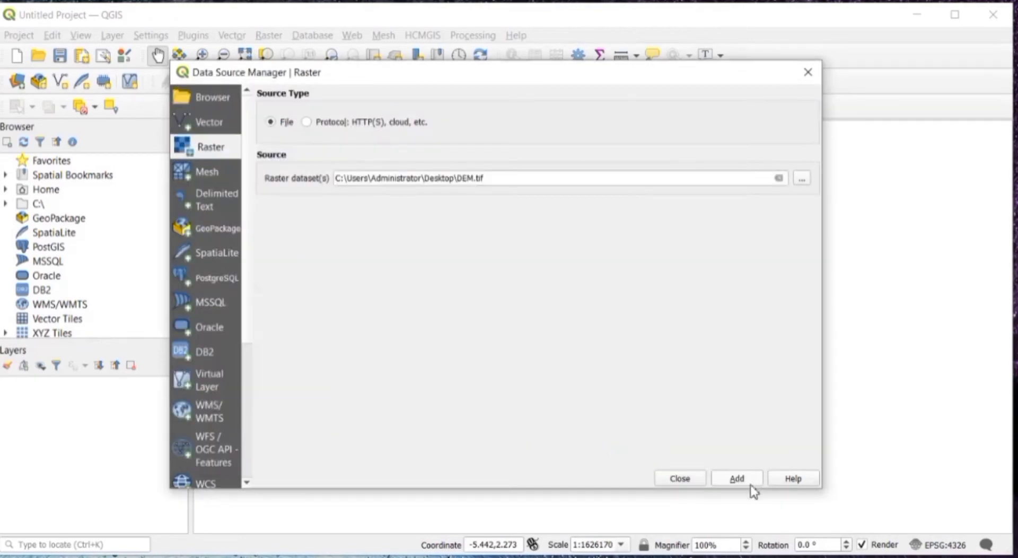
left_click(736, 478)
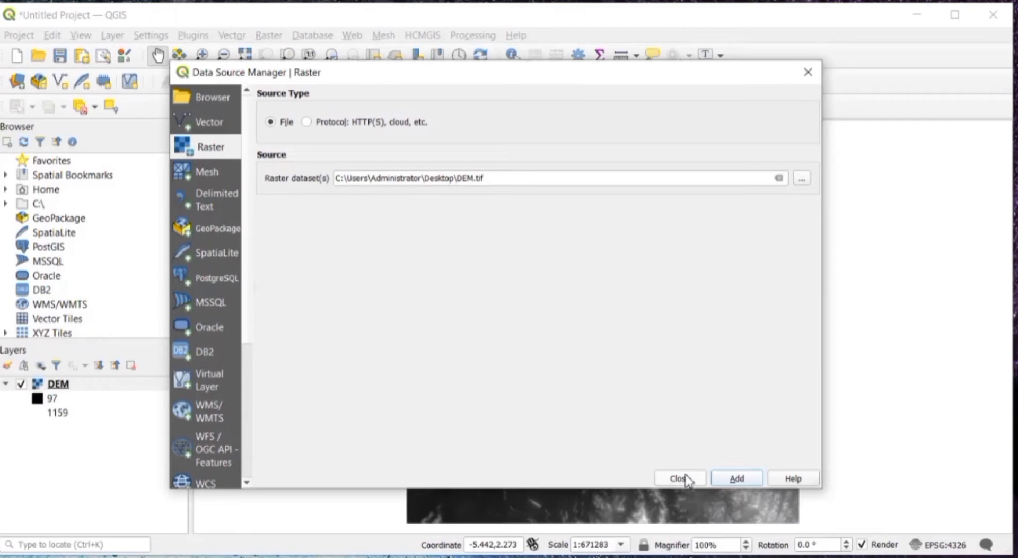
left_click(679, 478)
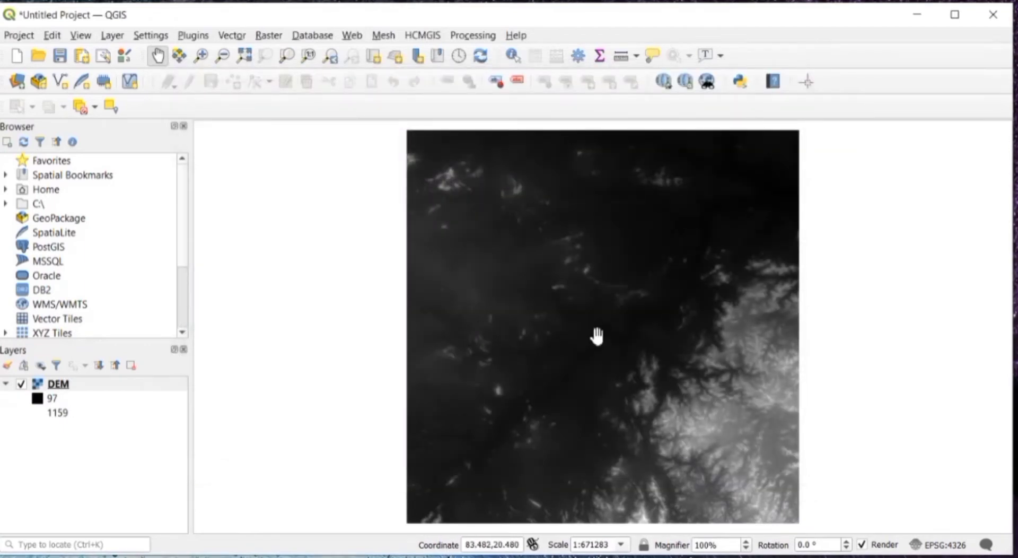
left_click_drag(597, 336, 436, 237)
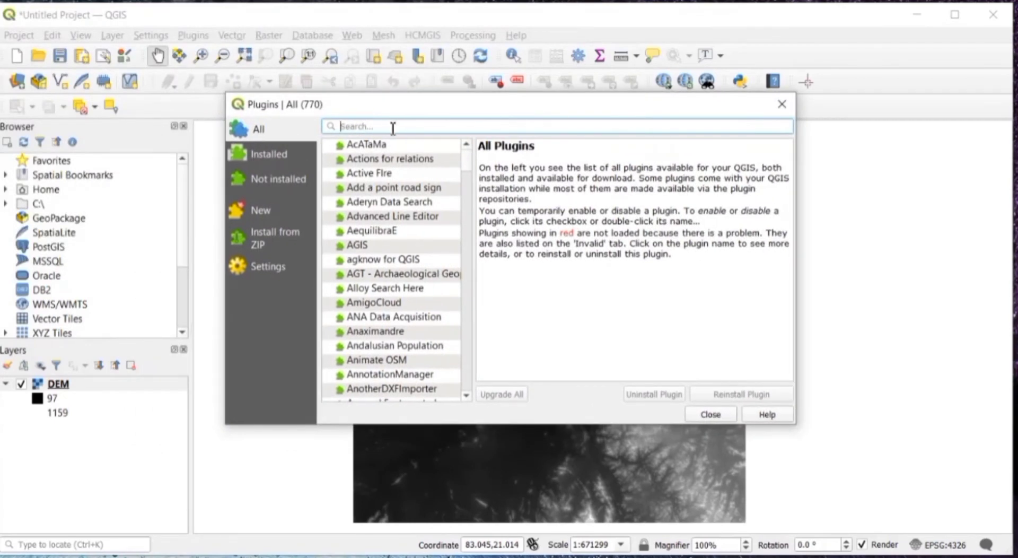
type("qut")
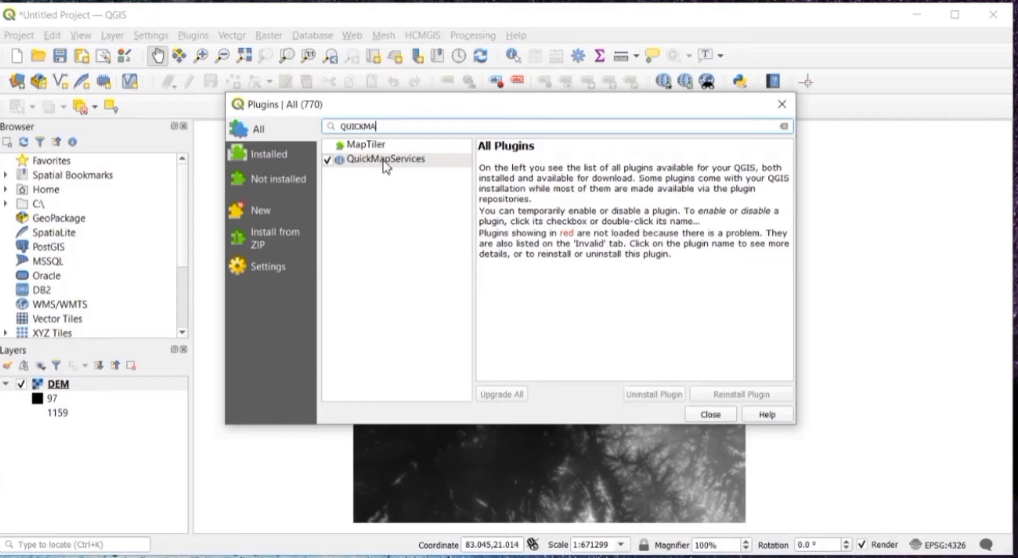
mouse_move(421, 164)
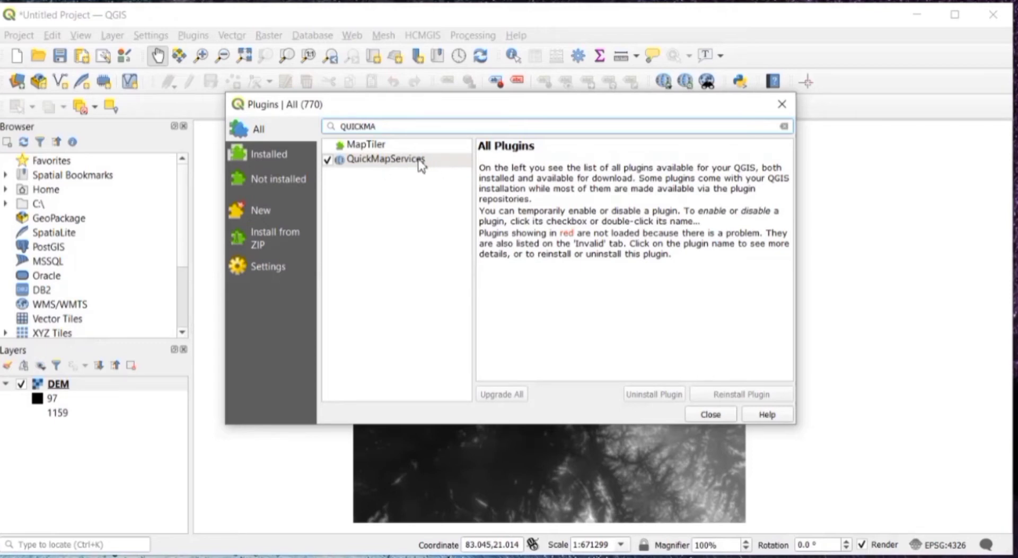
left_click(386, 159)
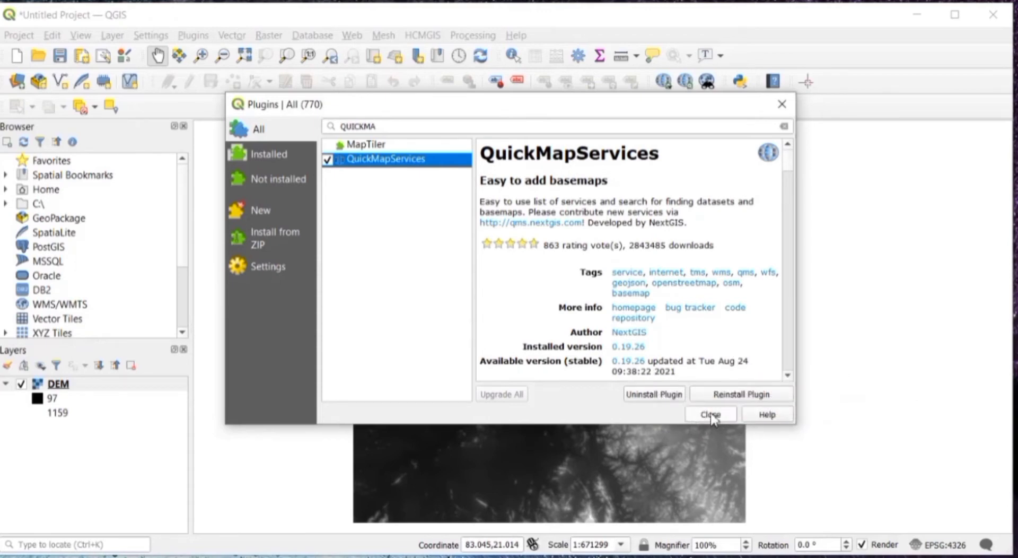
left_click(710, 413)
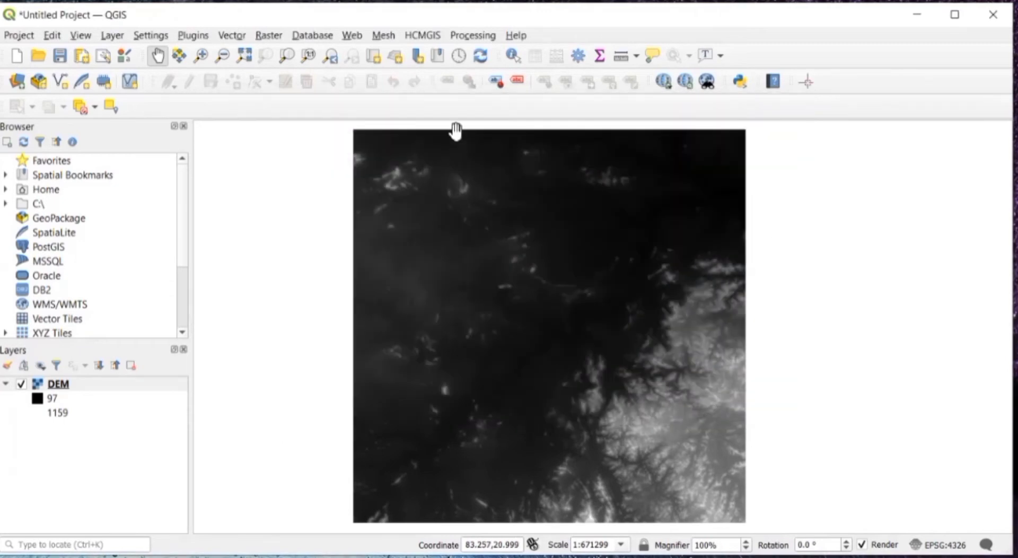
mouse_move(354, 40)
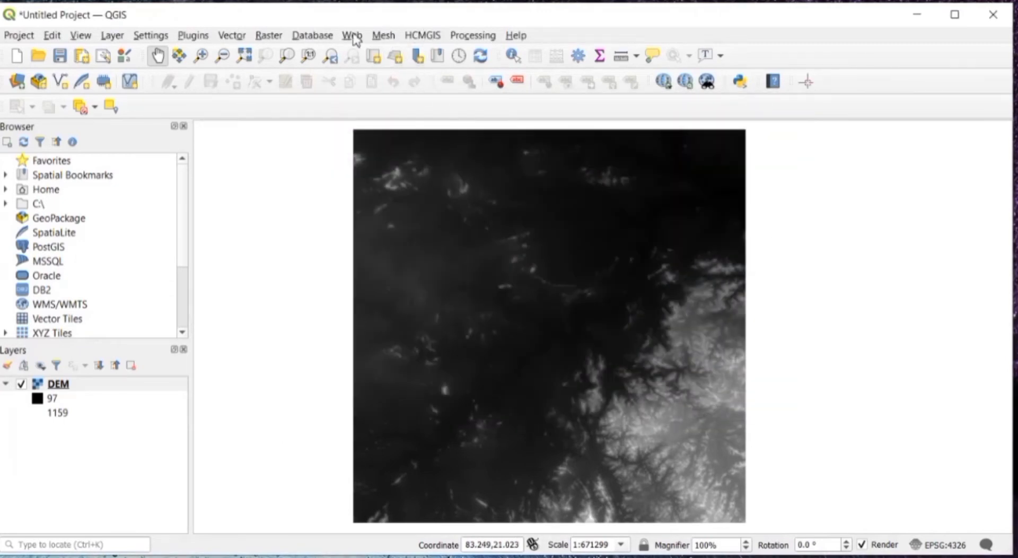
Step: Add the OSM Standard basemap via QuickMapServices
left_click(352, 35)
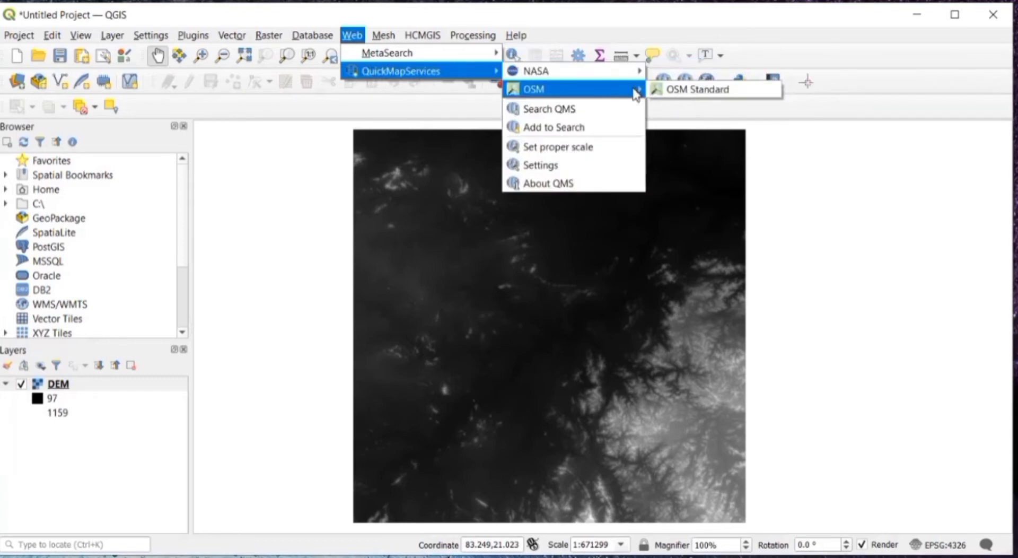
left_click(696, 89)
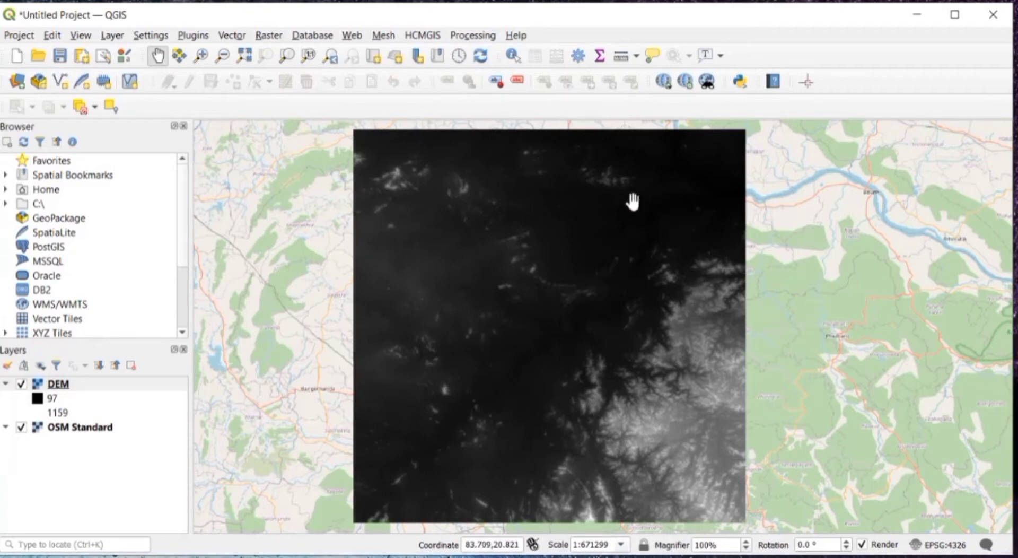
mouse_move(740, 422)
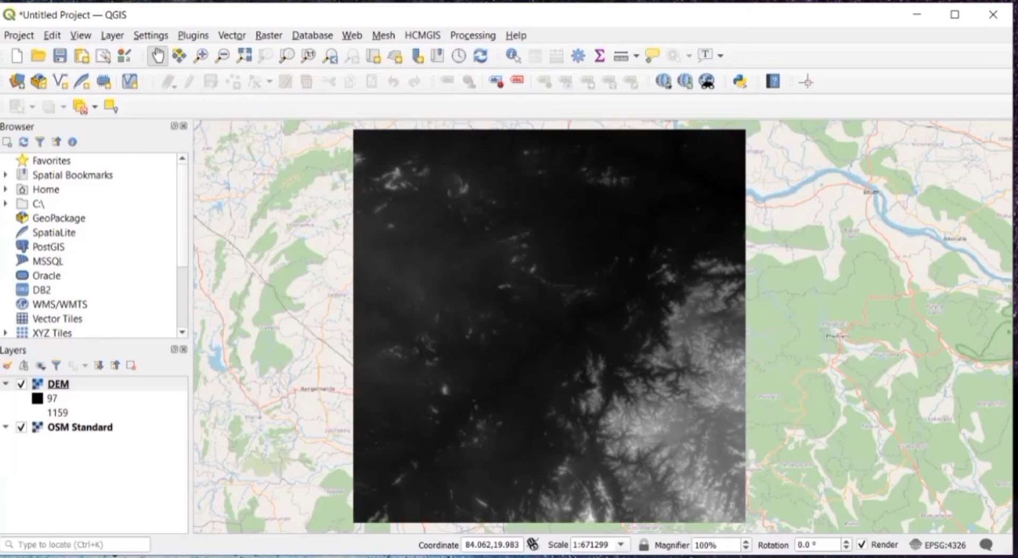
mouse_move(91, 384)
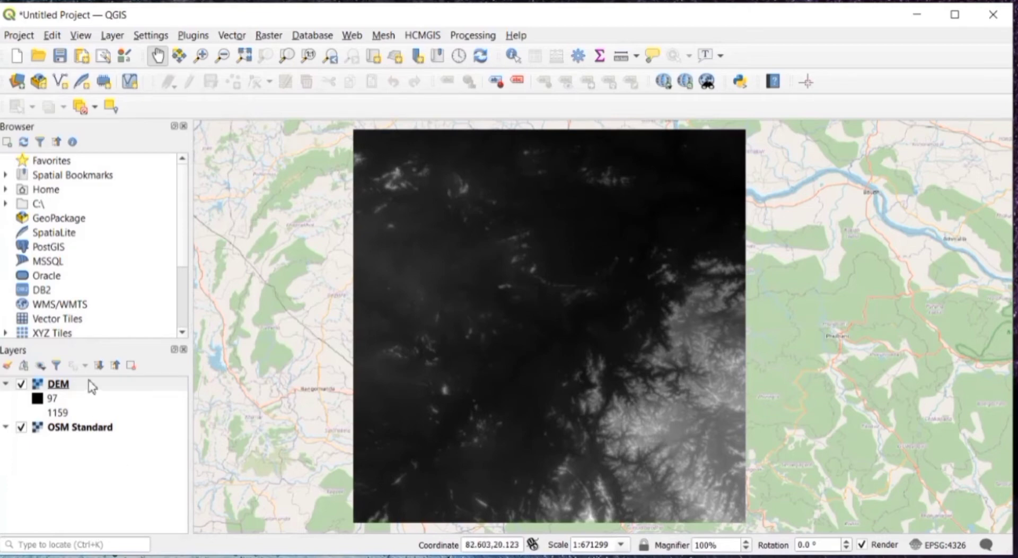
right_click(57, 384)
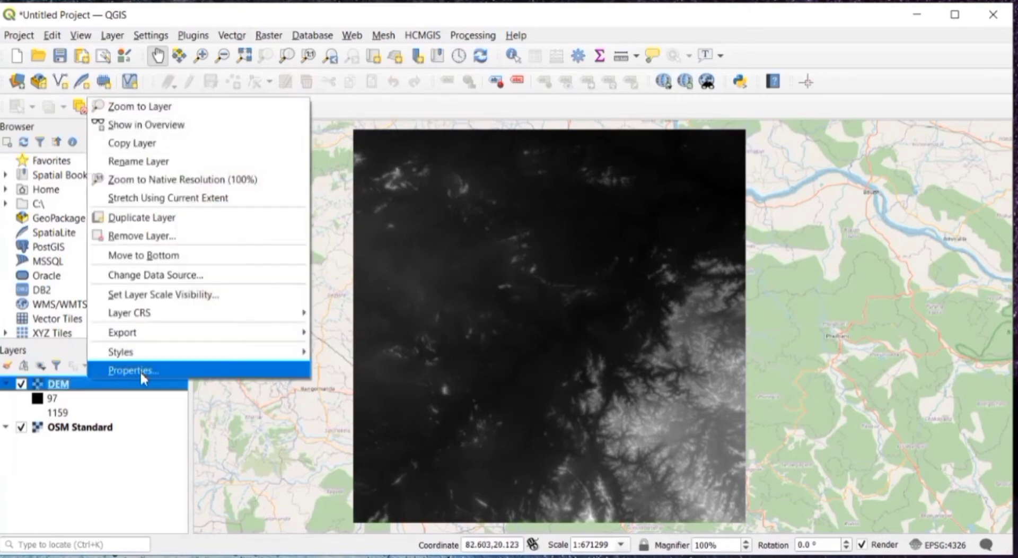
left_click(132, 370)
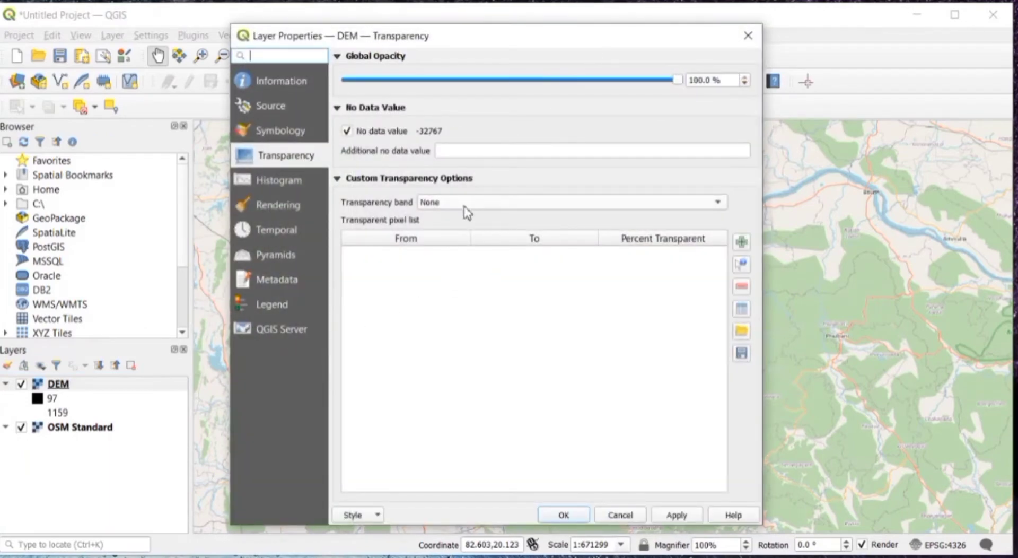
left_click(281, 79)
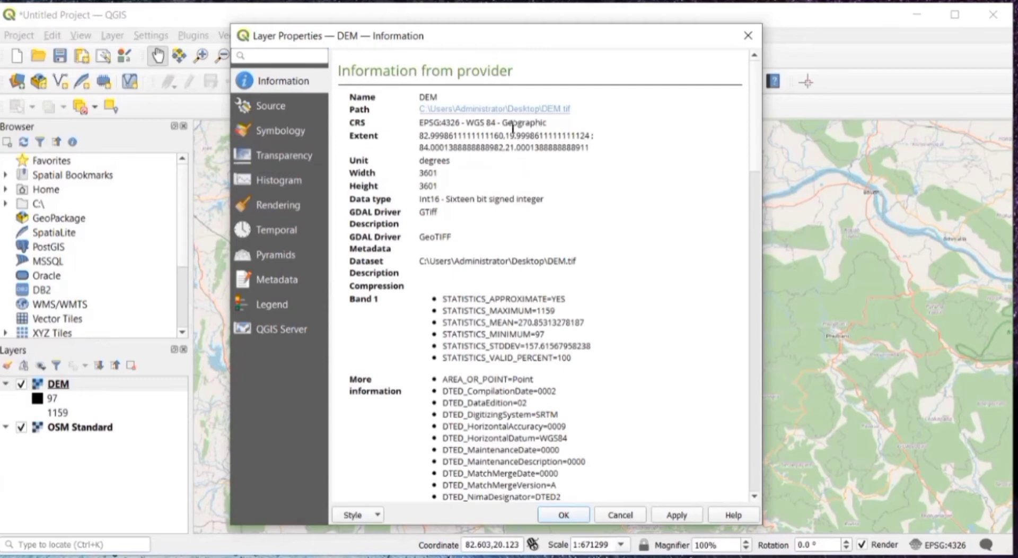
mouse_move(550, 132)
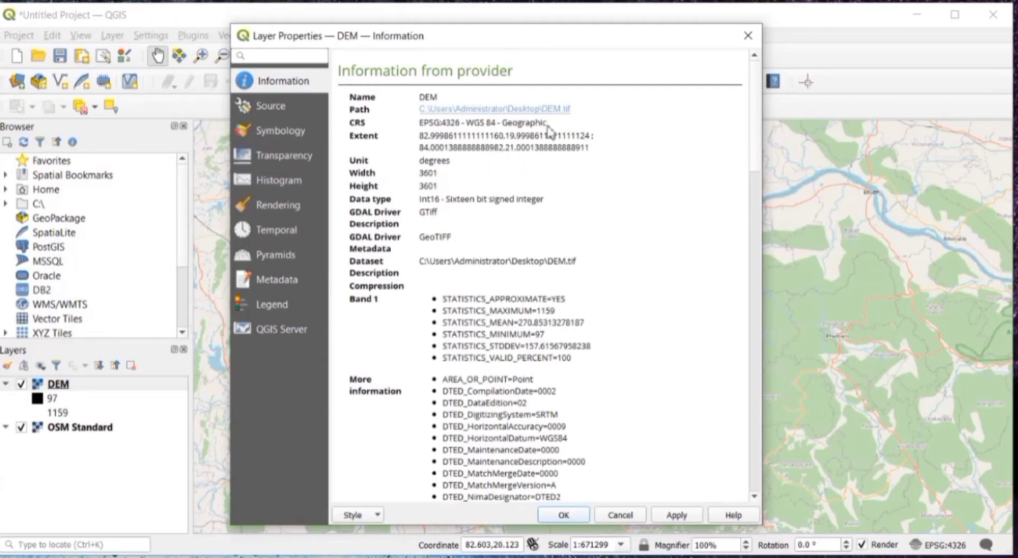
mouse_move(569, 498)
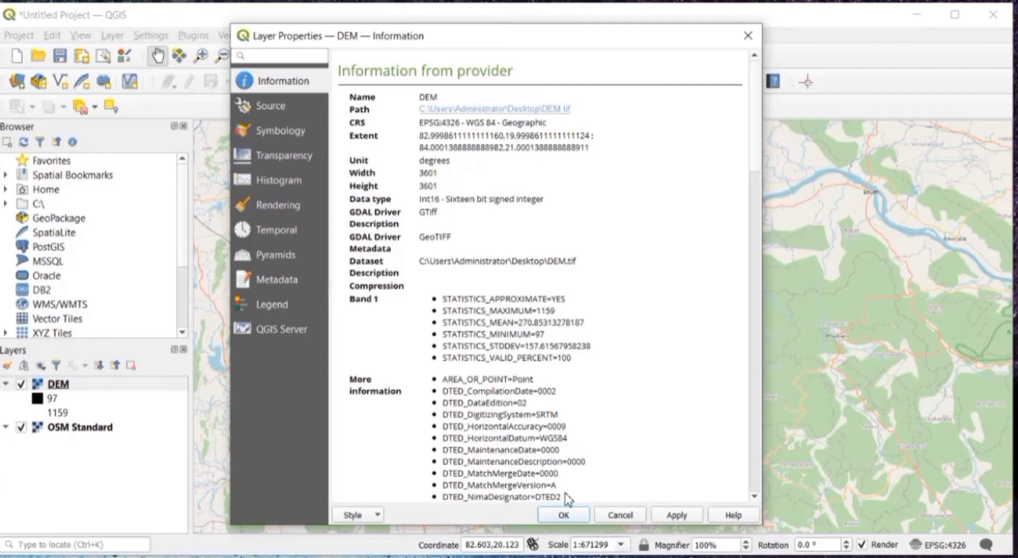
left_click(562, 514)
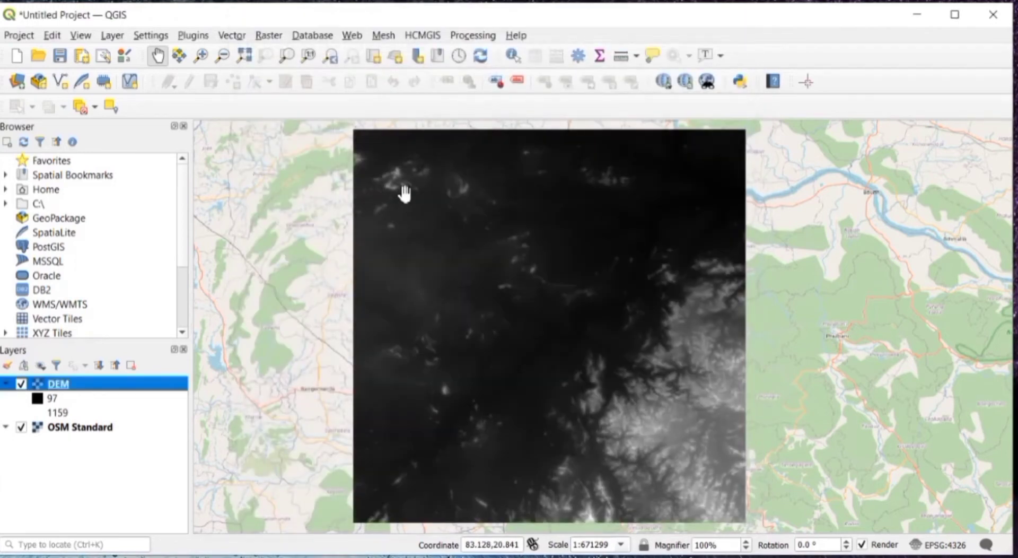
mouse_move(279, 46)
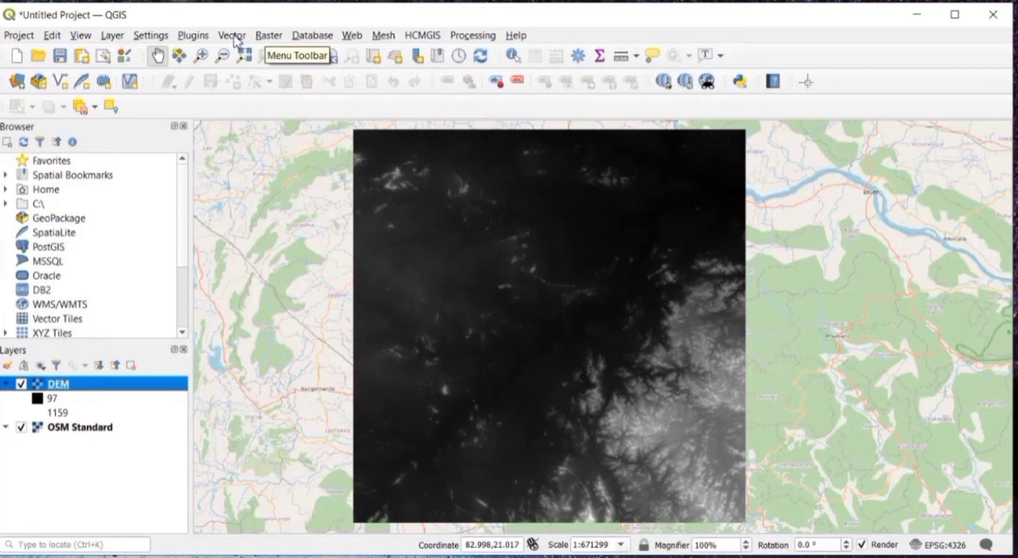
Step: Launch Warp (Reproject) with DEM [EPSG:4326] as the input layer
left_click(268, 35)
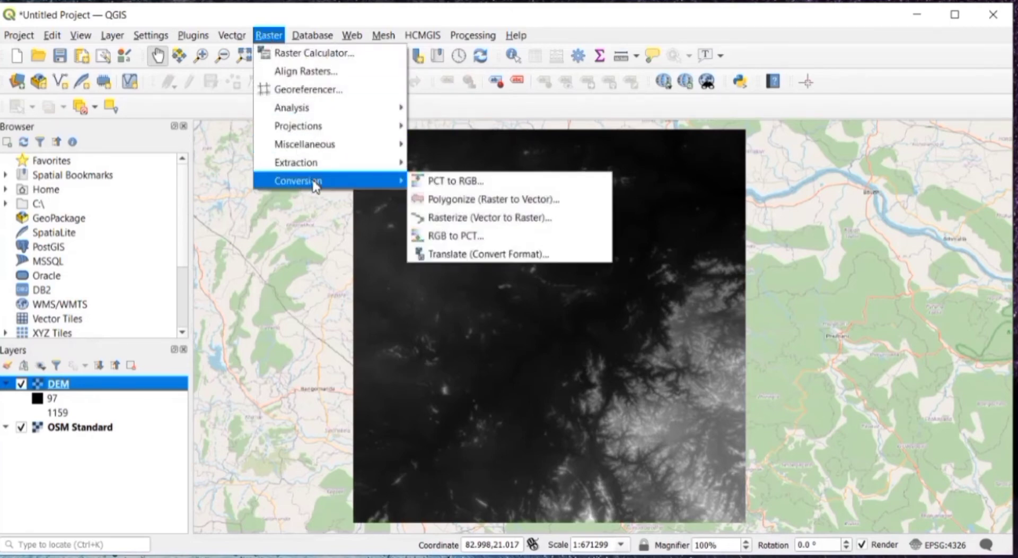
mouse_move(491, 198)
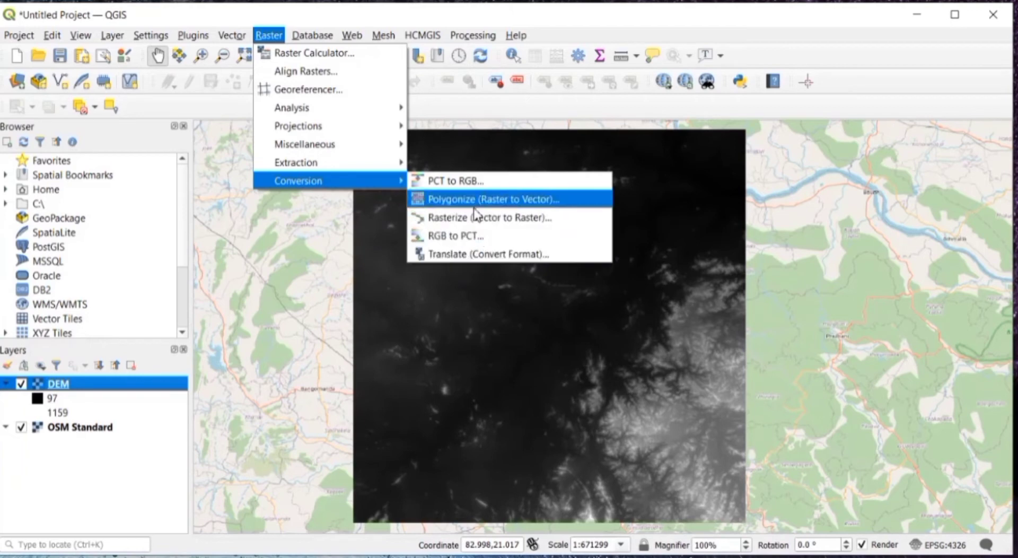
mouse_move(299, 162)
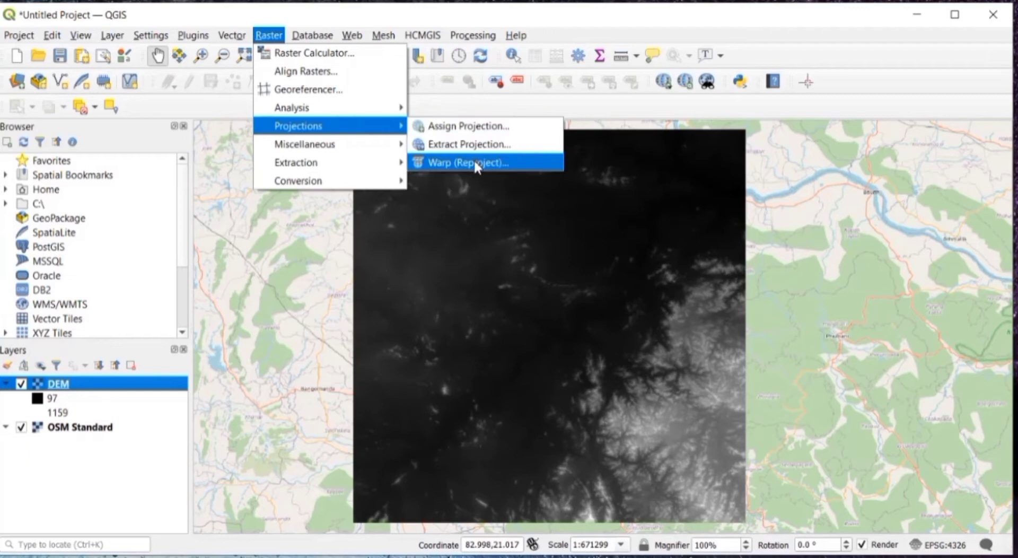
left_click(469, 162)
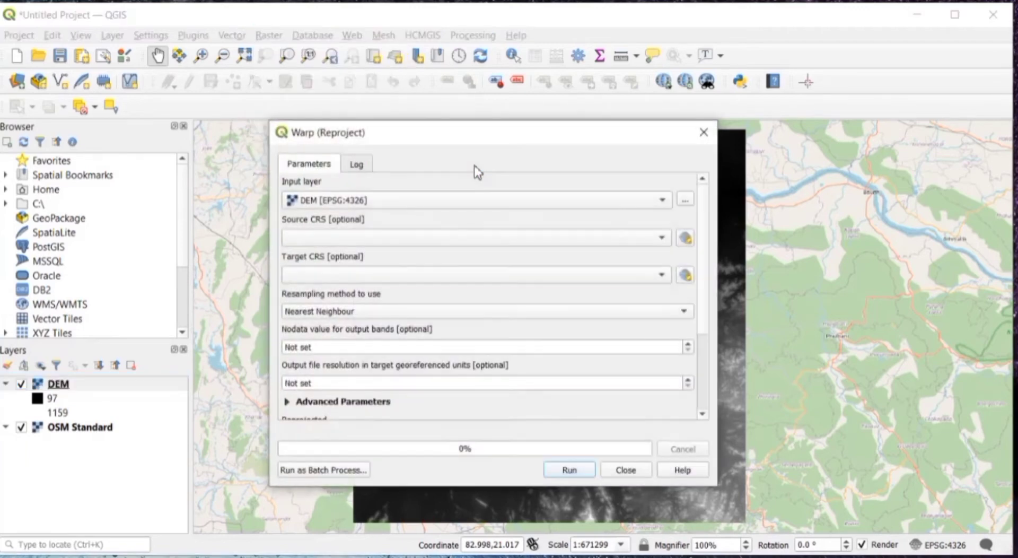
mouse_move(367, 245)
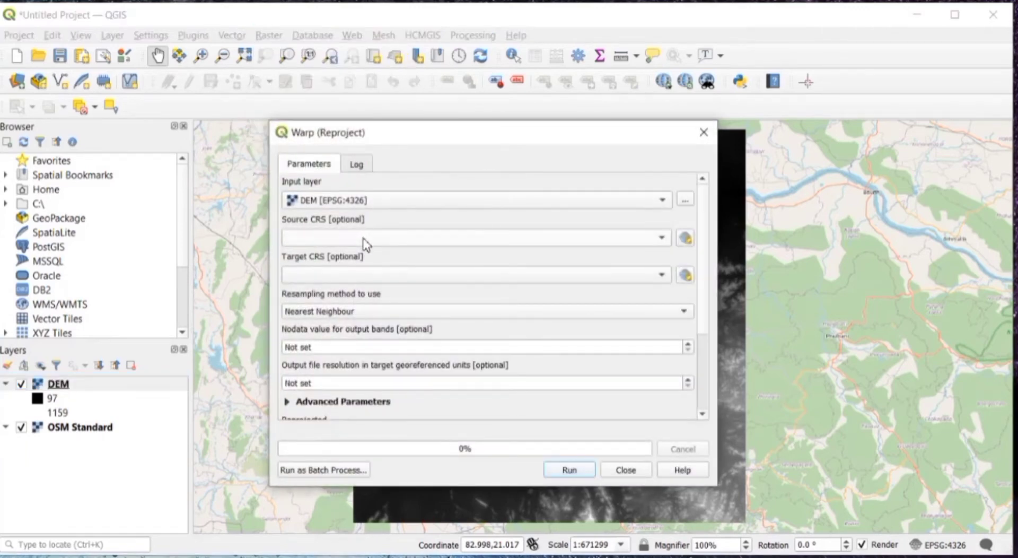
left_click(661, 200)
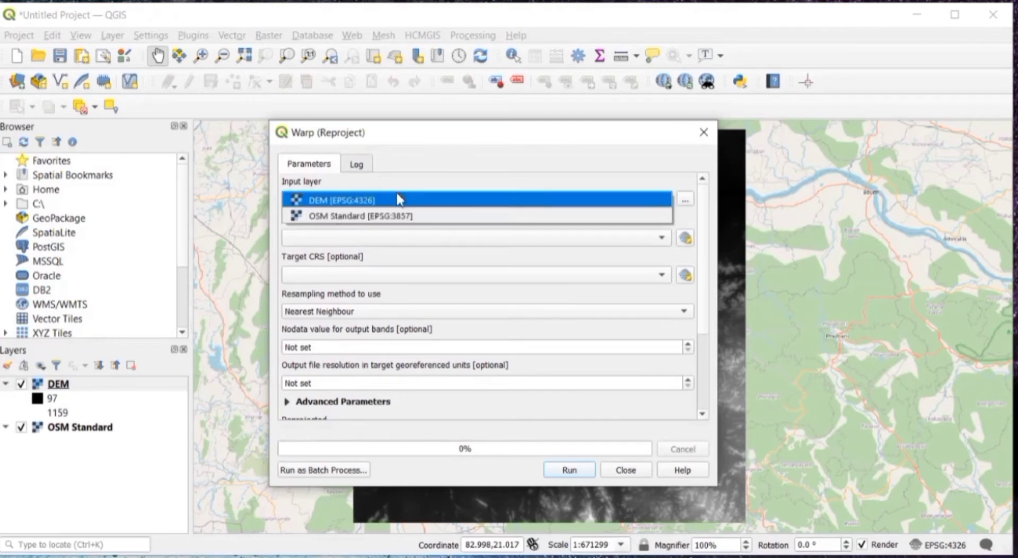
left_click(333, 199)
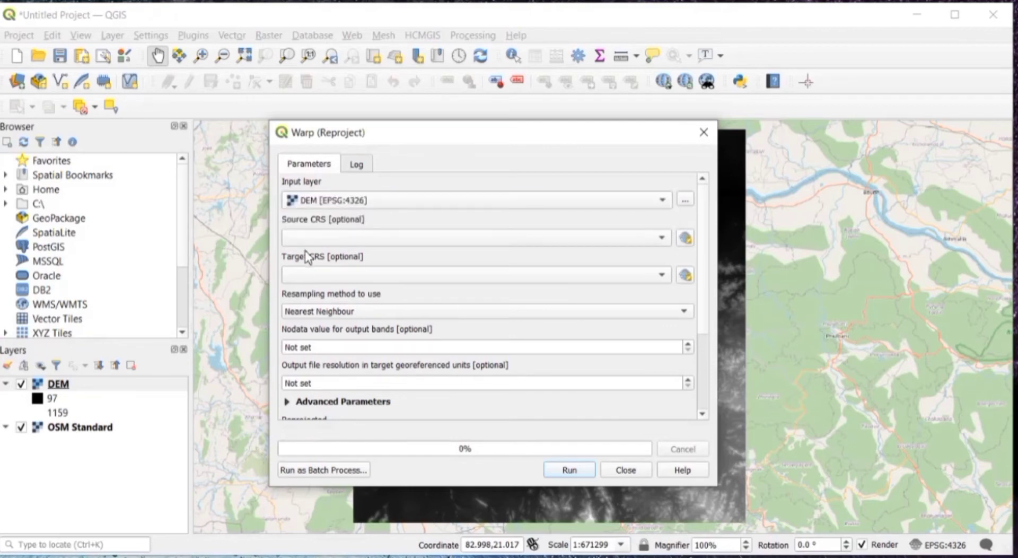
mouse_move(384, 253)
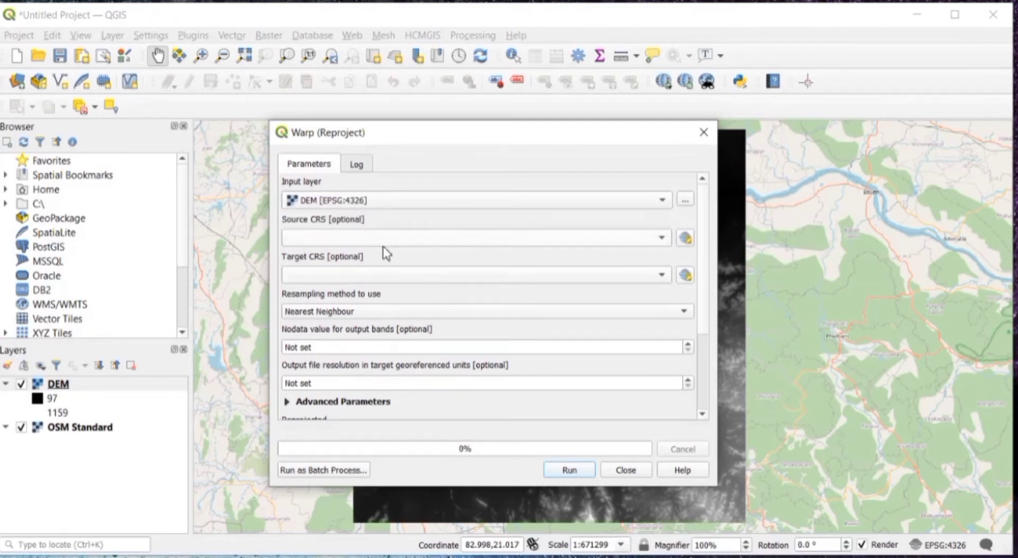
mouse_move(686, 278)
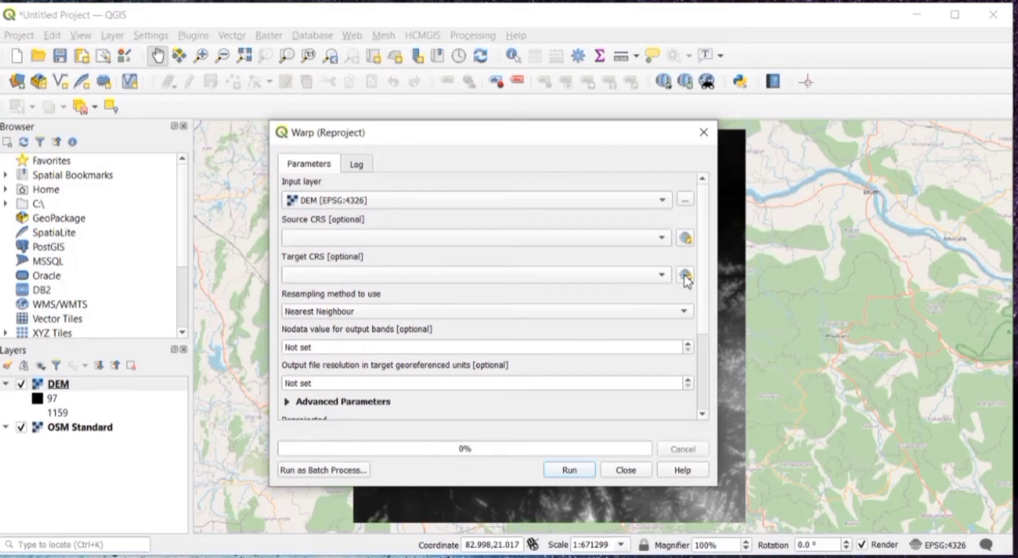
Step: Set the target CRS to WGS 84 / UTM zone 45N (EPSG:32645)
left_click(685, 274)
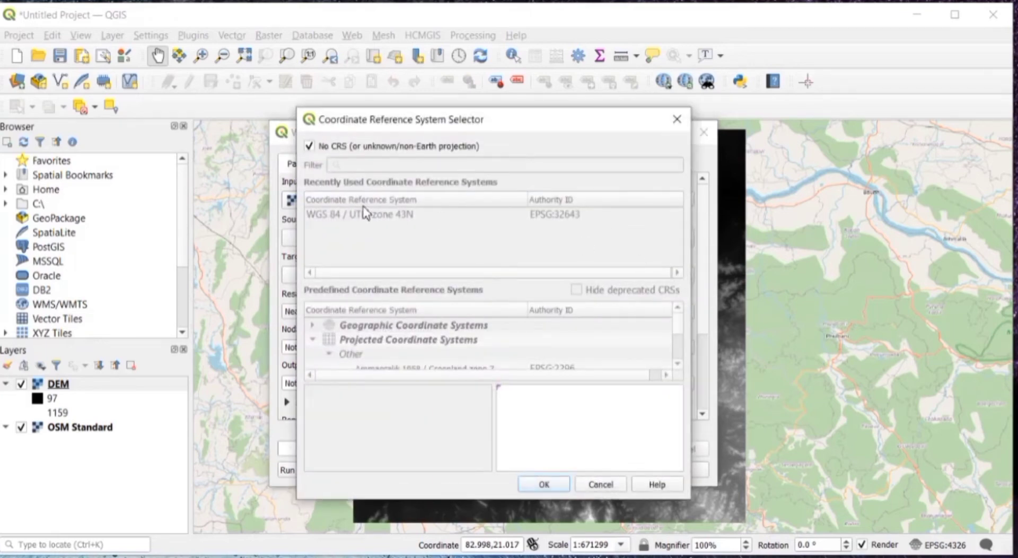
left_click(310, 145)
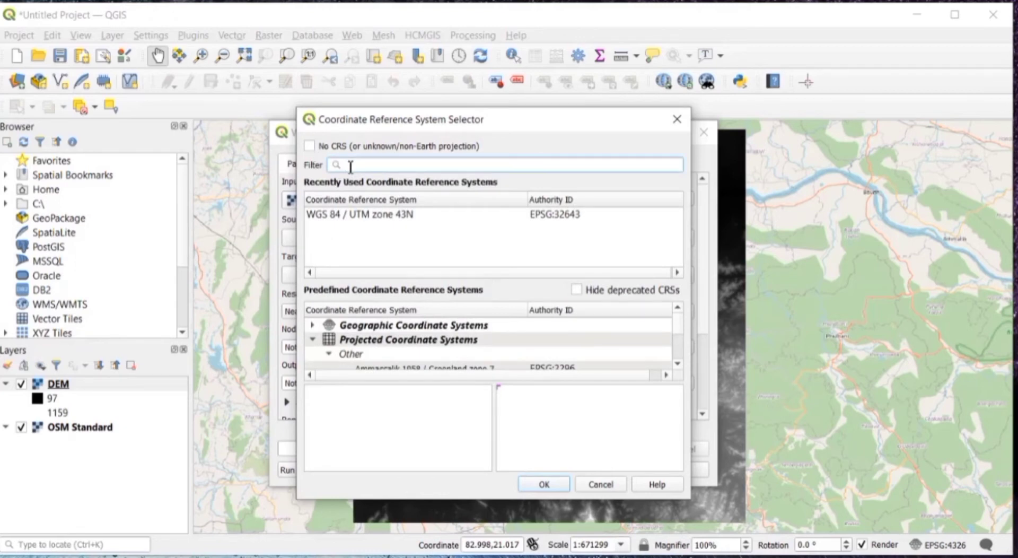
type("W")
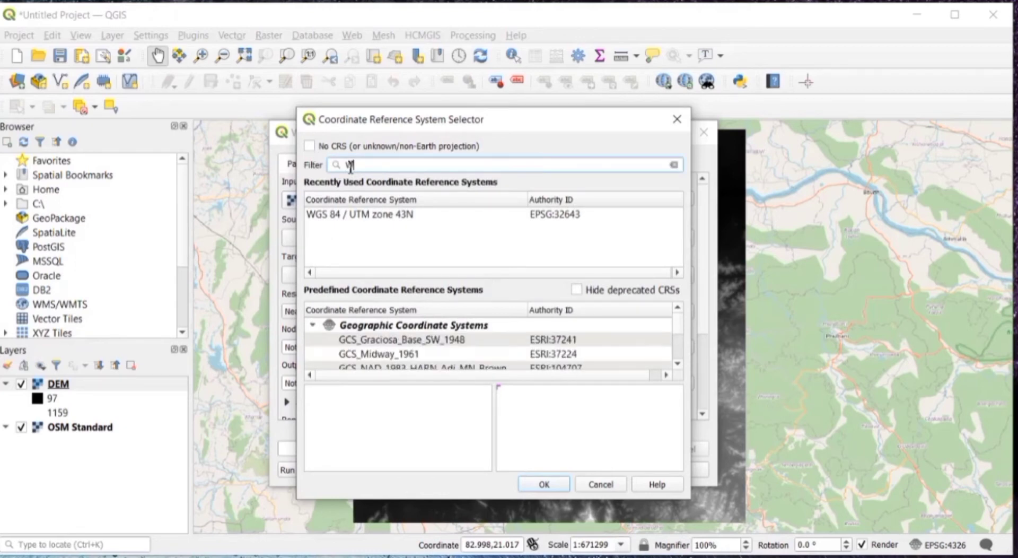
type("GS UTM")
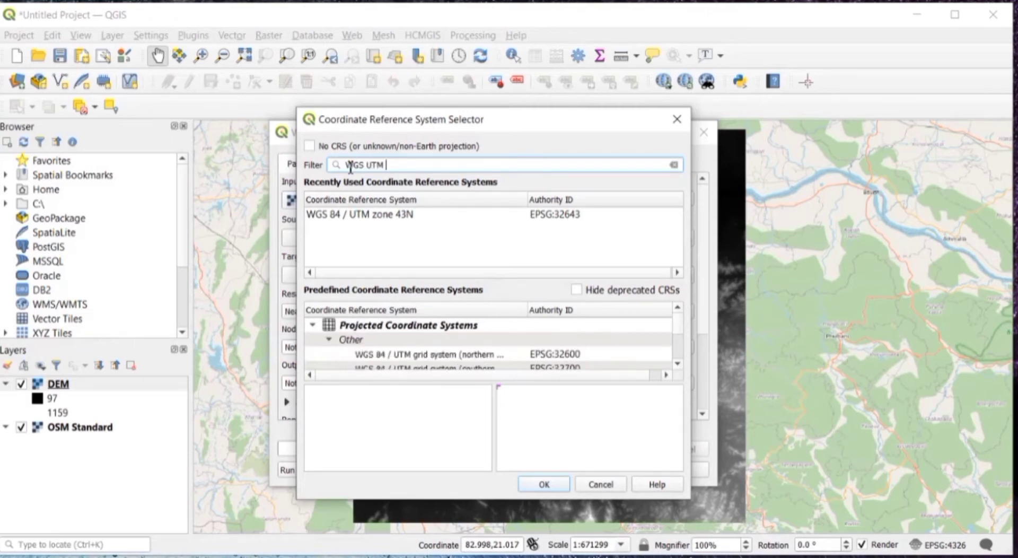
type("45N")
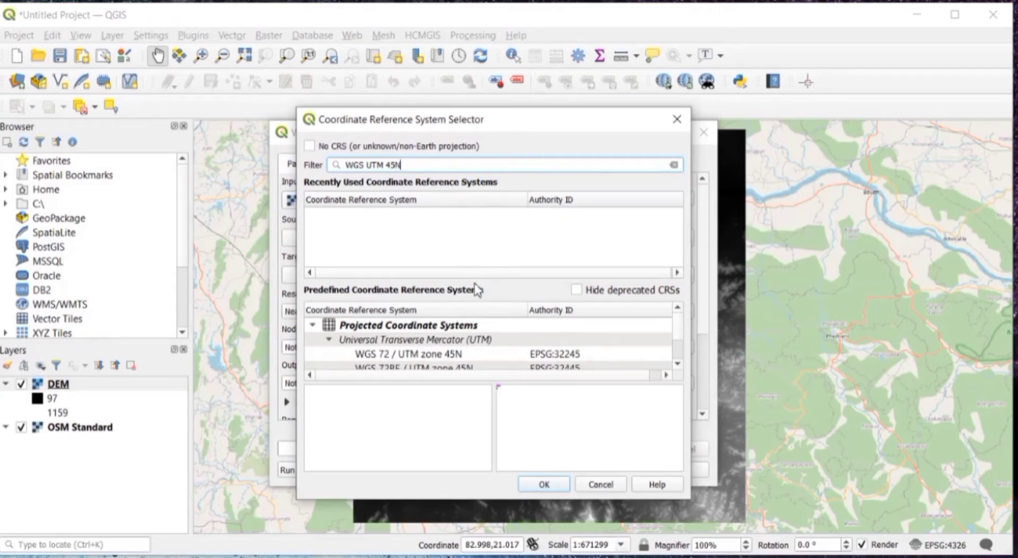
mouse_move(463, 245)
type(" 84")
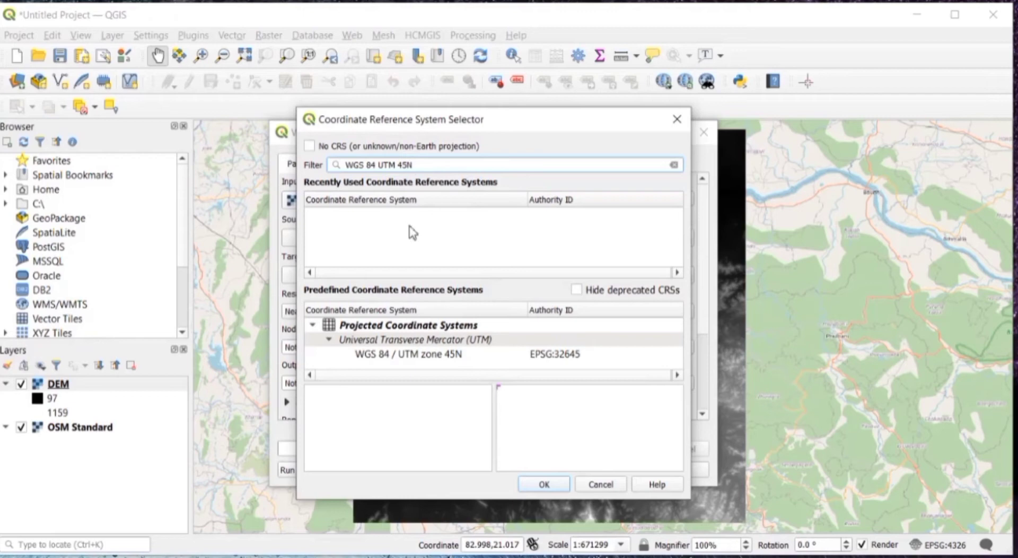
left_click(408, 353)
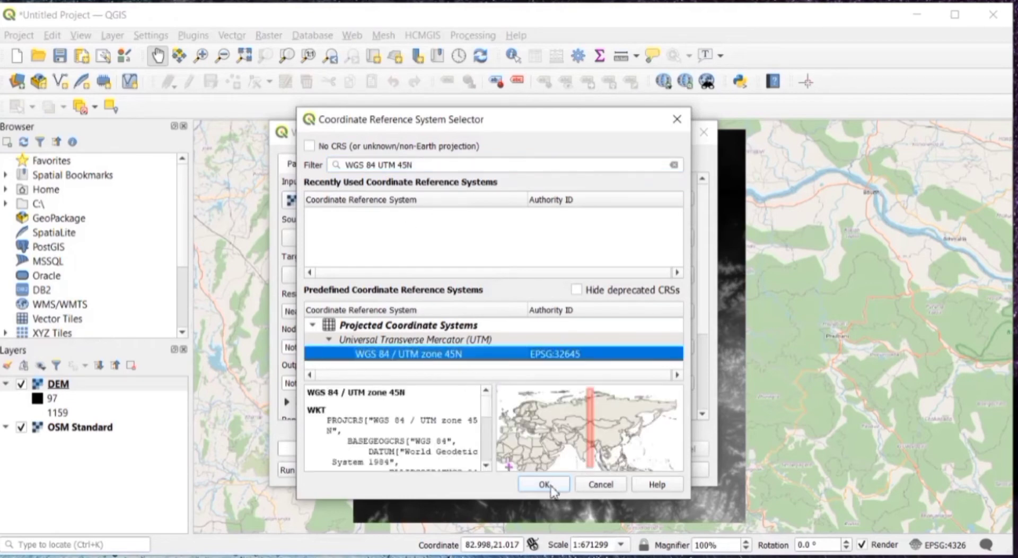
left_click(542, 483)
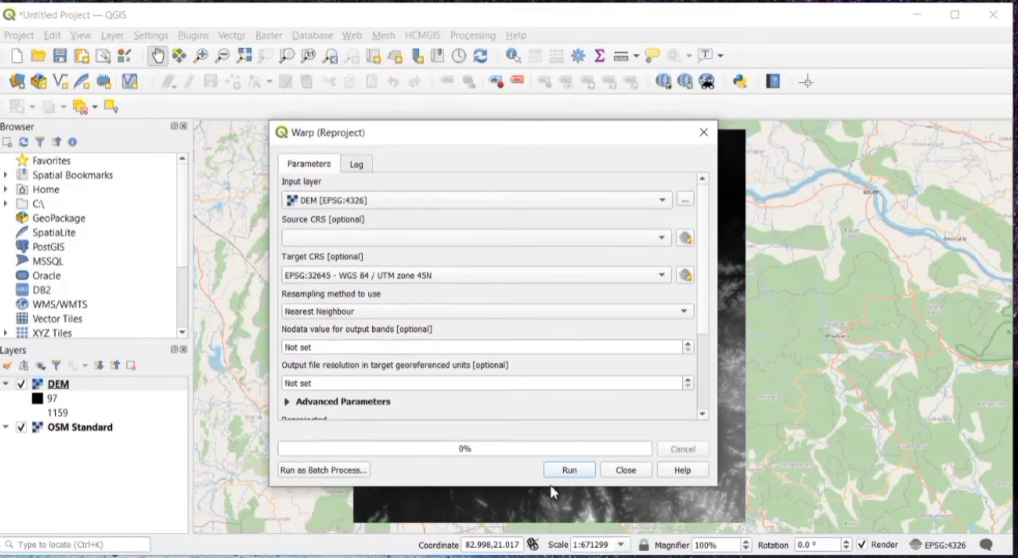
Step: Run the reprojection to create the Reprojected layer and close the tool
left_click(568, 470)
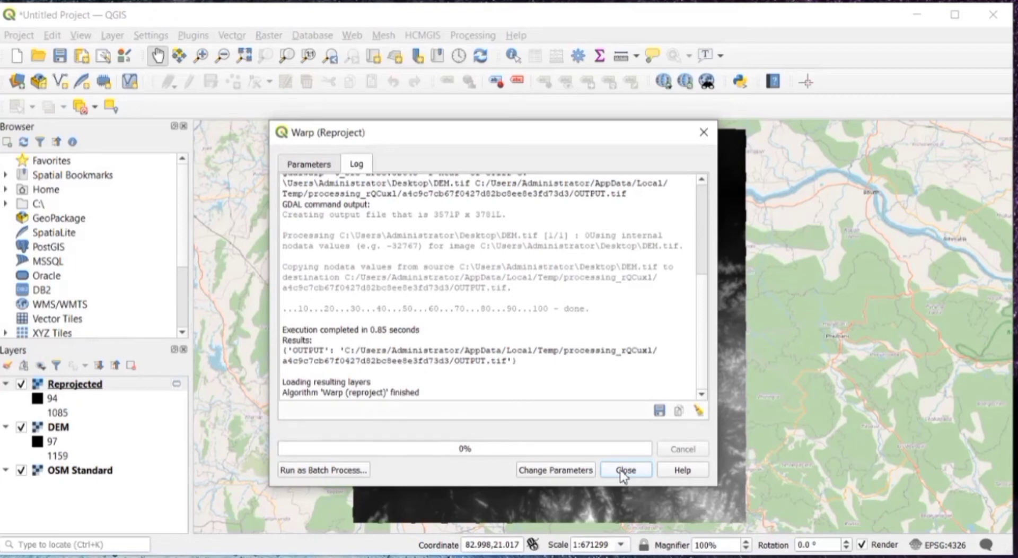
left_click(624, 469)
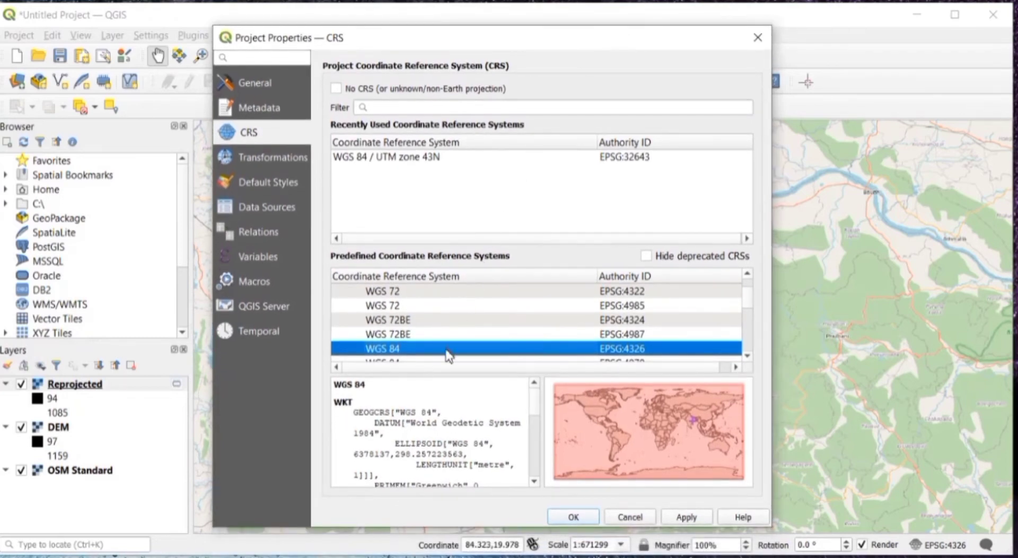
mouse_move(431, 164)
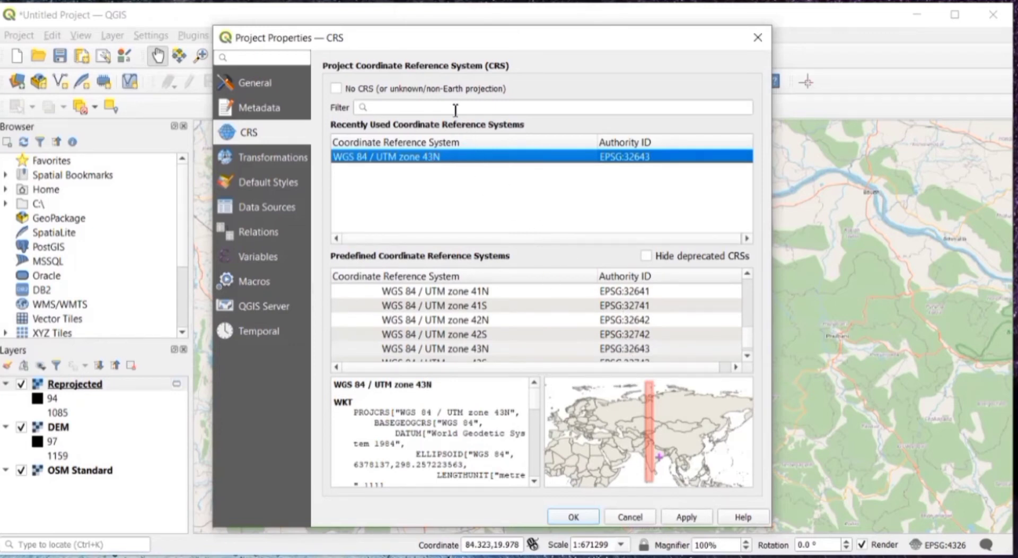
Step: Set the project CRS to WGS 84 / UTM zone 45N and apply it
type("WGS 84 UTM 45N")
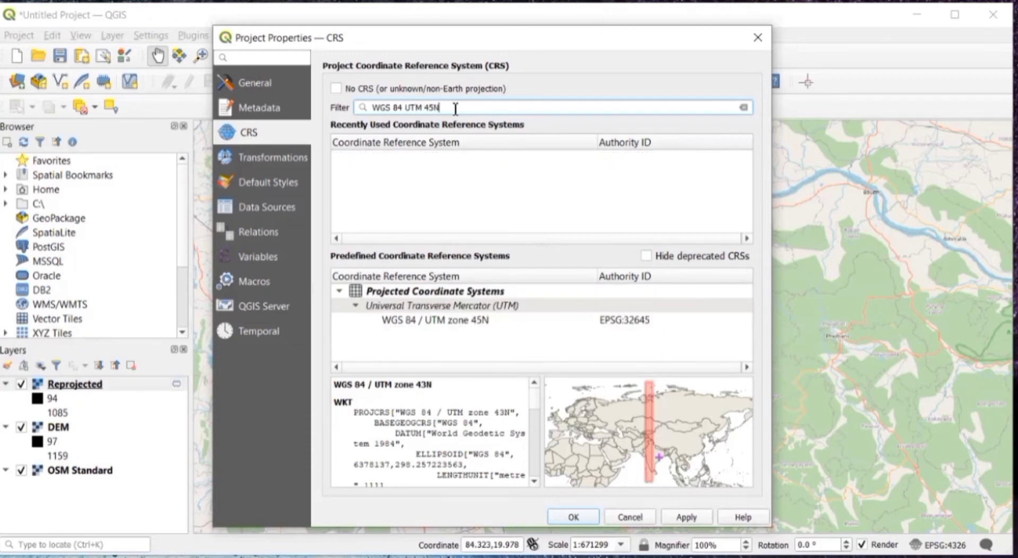
mouse_move(502, 328)
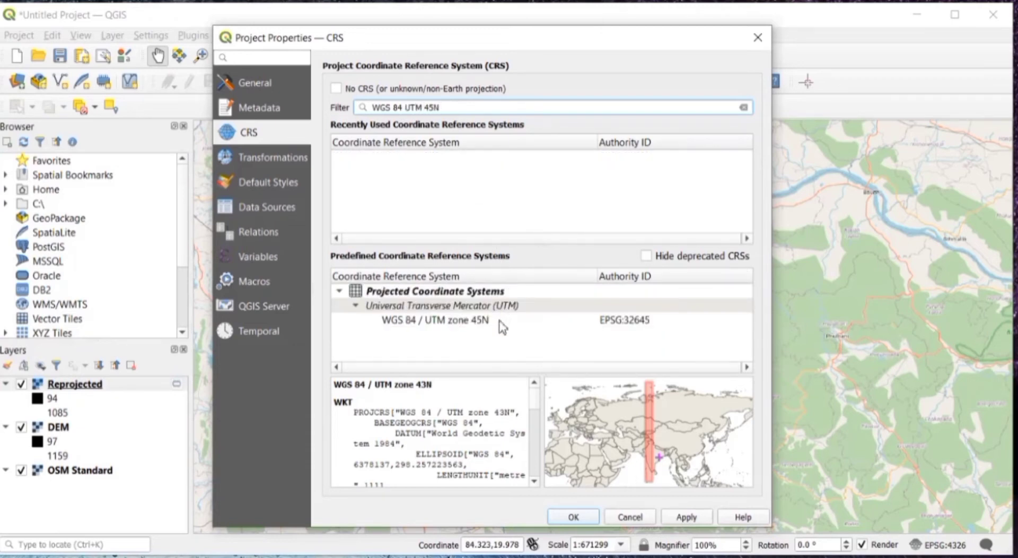
left_click(434, 319)
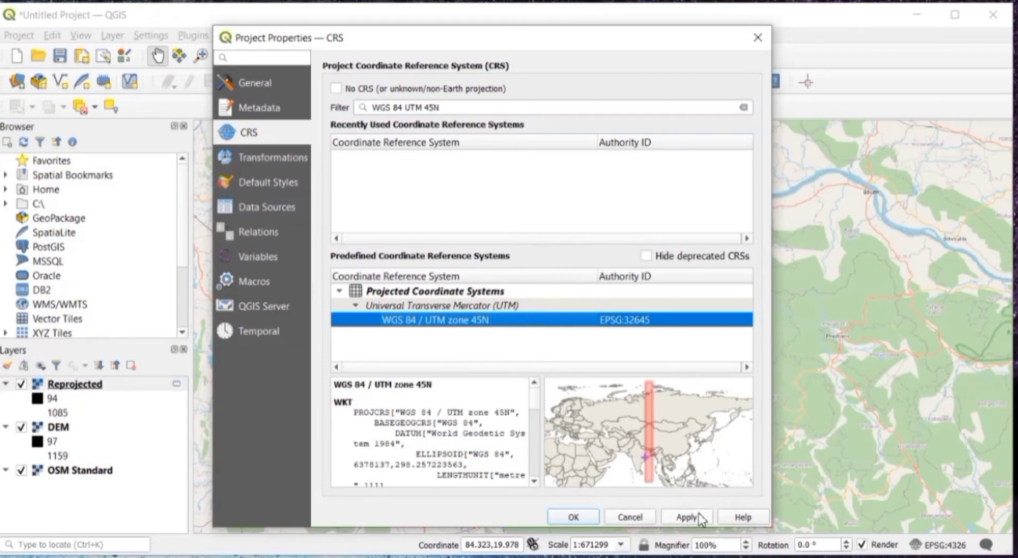
left_click(686, 516)
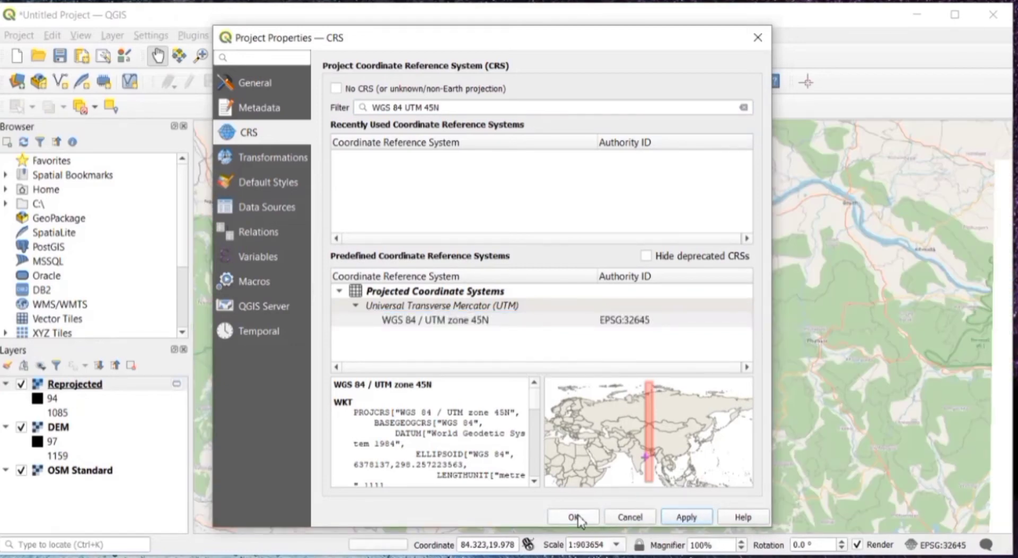
left_click(572, 517)
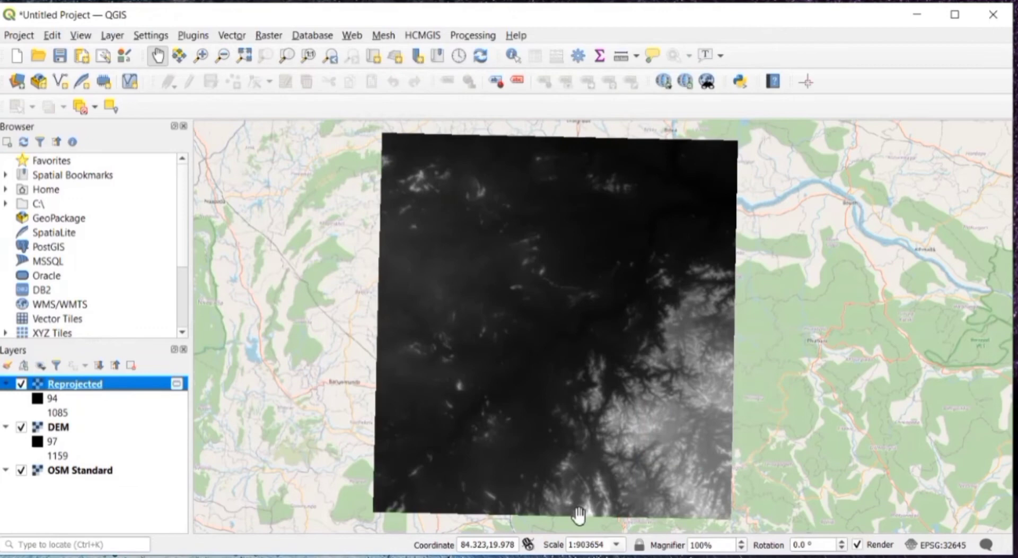
mouse_move(645, 255)
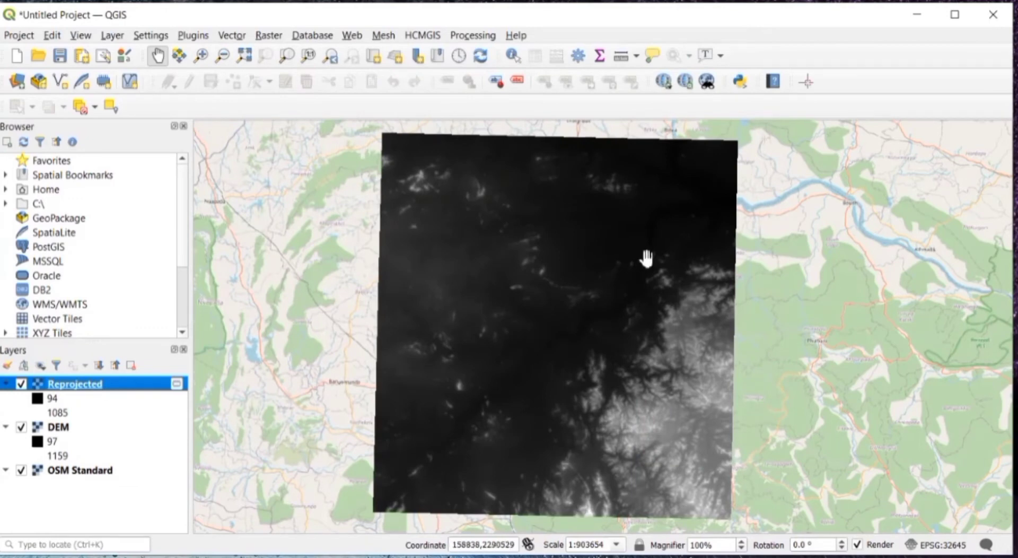
mouse_move(649, 245)
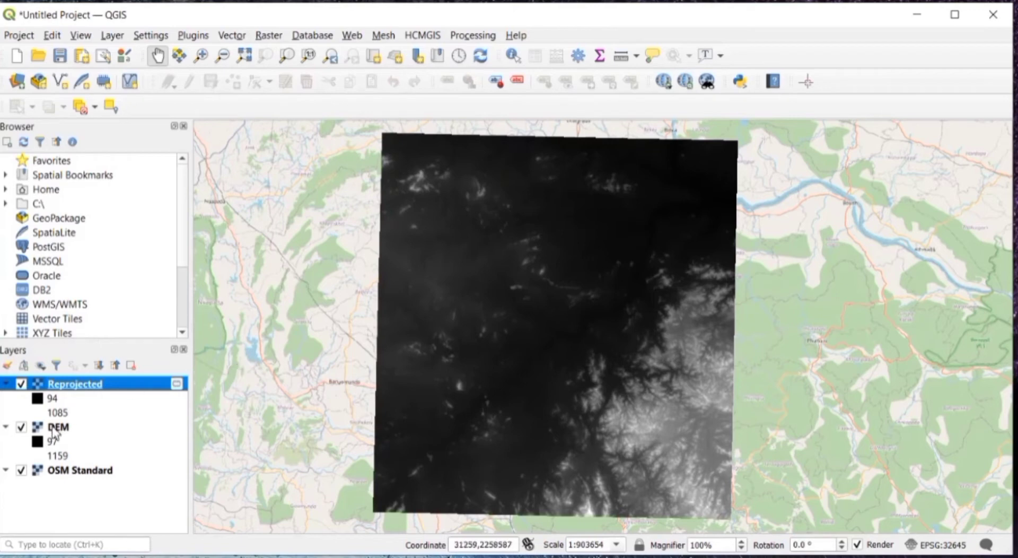
Step: Hide the original DEM layer in the Layers panel
left_click(21, 426)
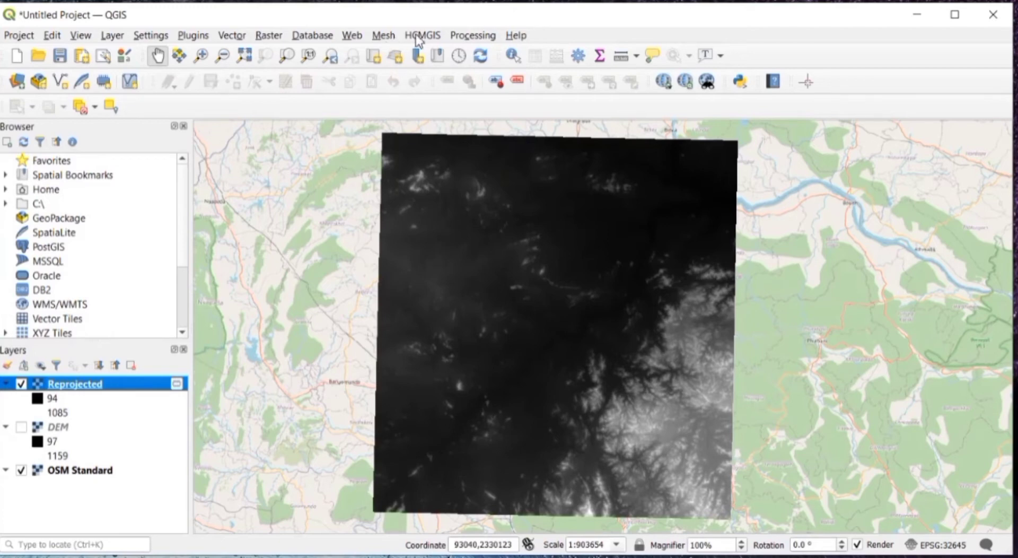
mouse_move(421, 42)
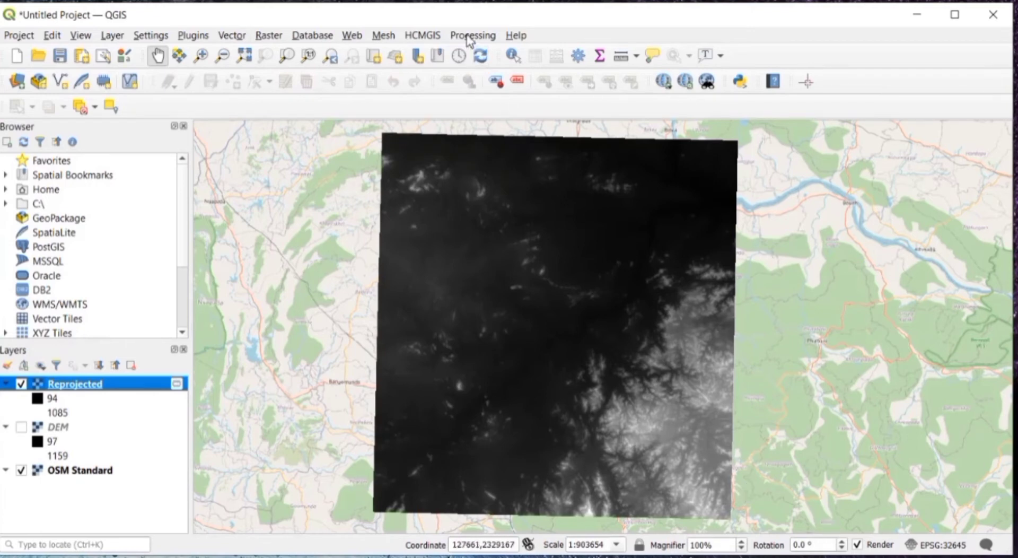
Step: Show the Processing Toolbox filtered to 'FILL SINKS' algorithms
left_click(473, 35)
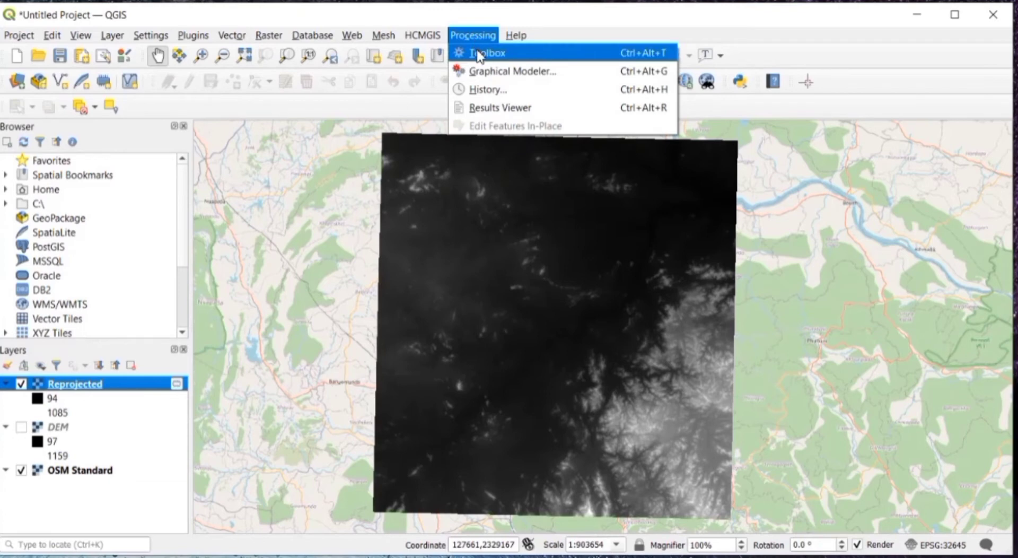
left_click(486, 53)
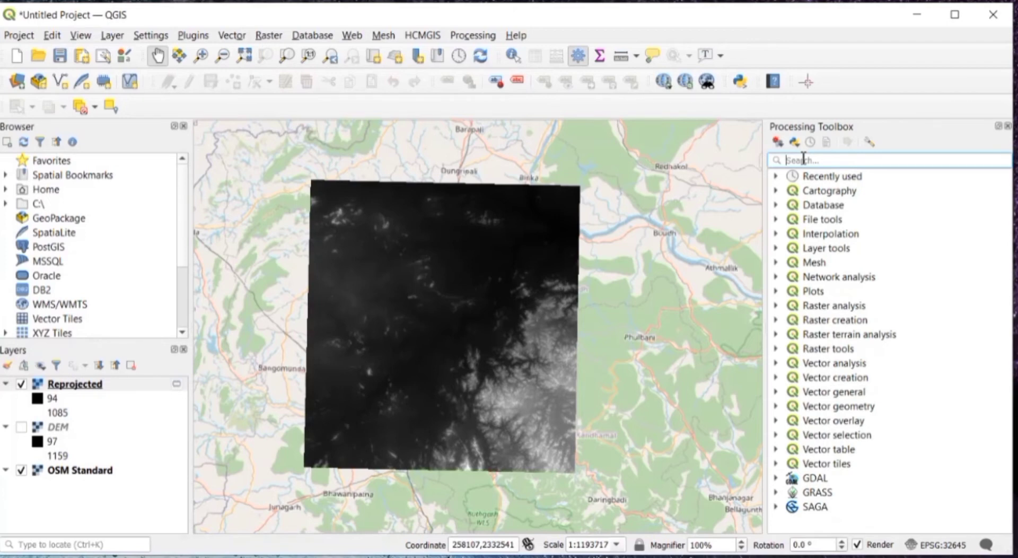
type("FILL")
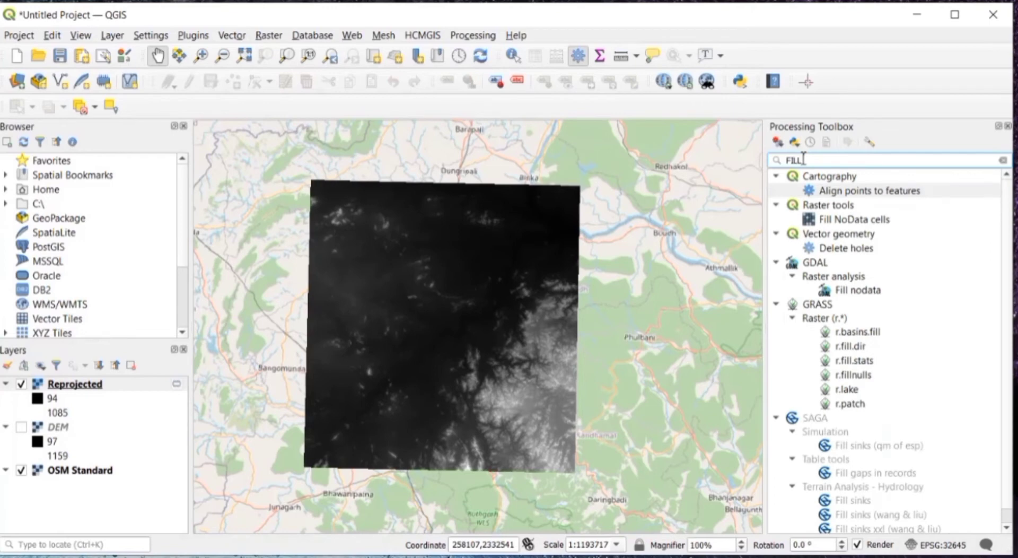
type("SINKS")
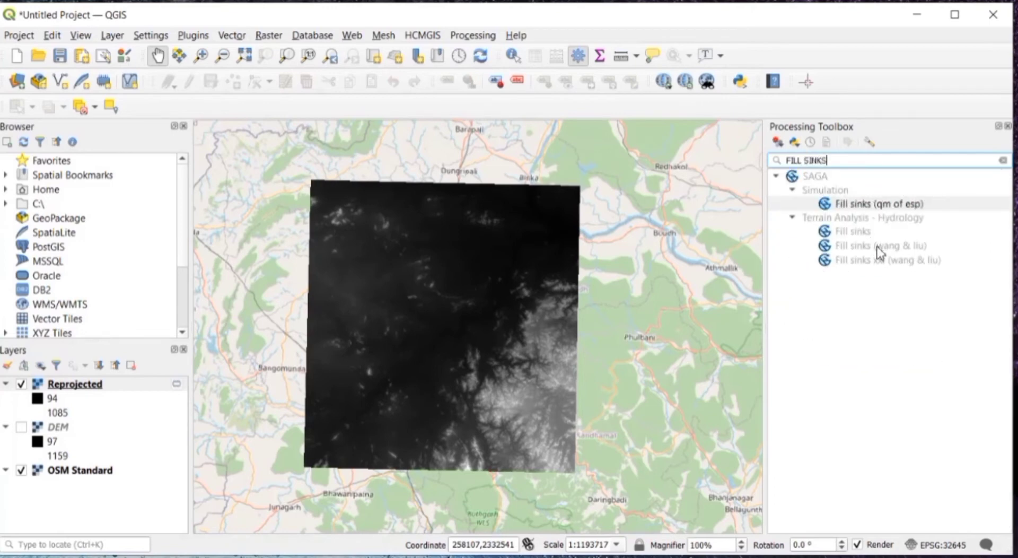
mouse_move(880, 245)
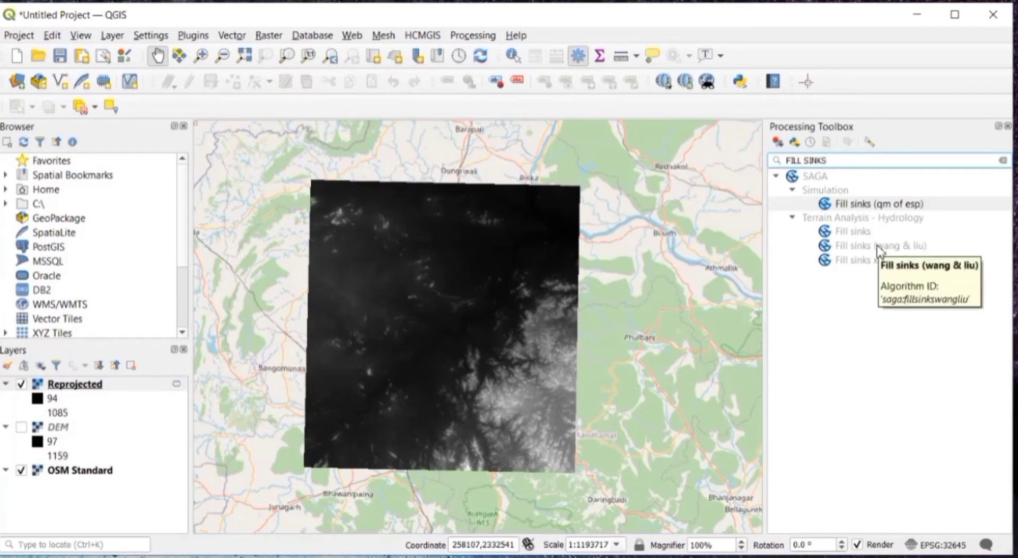
Step: Run SAGA Fill Sinks (Wang & Liu) on Reprojected without loading Flow Directions or Watershed Basins
double_click(879, 245)
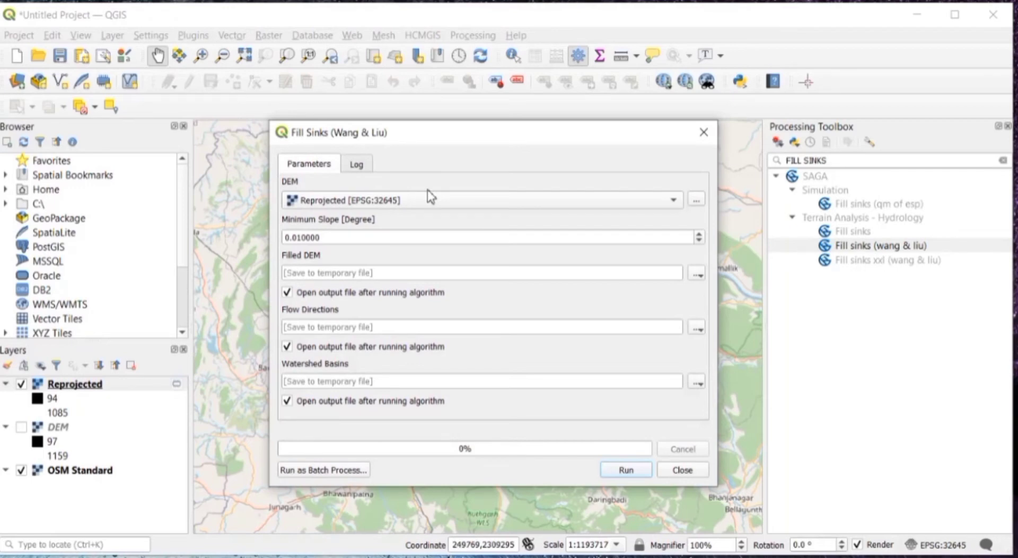
mouse_move(414, 222)
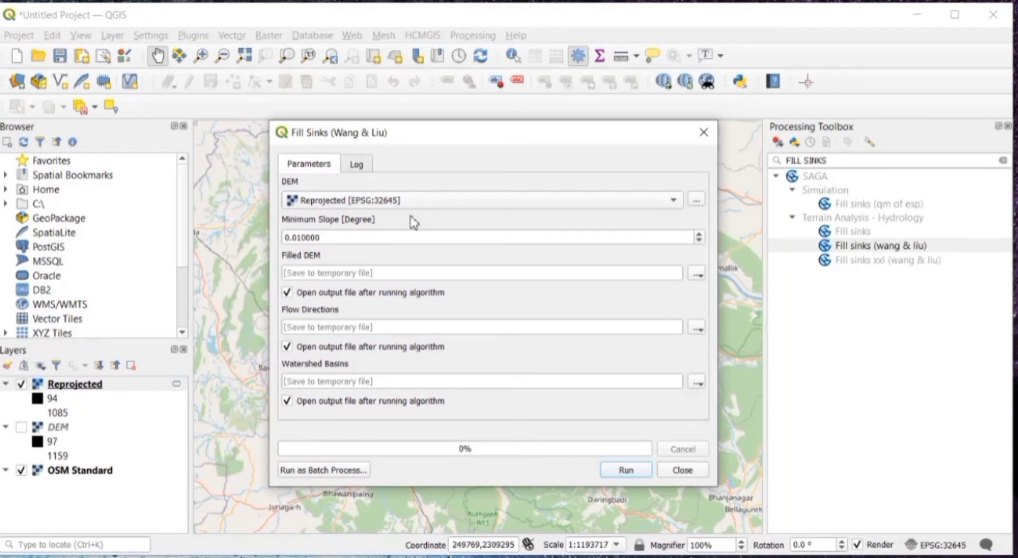
mouse_move(328, 218)
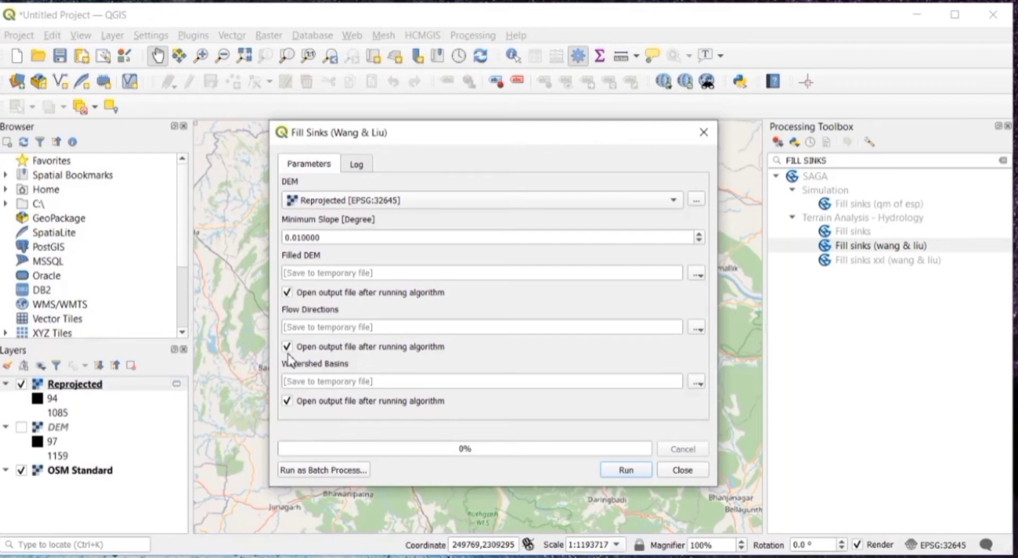
left_click(288, 346)
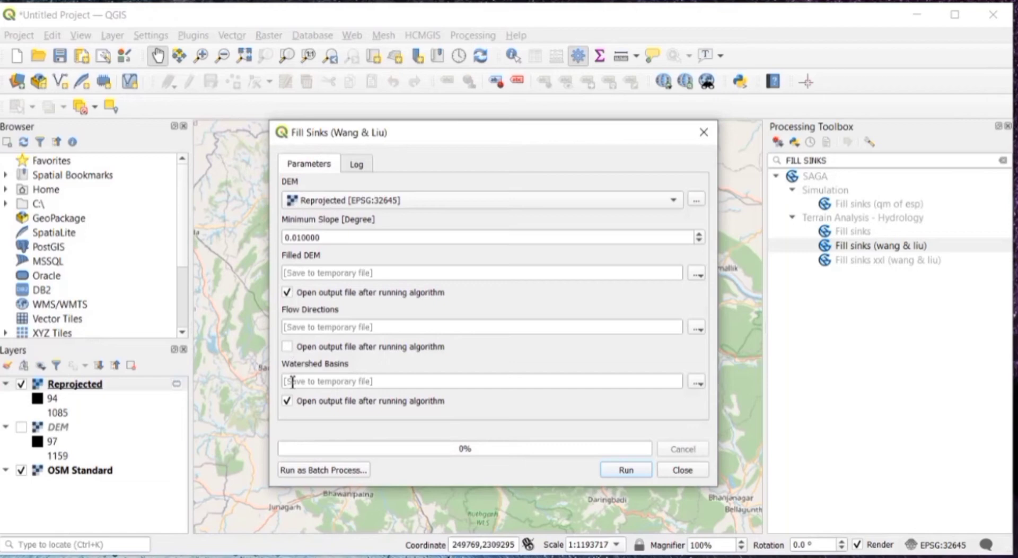
left_click(287, 400)
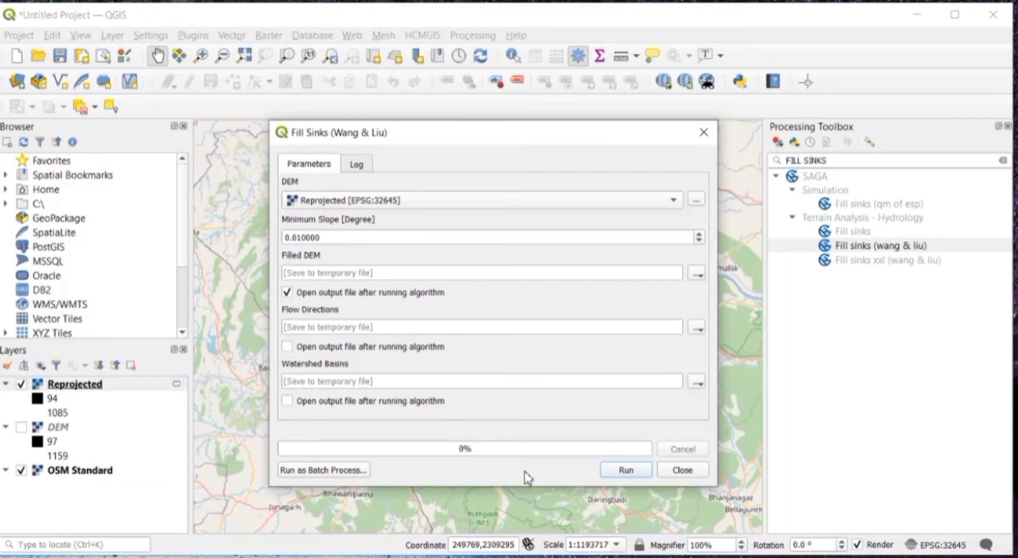
left_click(624, 469)
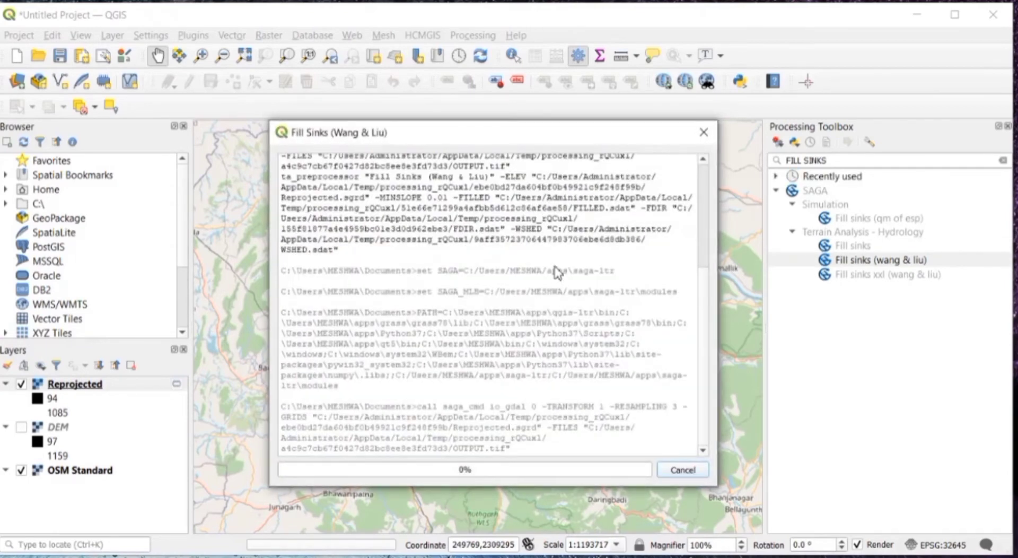
mouse_move(706, 362)
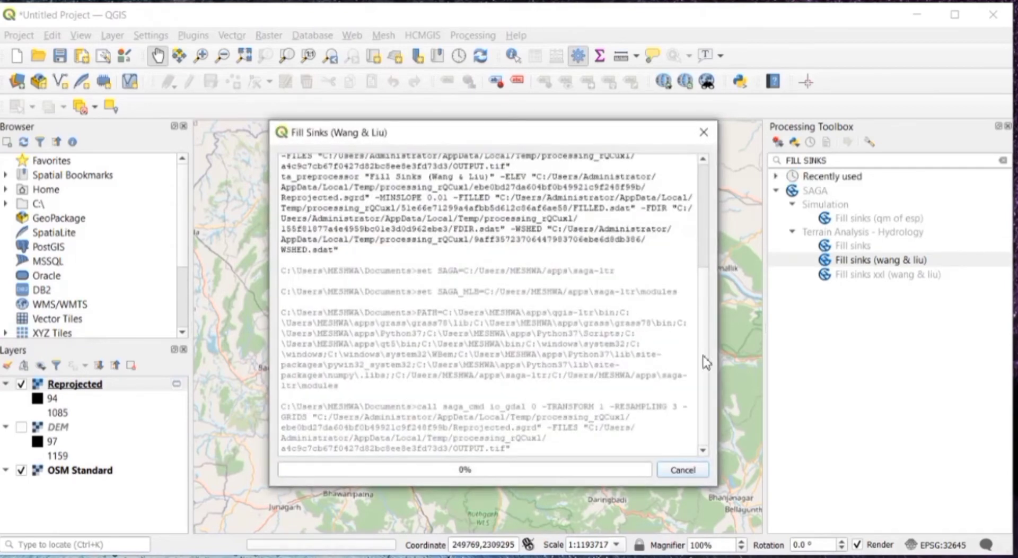
mouse_move(767, 415)
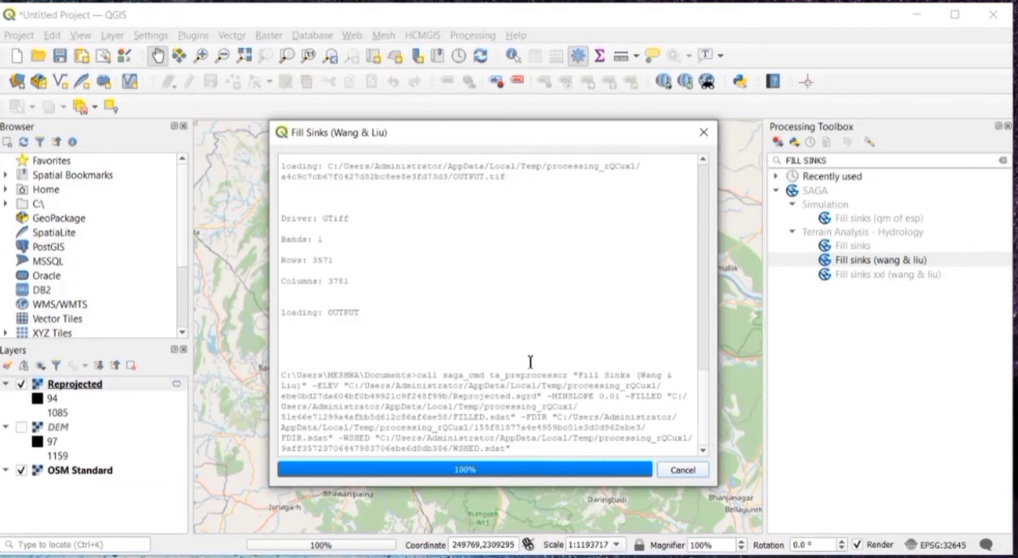
mouse_move(758, 514)
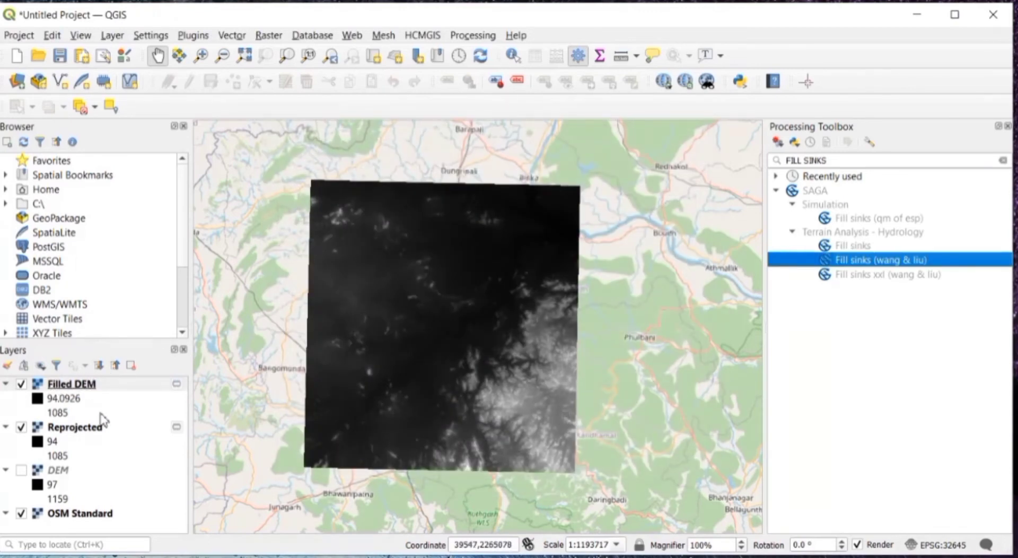
mouse_move(443, 302)
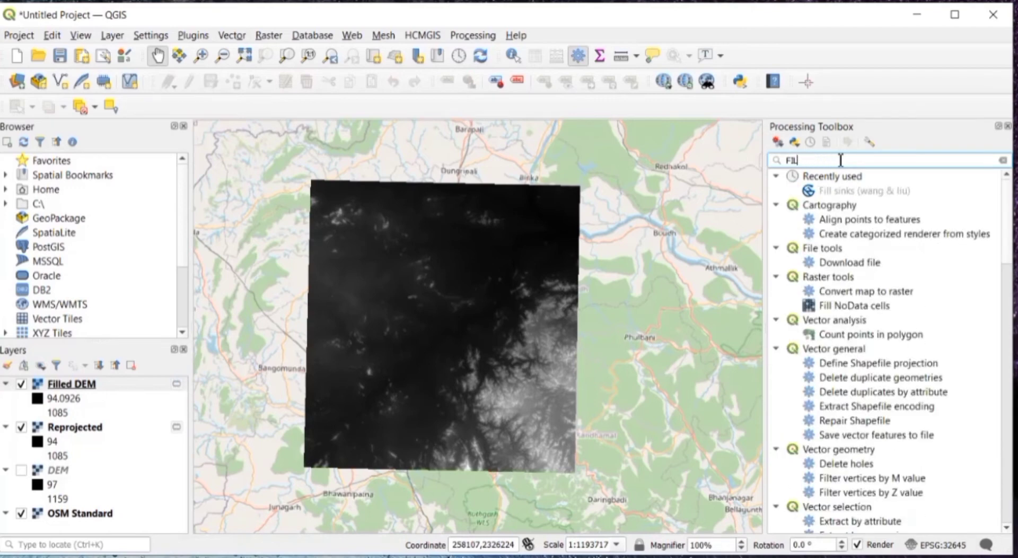
Step: Search the Processing Toolbox for STRAHLER to list SAGA's Strahler order algorithm
left_click(1000, 160)
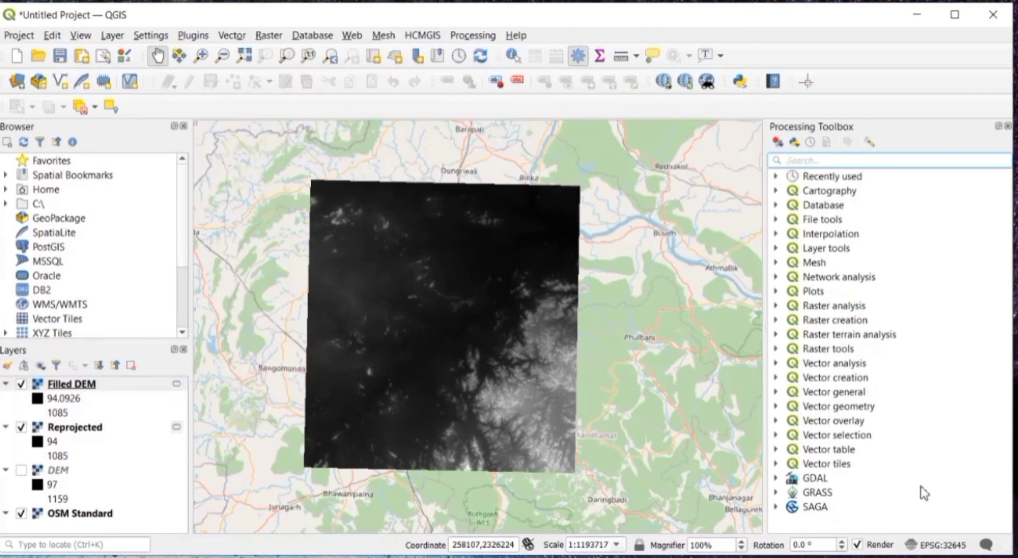
type("s")
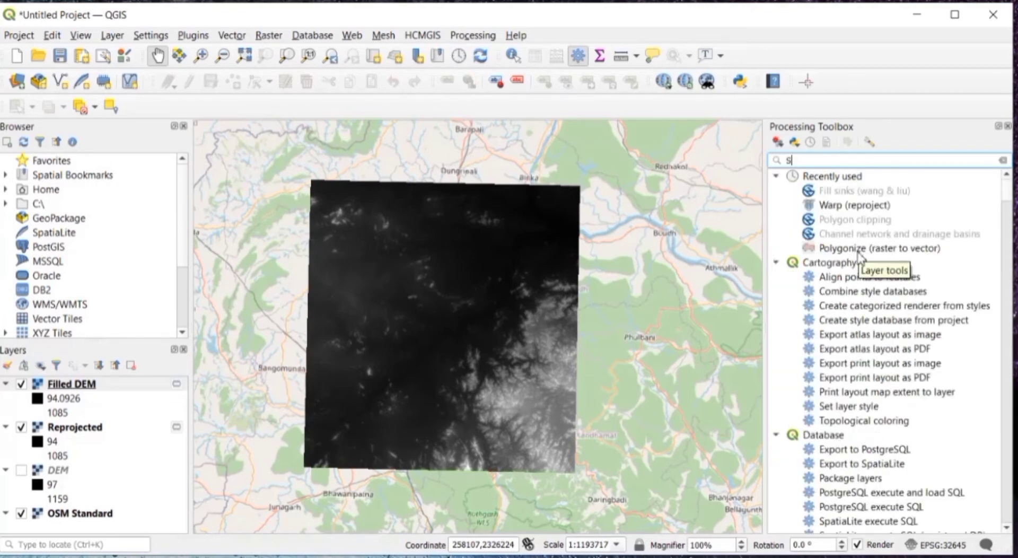
type("TRS")
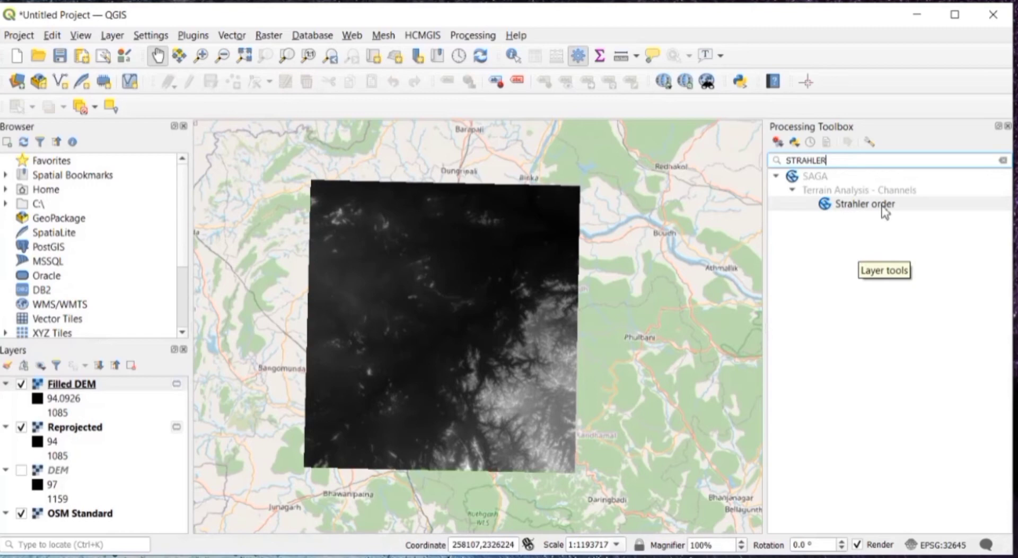
Step: Run SAGA Strahler order on the Filled DEM, adding a Strahler Order layer with values 1–11
double_click(864, 204)
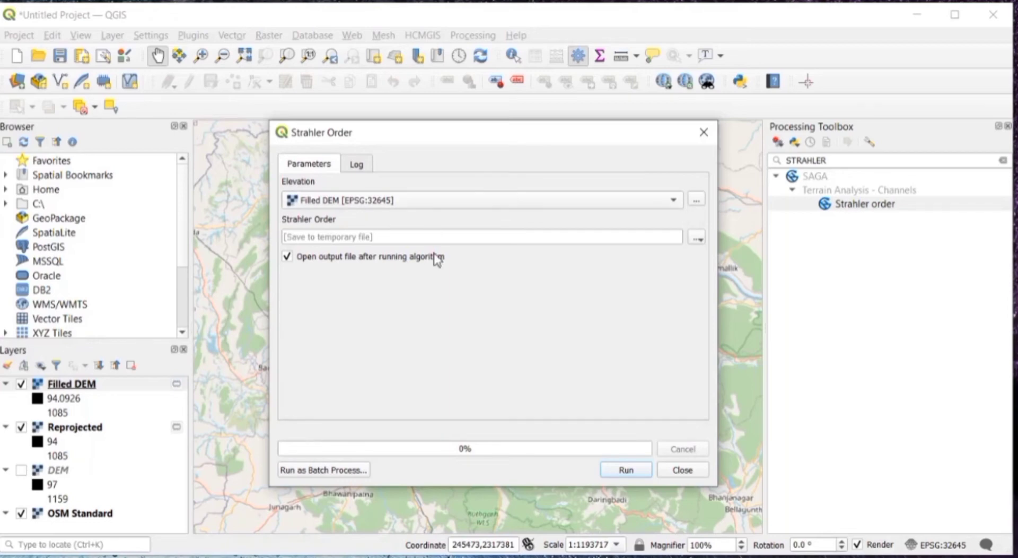
left_click(623, 470)
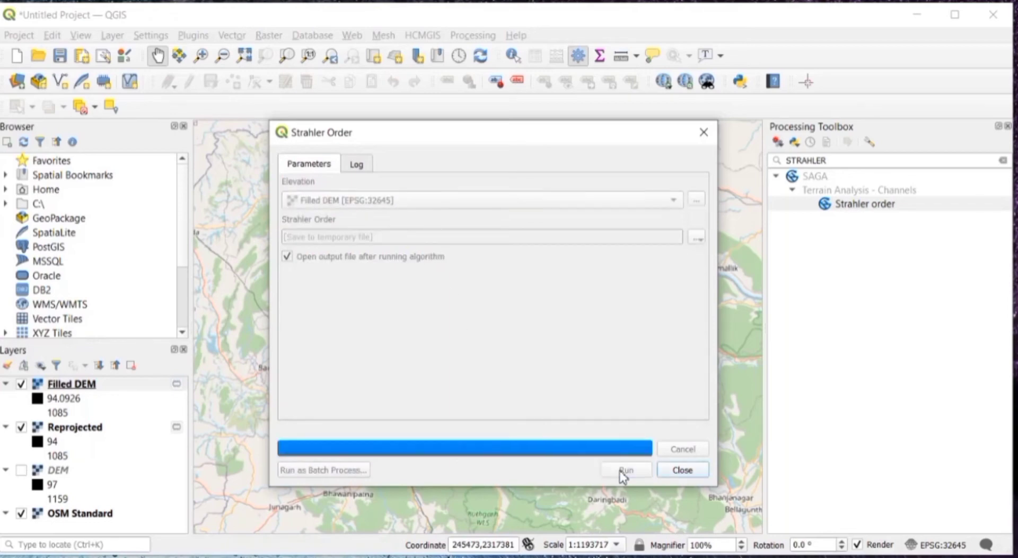
left_click(625, 469)
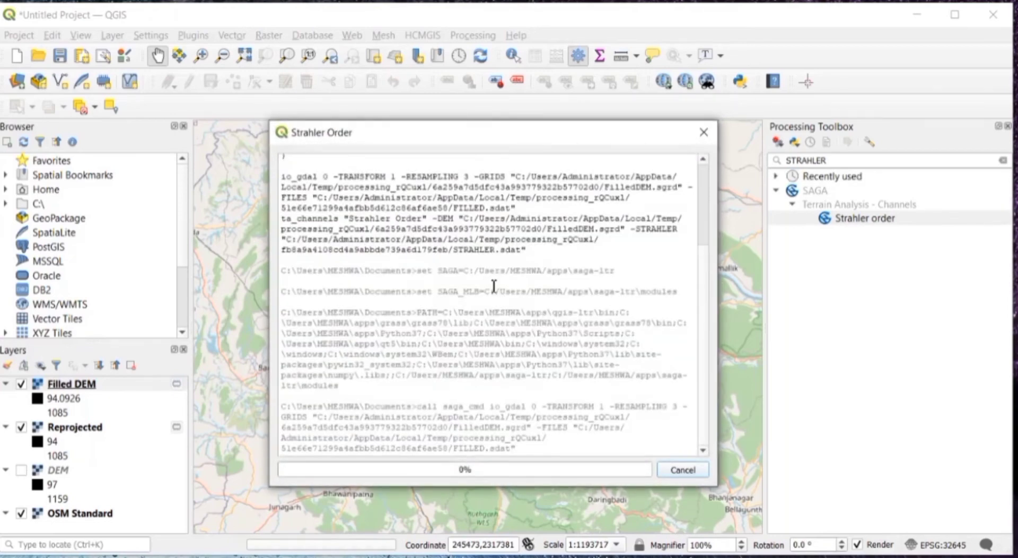
mouse_move(493, 285)
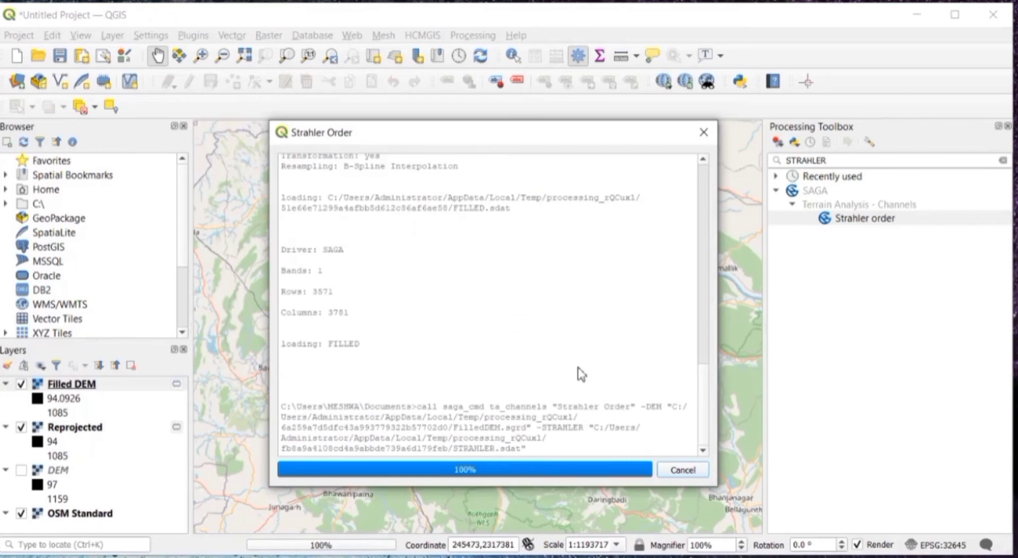
mouse_move(599, 381)
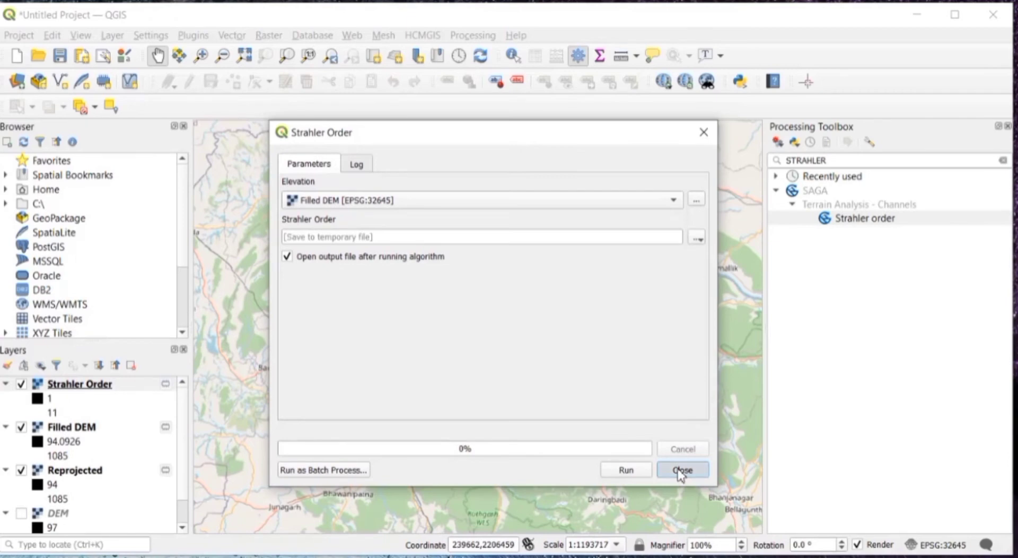
left_click(682, 470)
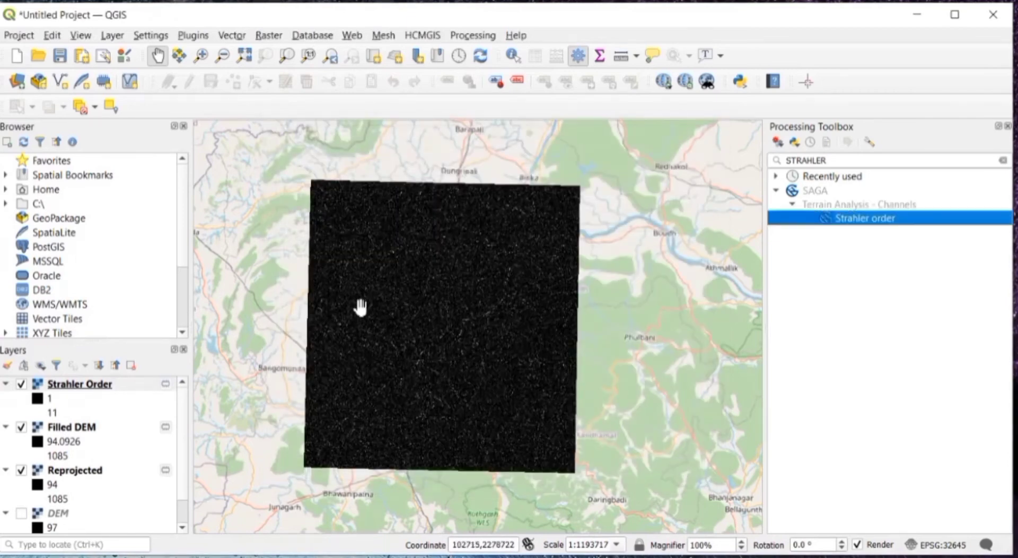
mouse_move(382, 319)
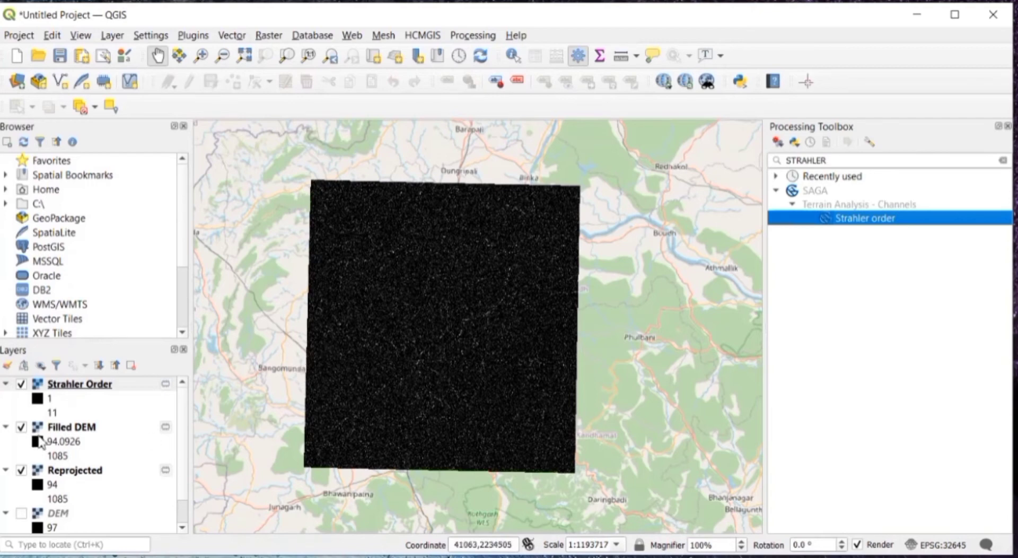
mouse_move(55, 426)
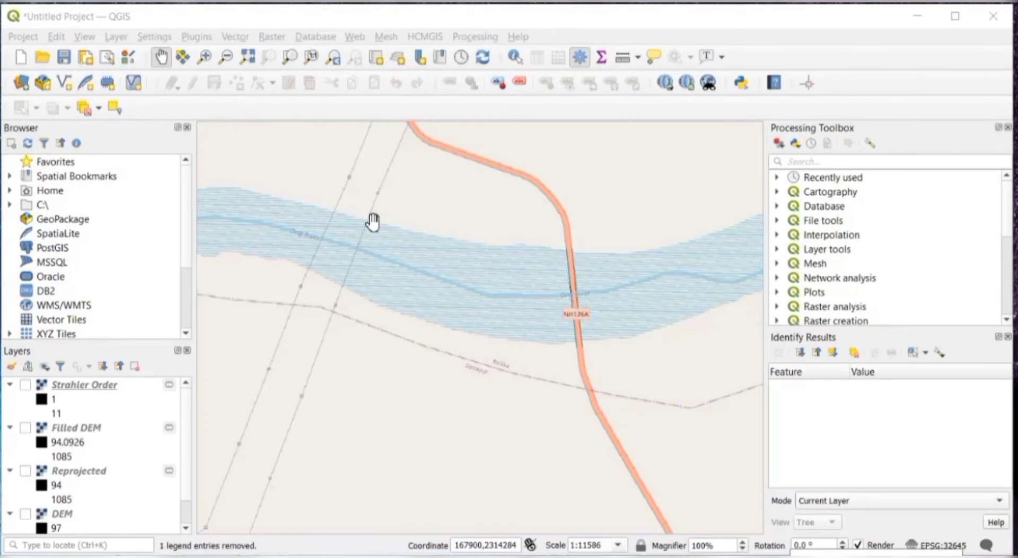
mouse_move(200, 296)
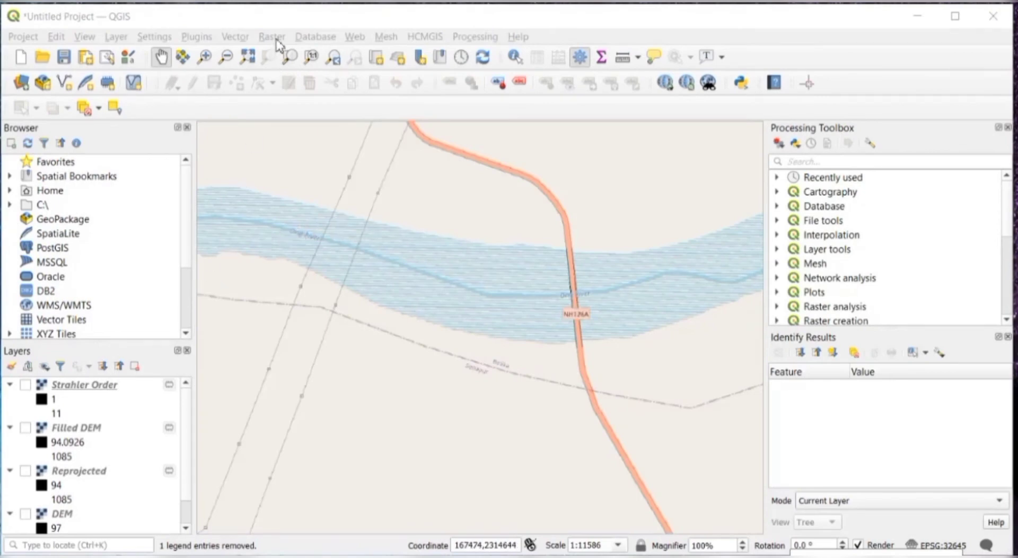
Step: Build the Raster Calculator expression "Strahler Order@1" >= 6 to keep major streams
left_click(271, 36)
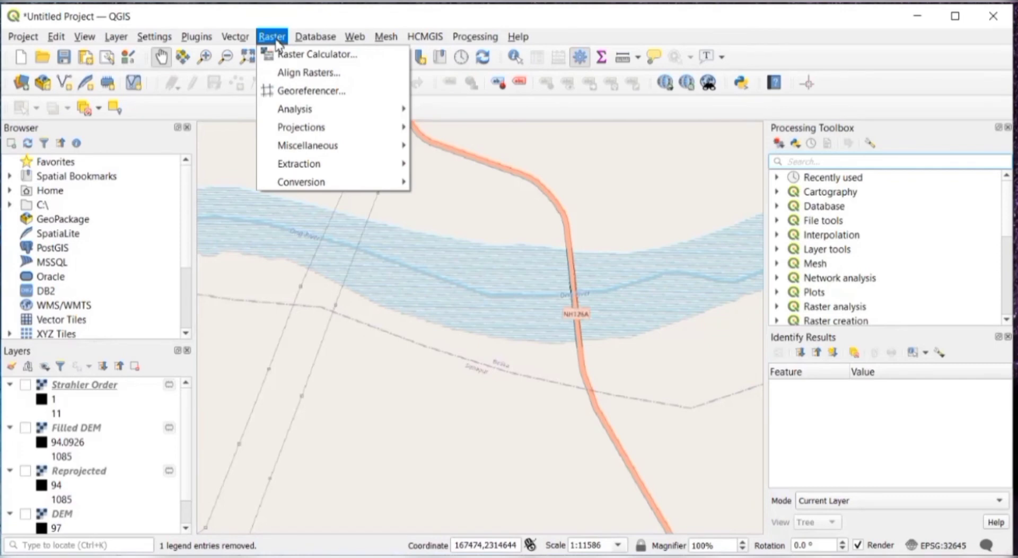
left_click(317, 54)
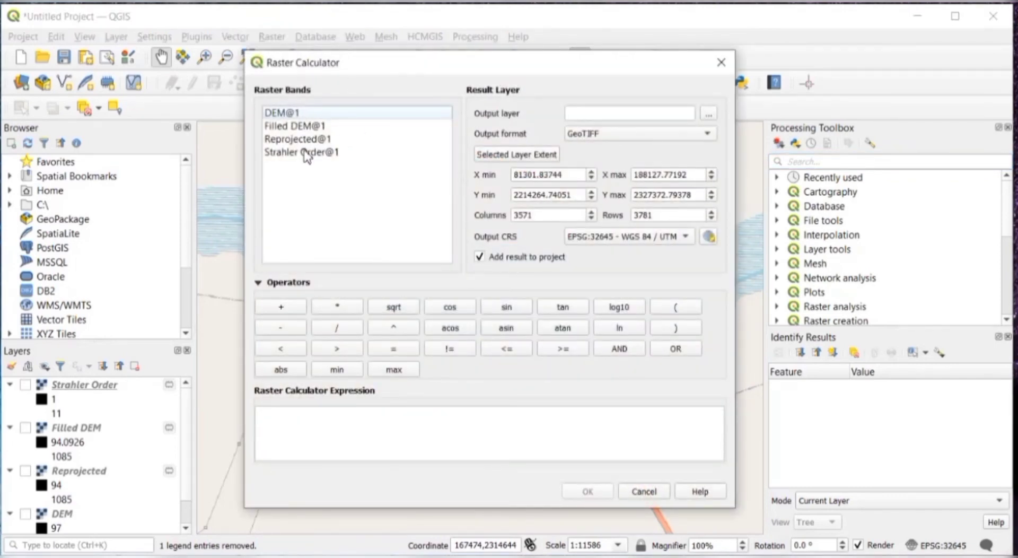
double_click(300, 152)
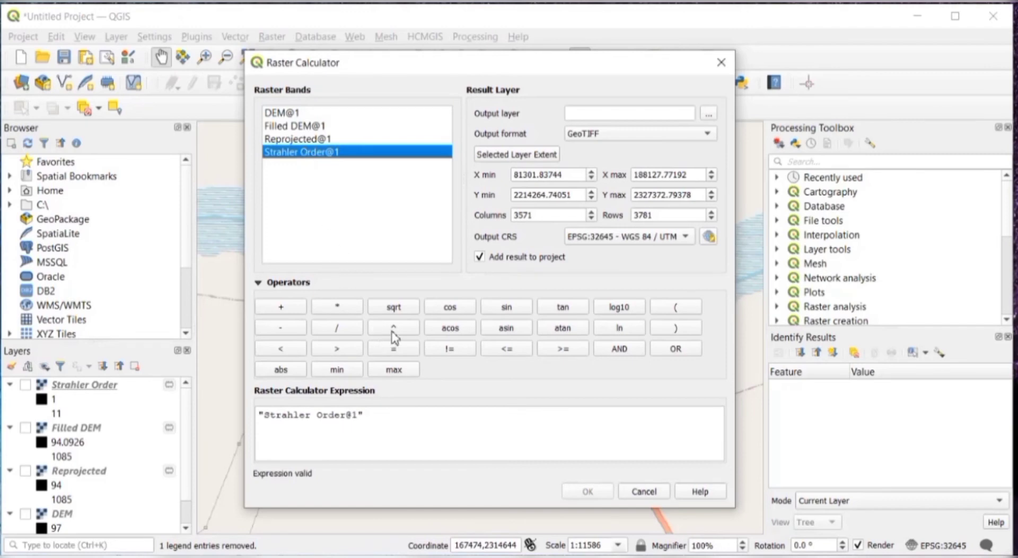
left_click(562, 348)
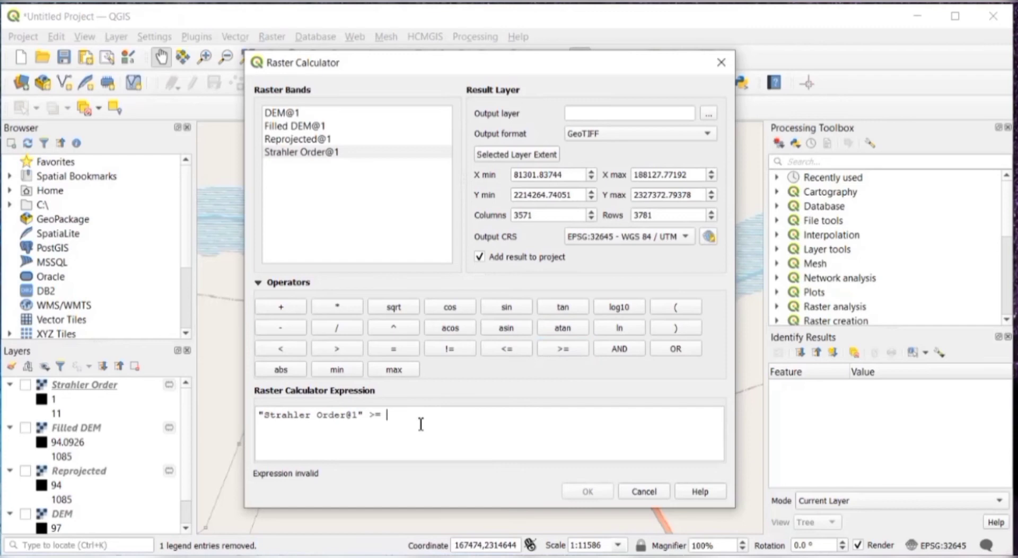
type("6")
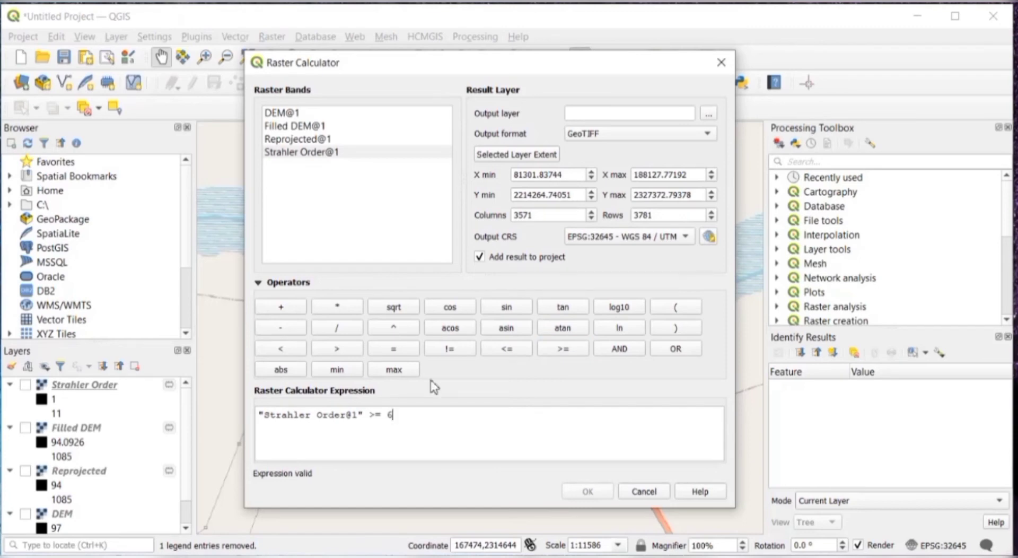
mouse_move(723, 128)
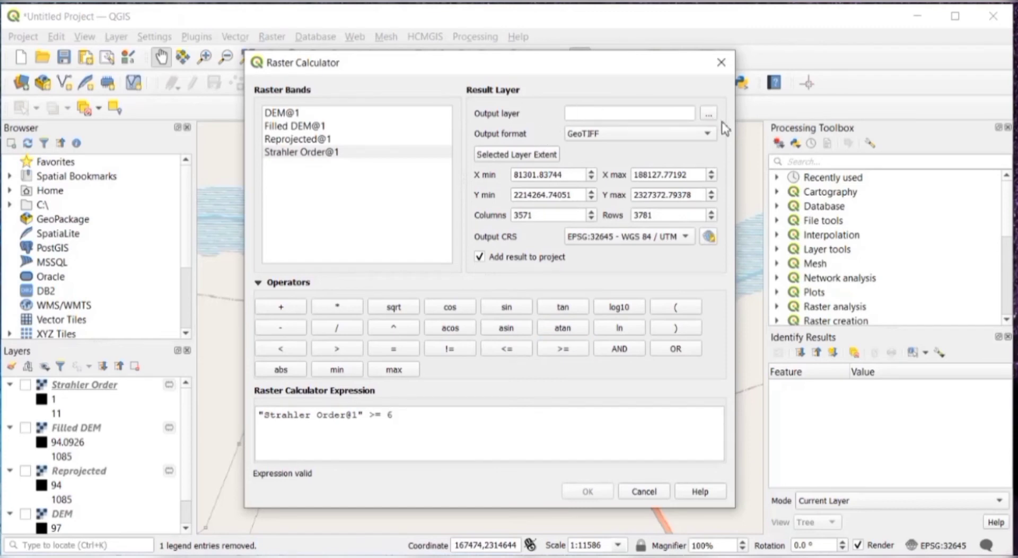
Step: Save the result as STO and run the calculation, adding the STO stream raster
left_click(708, 113)
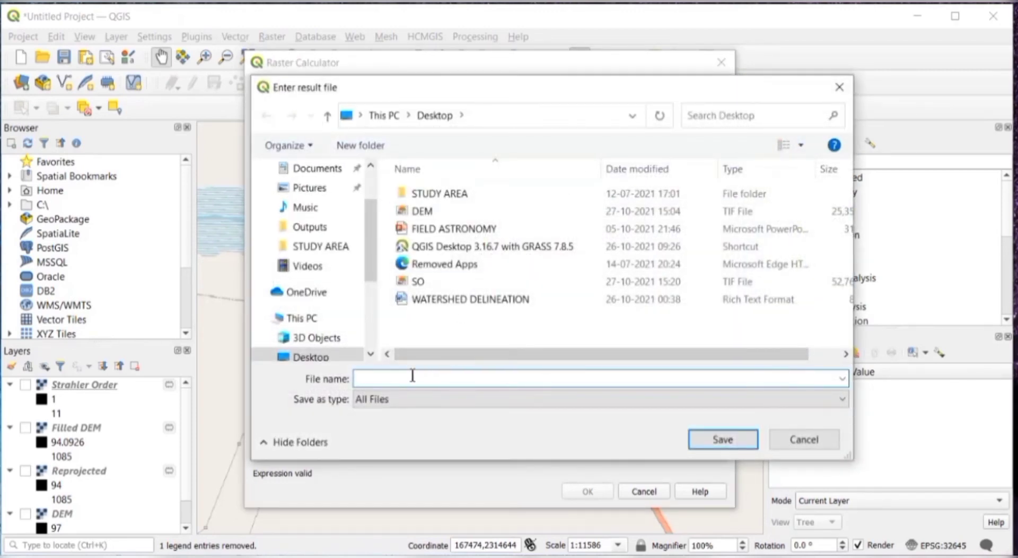
type("S")
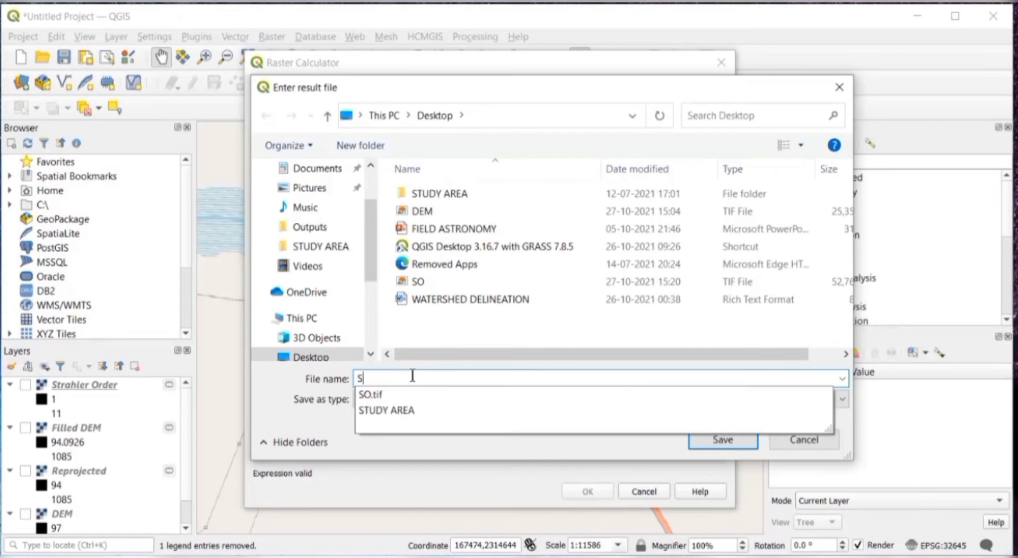
type("TO")
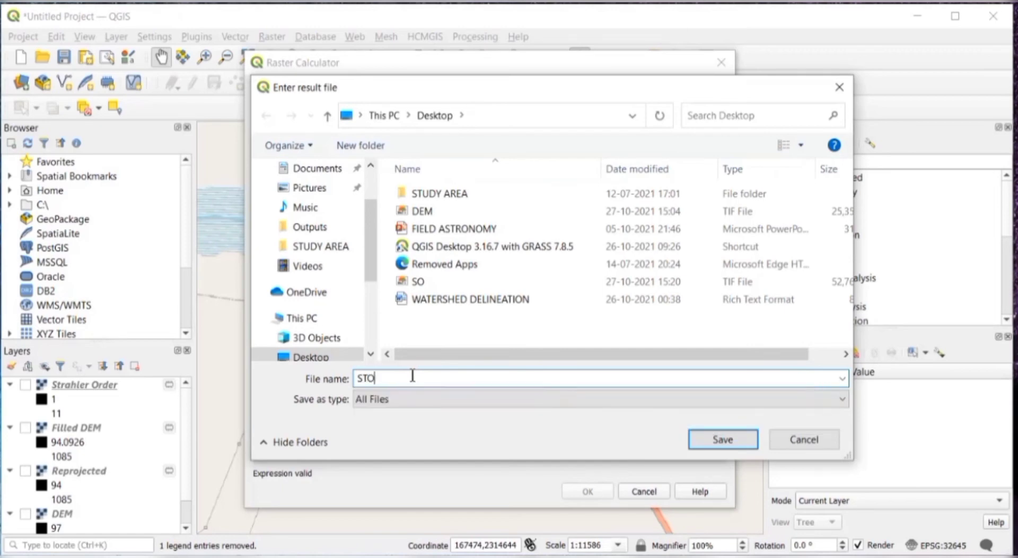
mouse_move(721, 444)
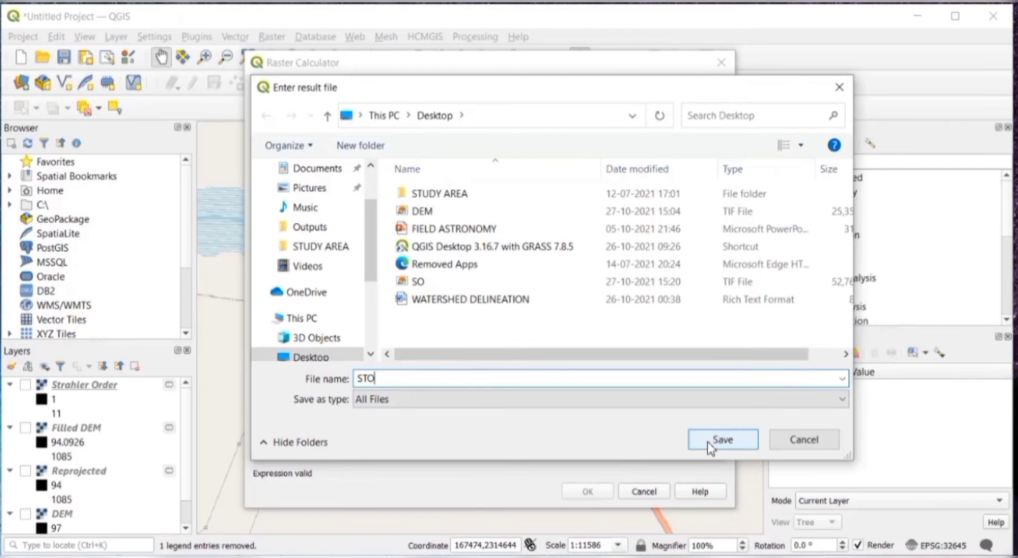
left_click(722, 439)
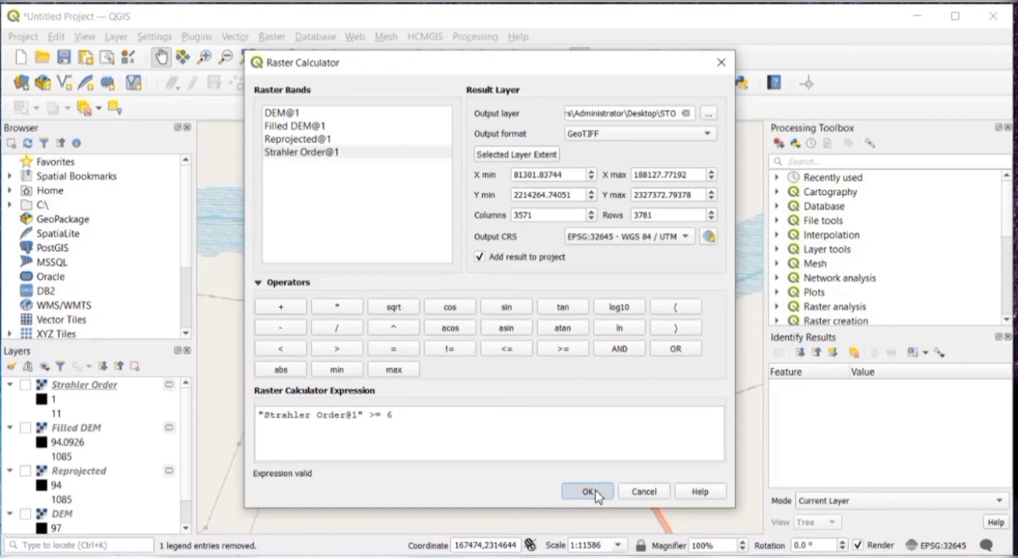
left_click(586, 489)
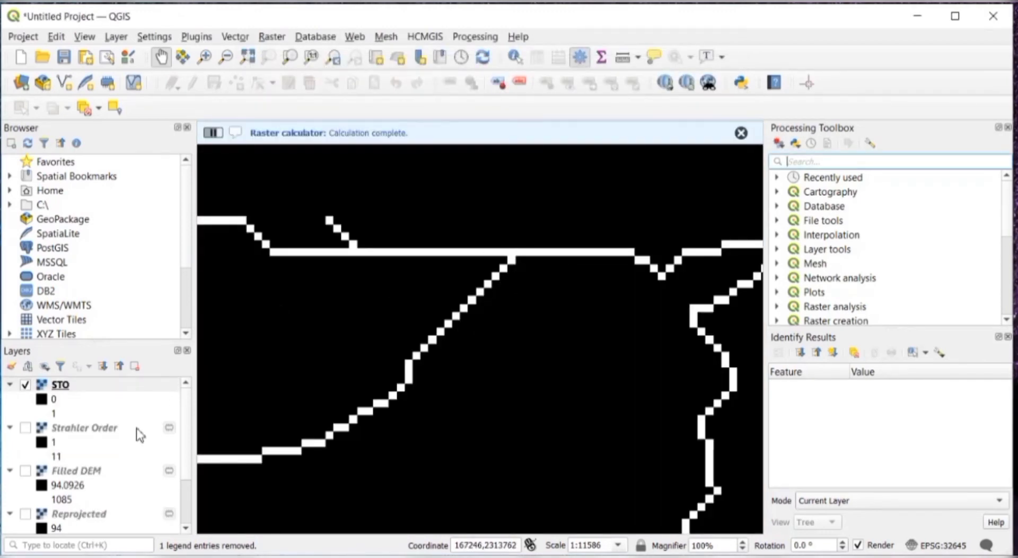
mouse_move(60, 385)
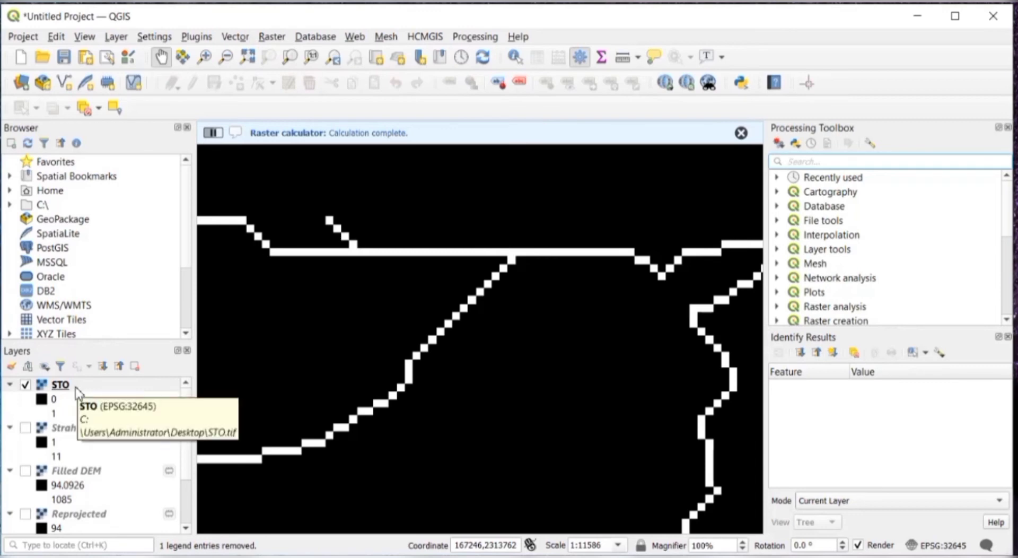
Step: Set 0 as an additional no-data value in the STO layer's Transparency properties
right_click(60, 384)
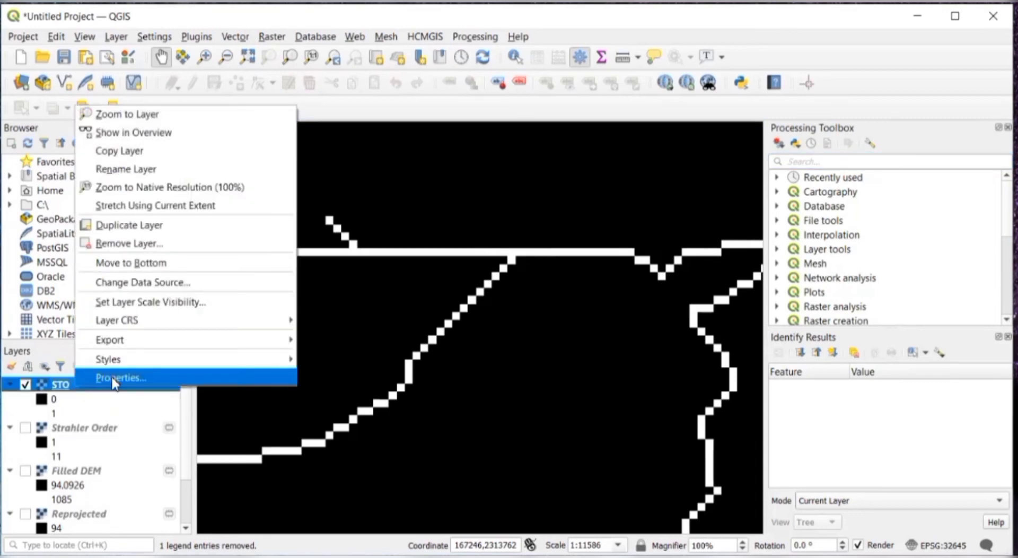
left_click(120, 376)
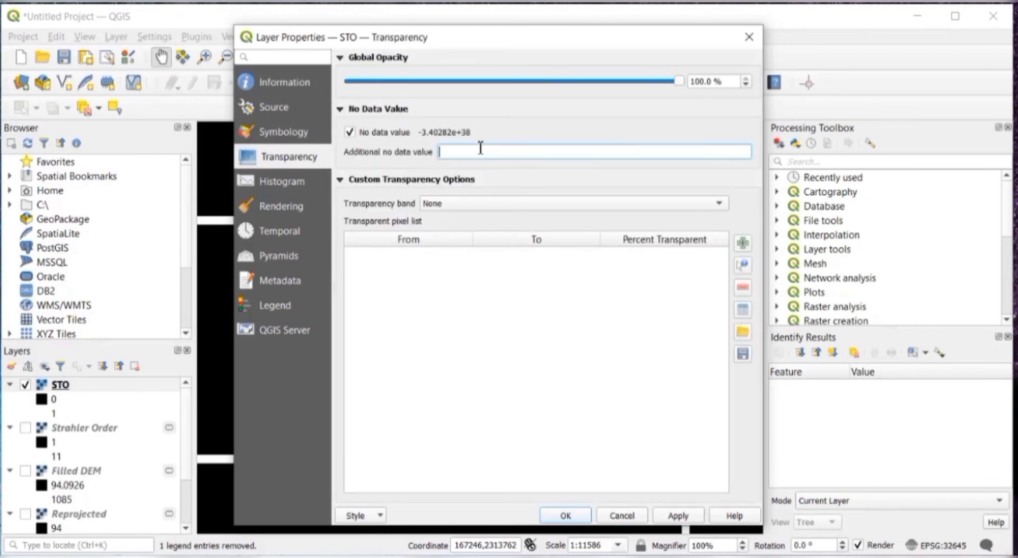
type("0")
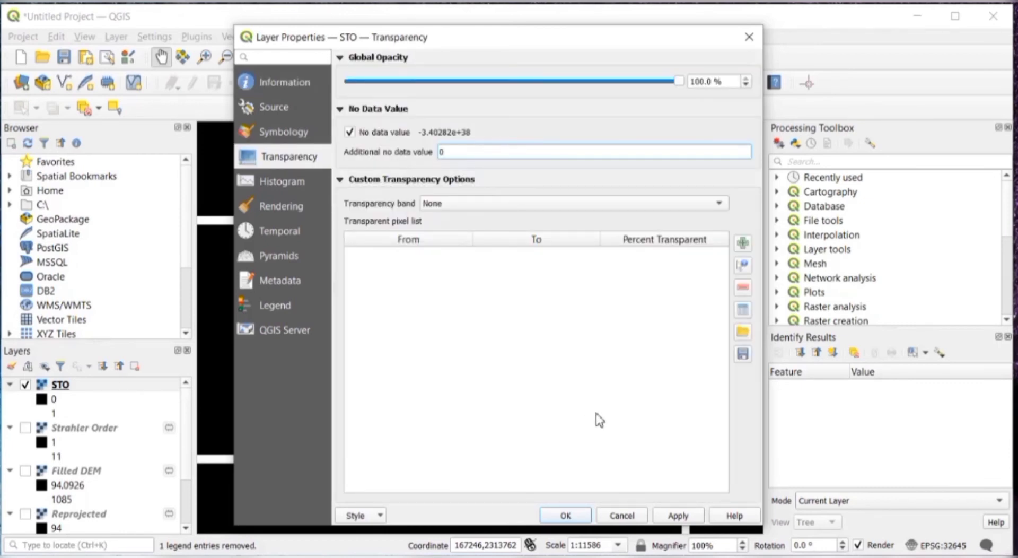
left_click(677, 515)
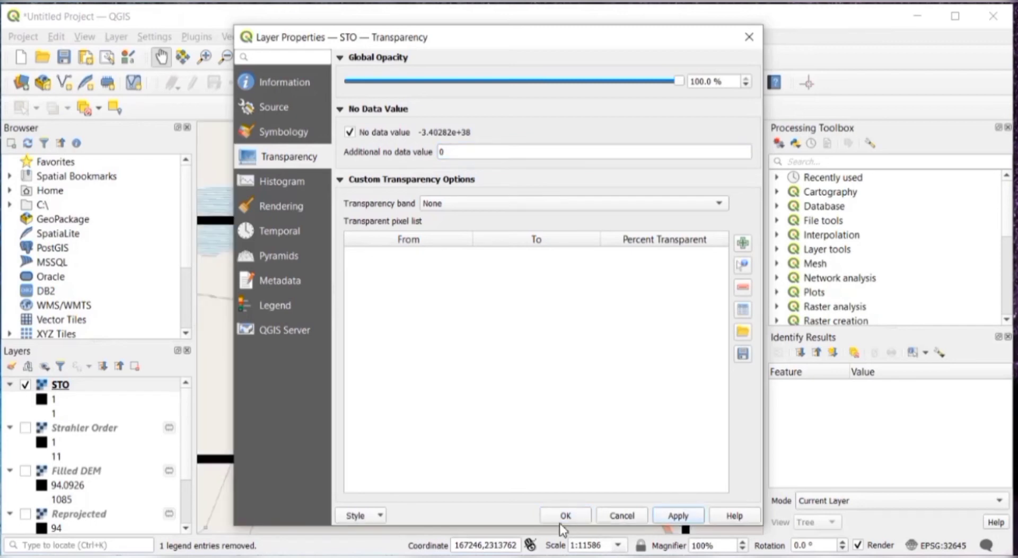
left_click(564, 515)
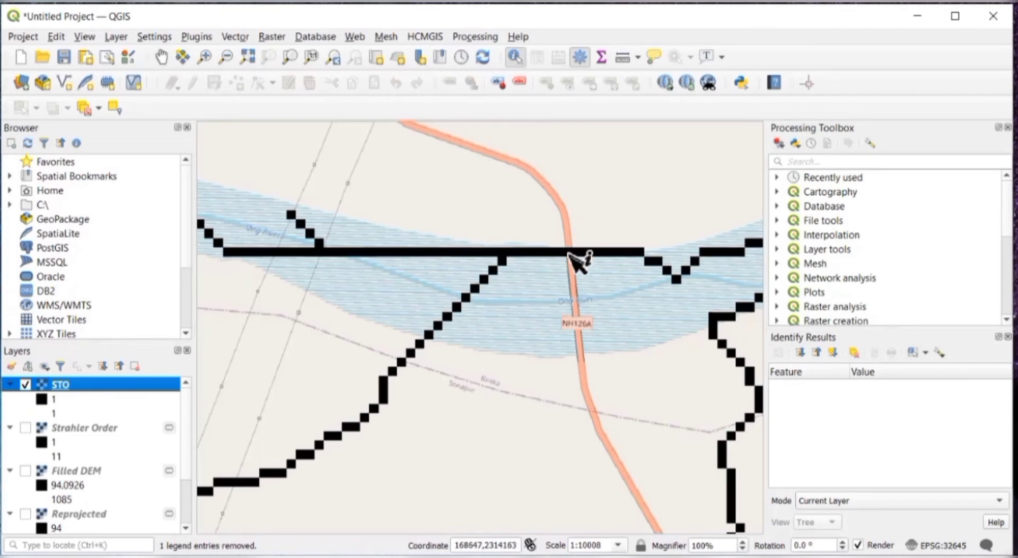
Step: Identify STO stream cell values near the basin outlet to locate the outlet cell
left_click(577, 257)
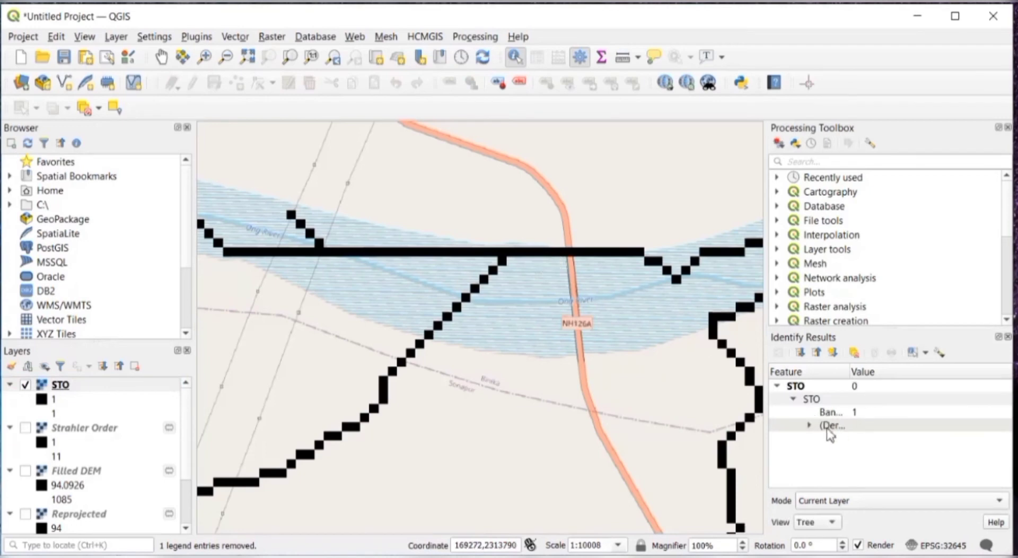
mouse_move(477, 312)
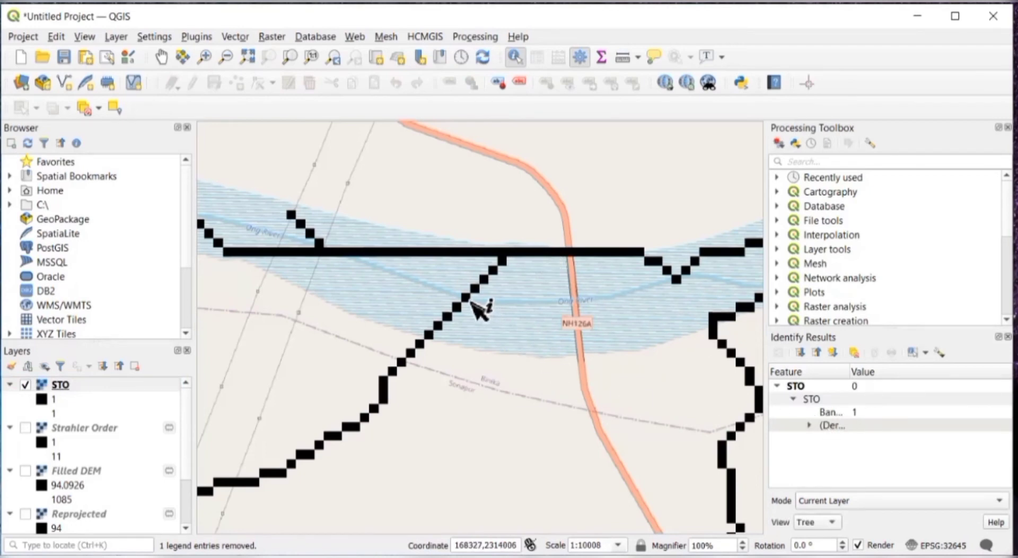
mouse_move(473, 308)
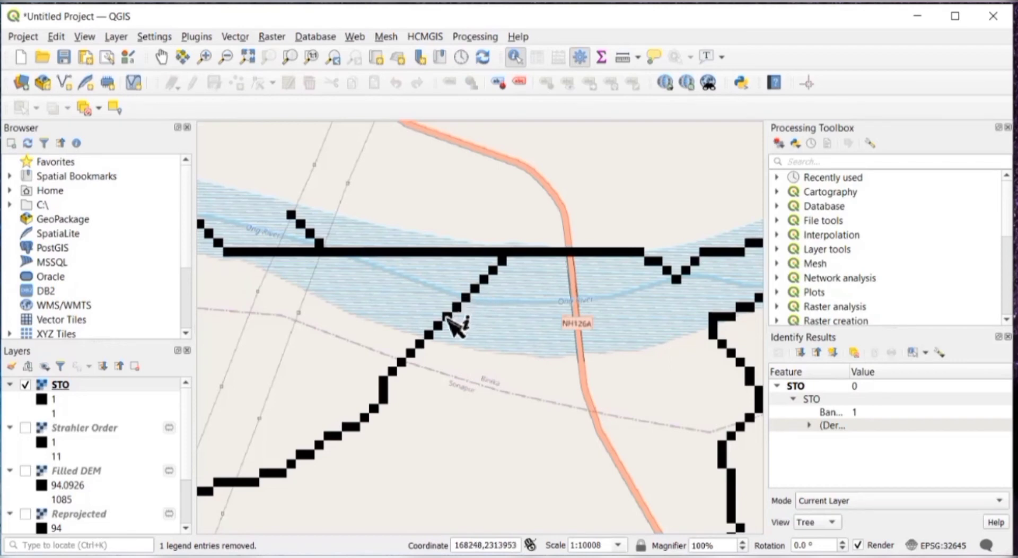
mouse_move(324, 247)
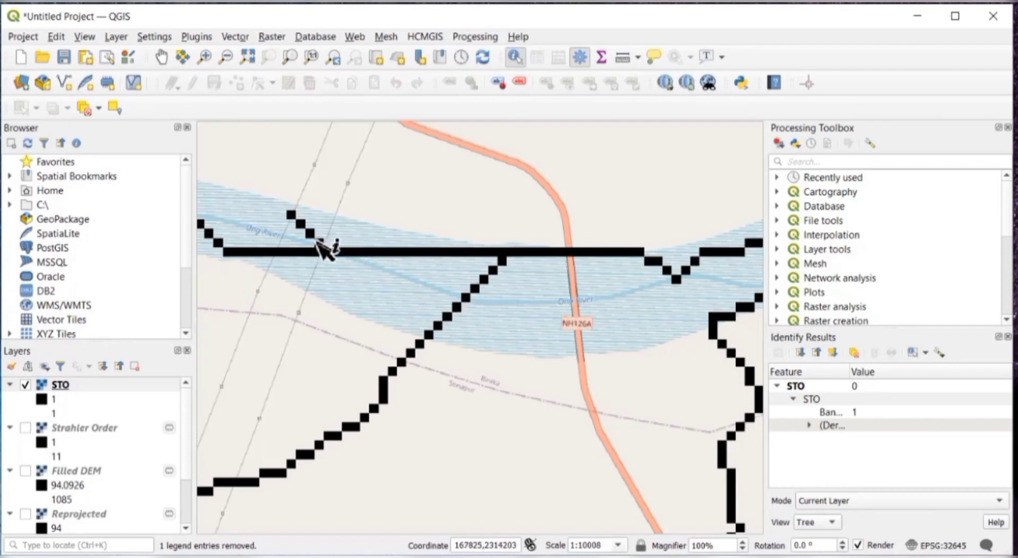
mouse_move(317, 233)
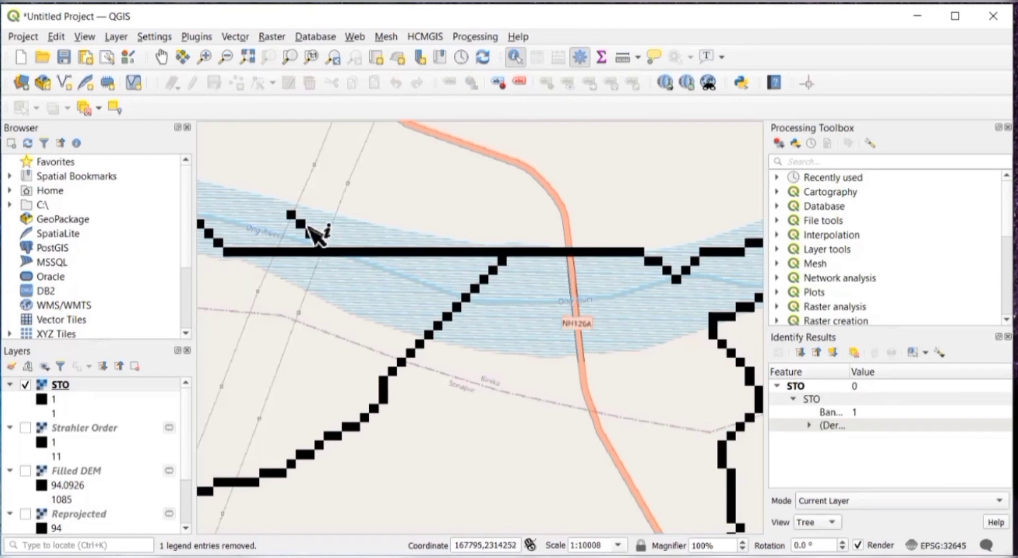
left_click(318, 233)
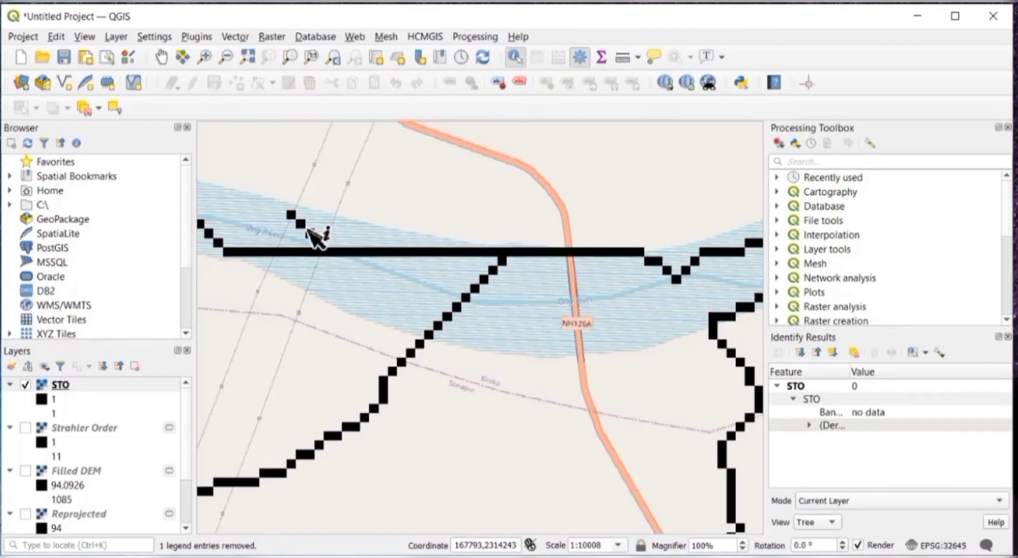
left_click(314, 234)
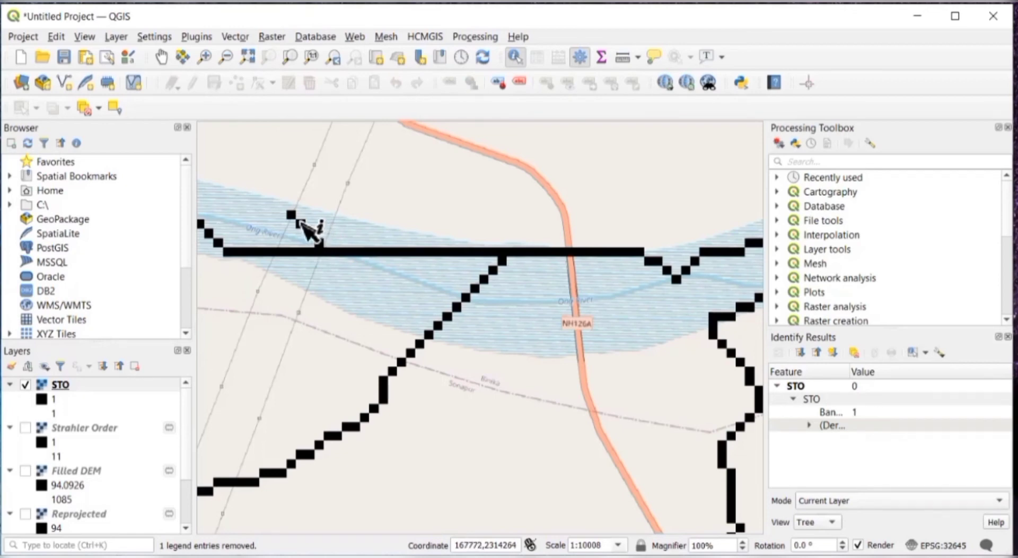
mouse_move(259, 263)
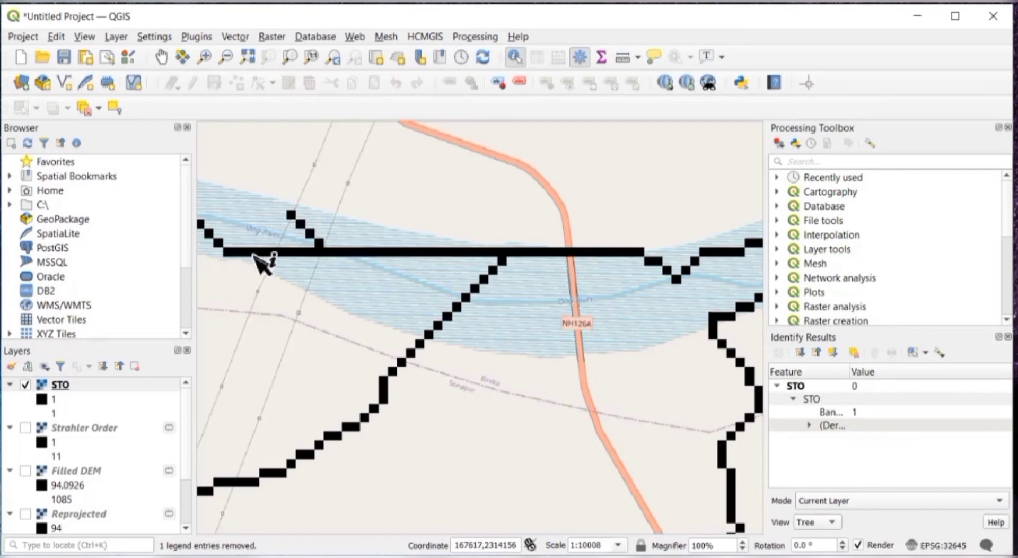
mouse_move(551, 271)
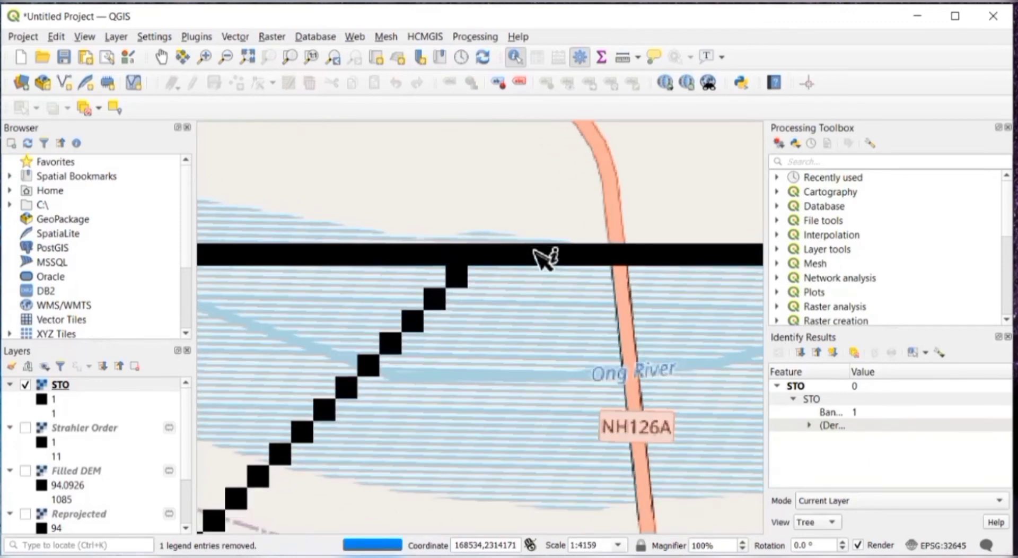
Step: Search the Processing Toolbox for UPS to list SAGA's Upslope area algorithm
scroll("down", 3)
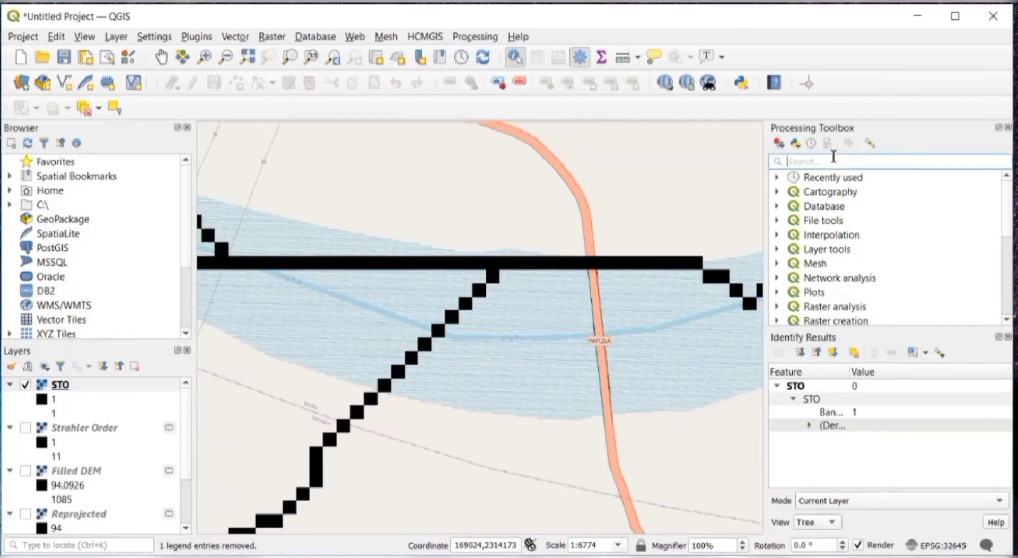
type("UPSLOPE")
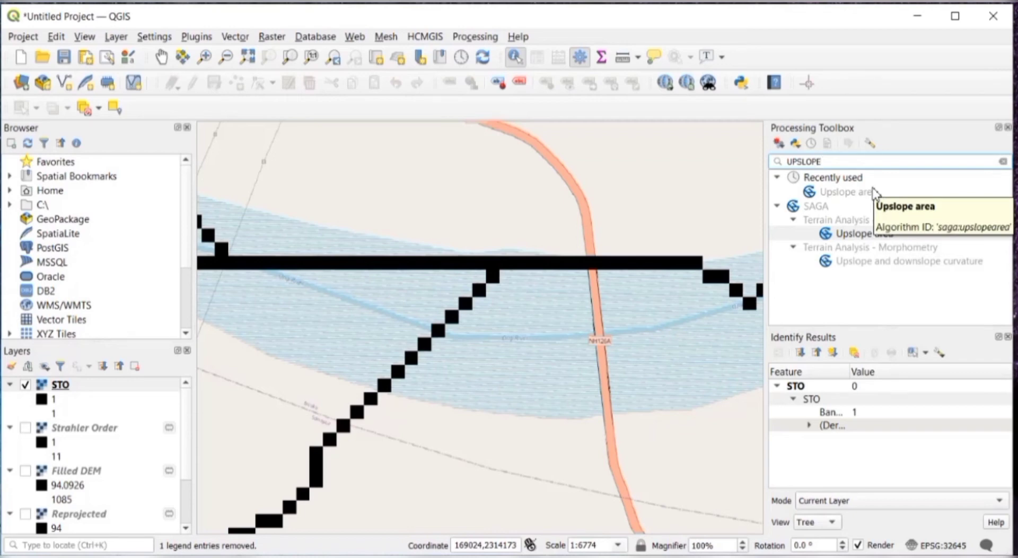
Step: Enter the outlet target coordinates X 168534 and Y 2314171 in the Upslope Area tool
double_click(846, 192)
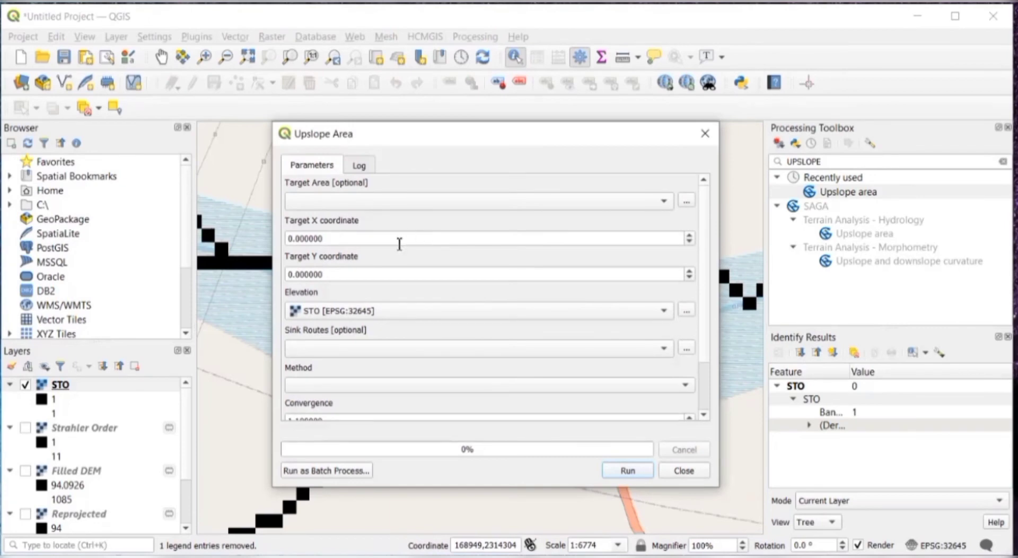
mouse_move(813, 434)
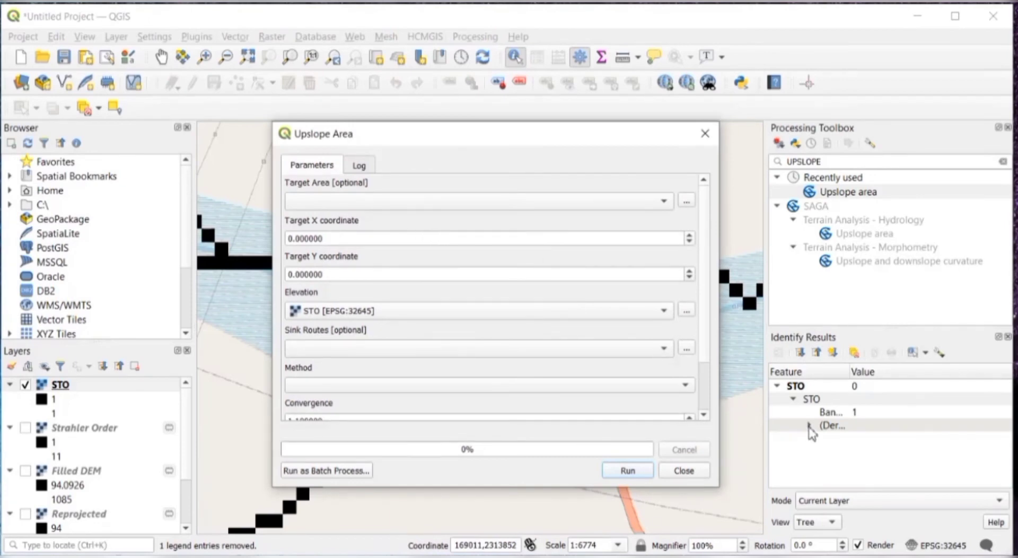
left_click(810, 425)
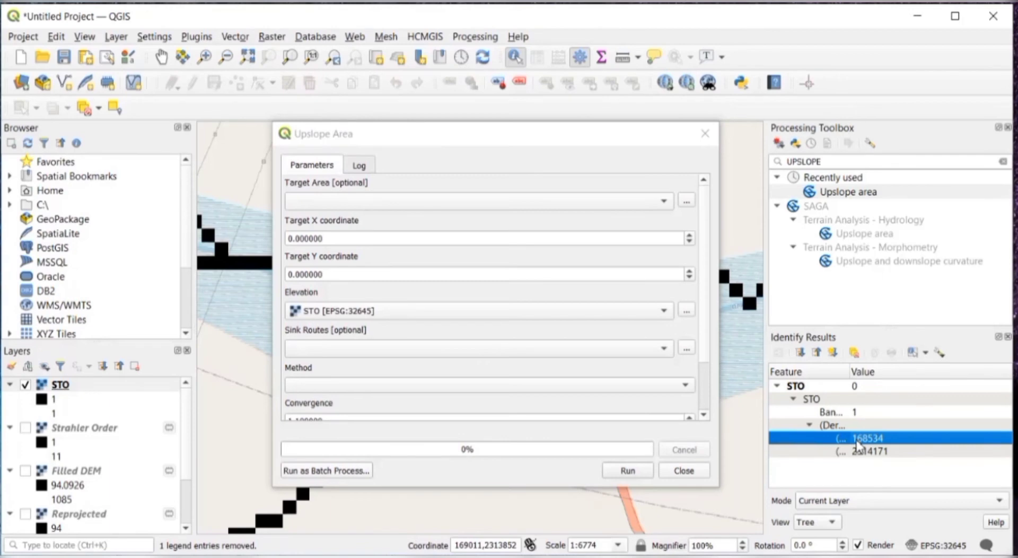
mouse_move(364, 255)
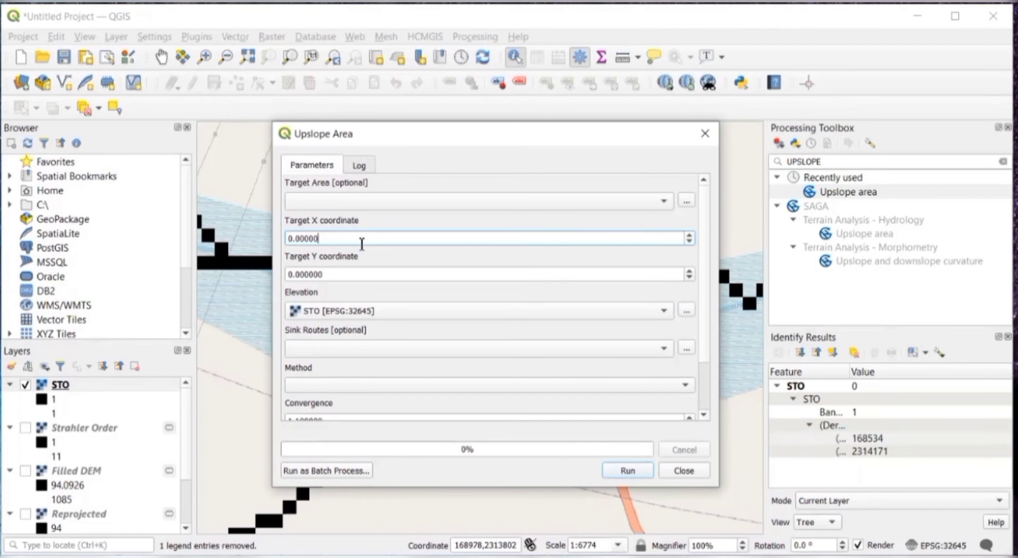
type("168534")
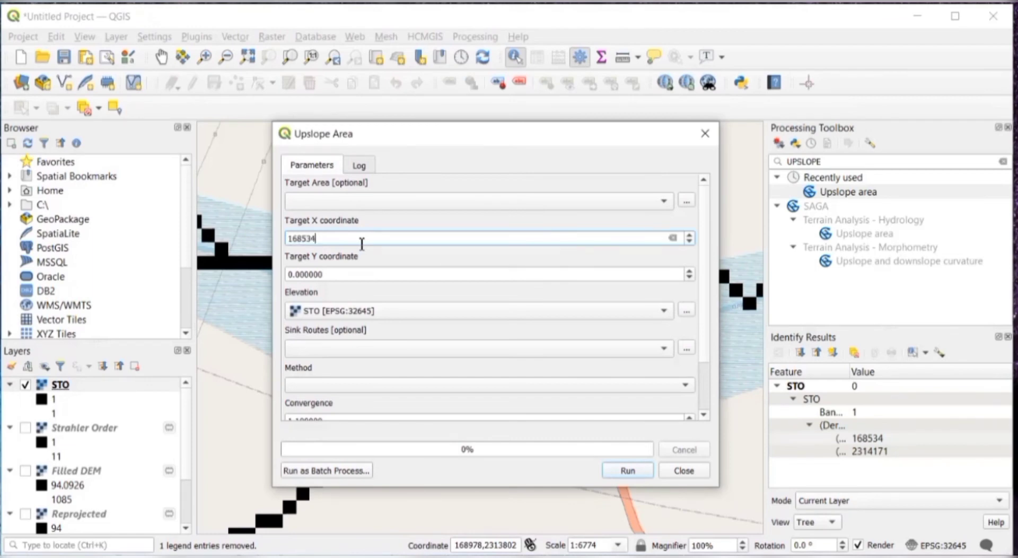
left_click(480, 273)
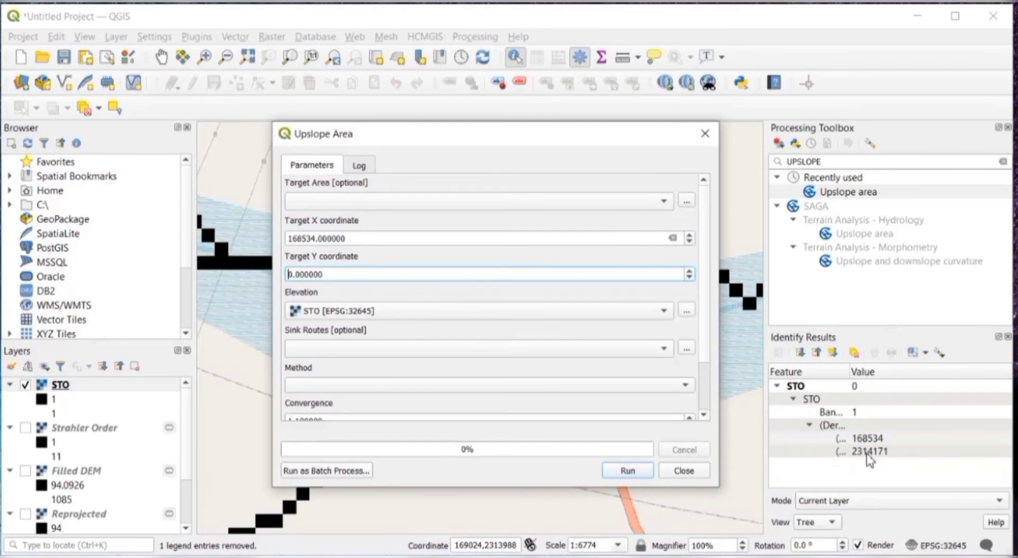
left_click(868, 451)
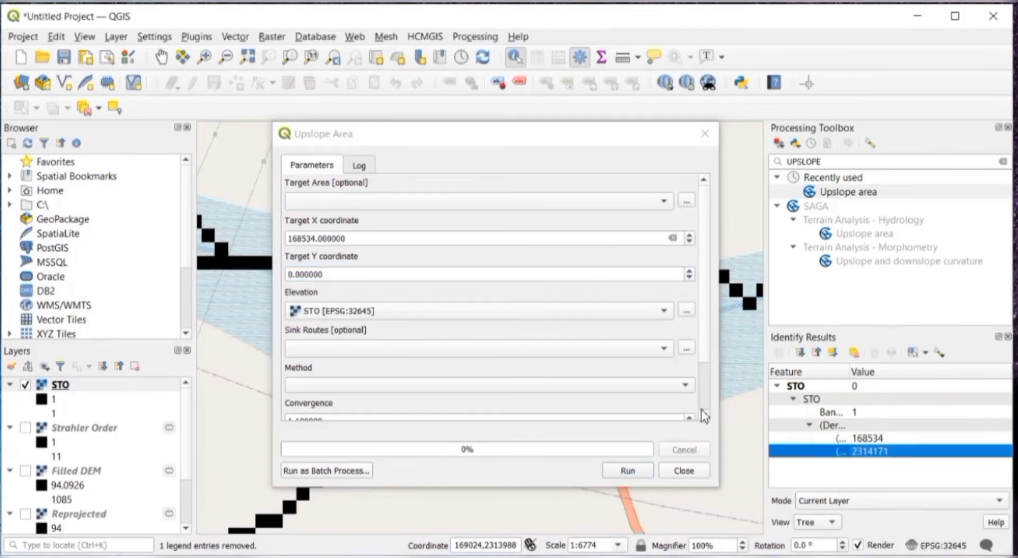
left_click(484, 274)
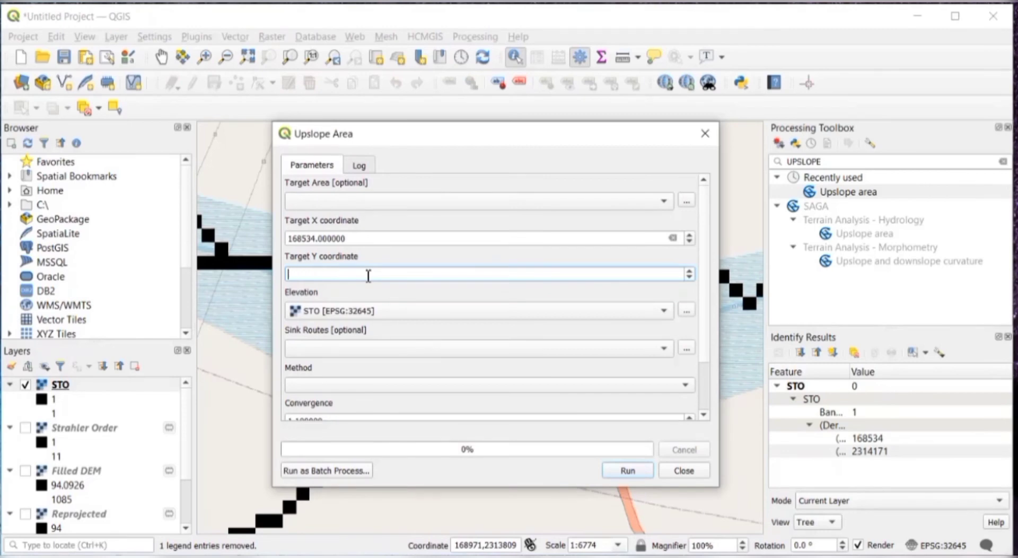
type("2314171")
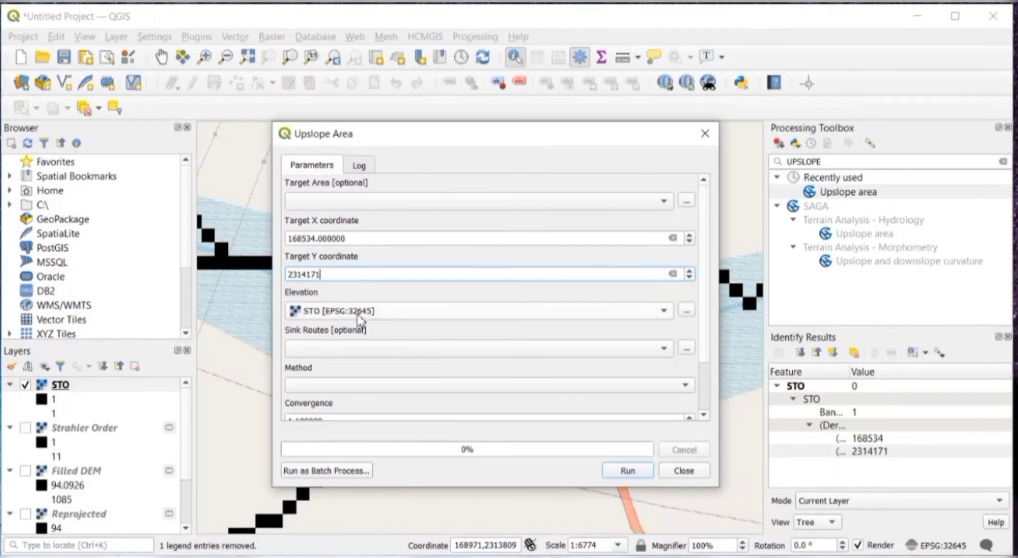
mouse_move(378, 316)
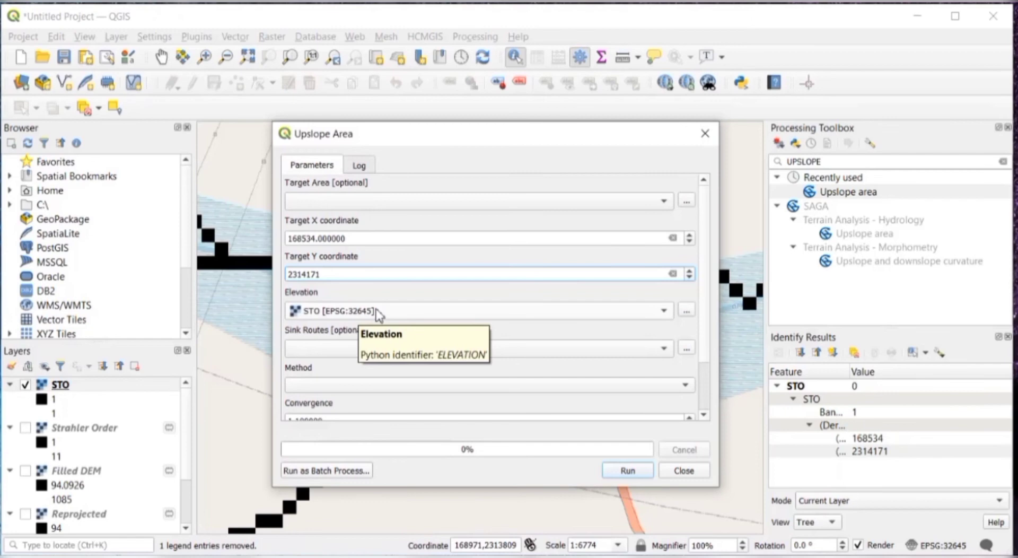
Step: Set Elevation to Filled DEM and Method to Deterministic 8, then run Upslope Area
left_click(662, 311)
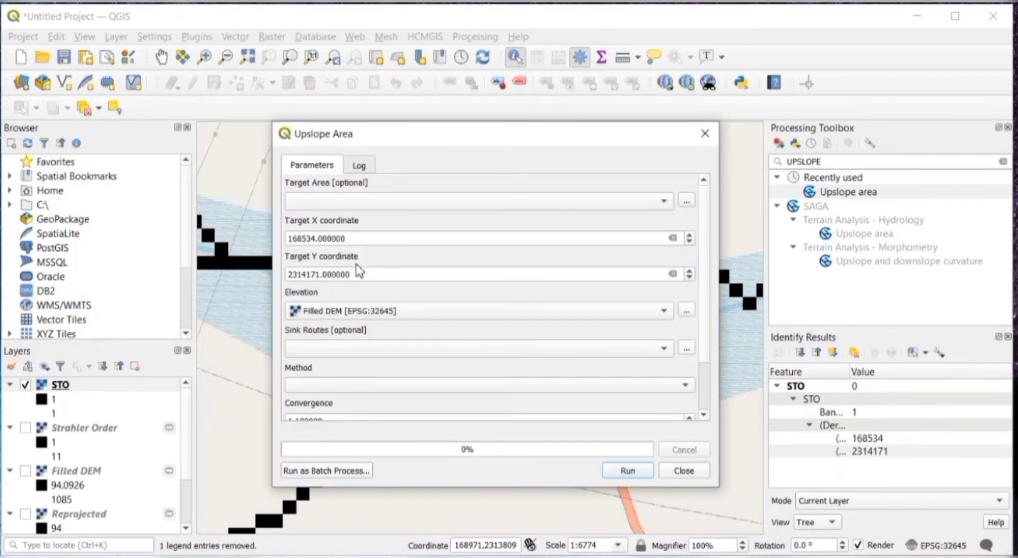
left_click(487, 383)
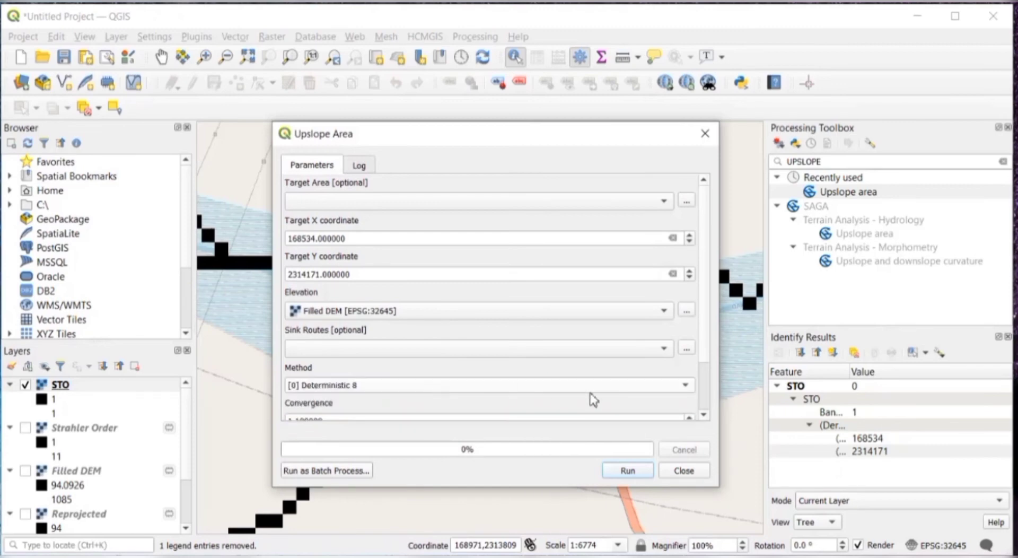
scroll("down", 3)
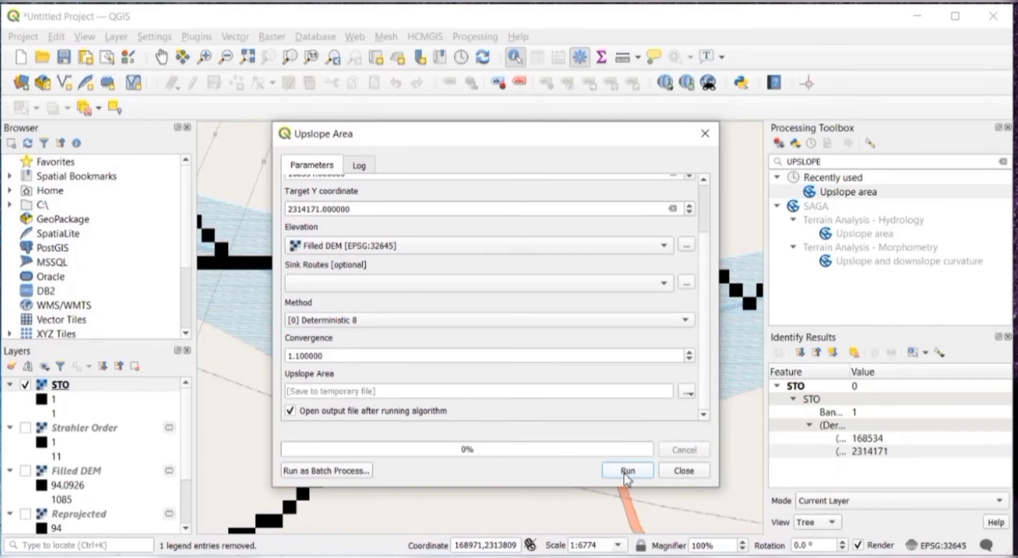
left_click(625, 470)
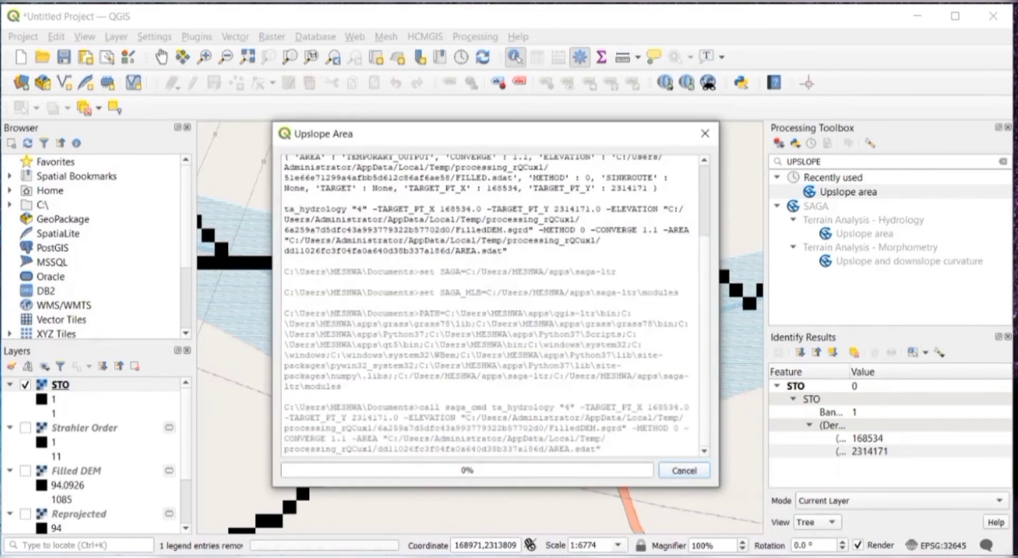
Step: Zoom to the new Upslope Area layer, check its basin value and hide the OSM Standard basemap
left_click(311, 165)
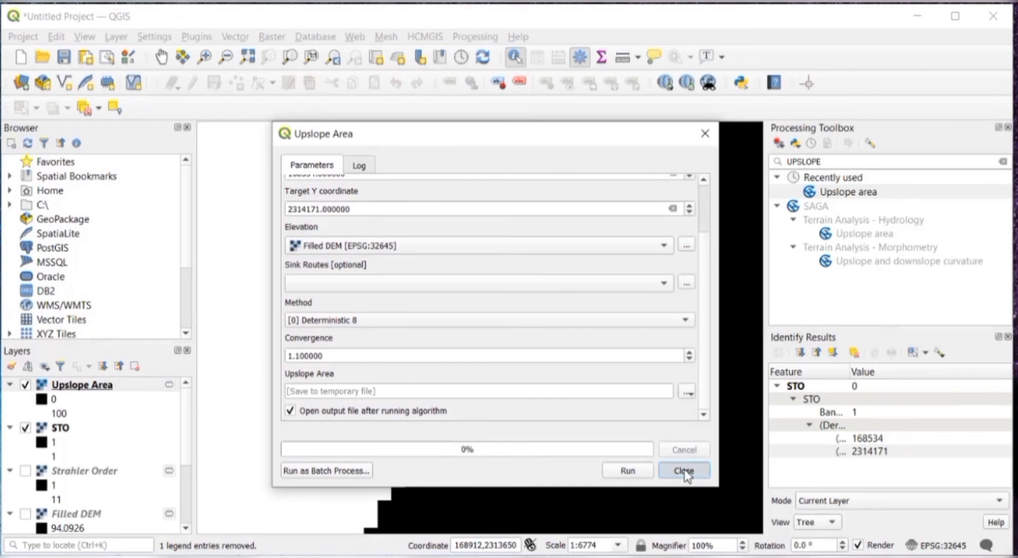
left_click(682, 470)
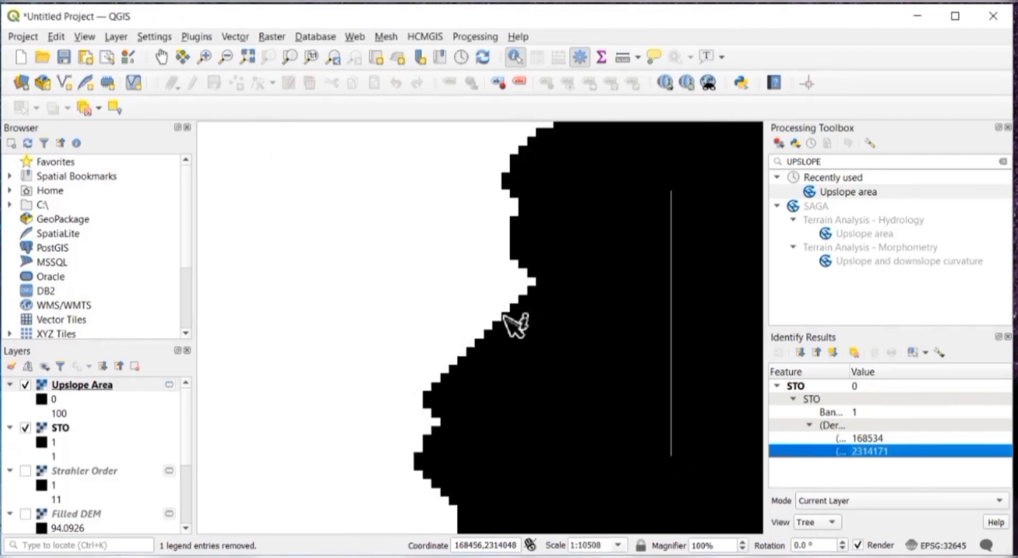
scroll("down", 3)
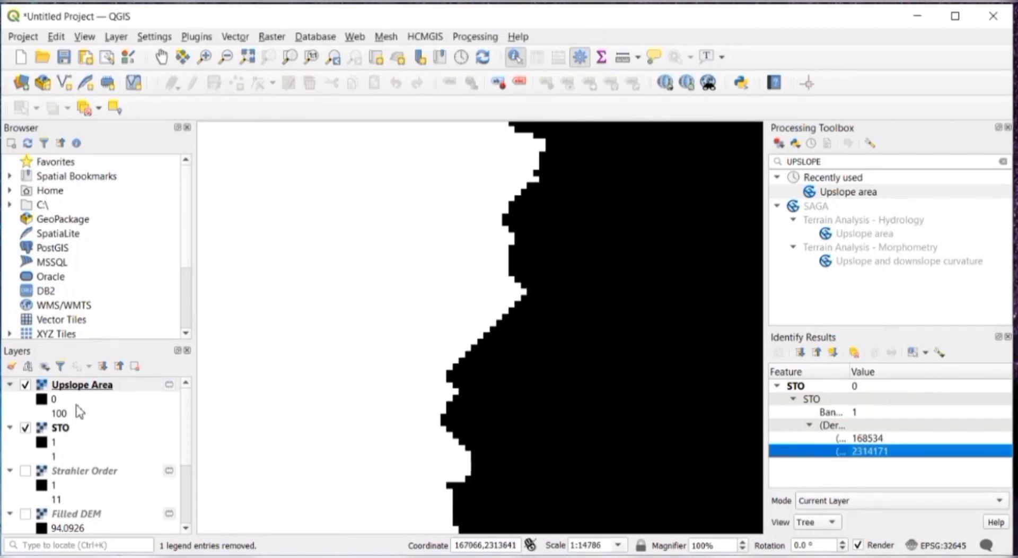
right_click(81, 385)
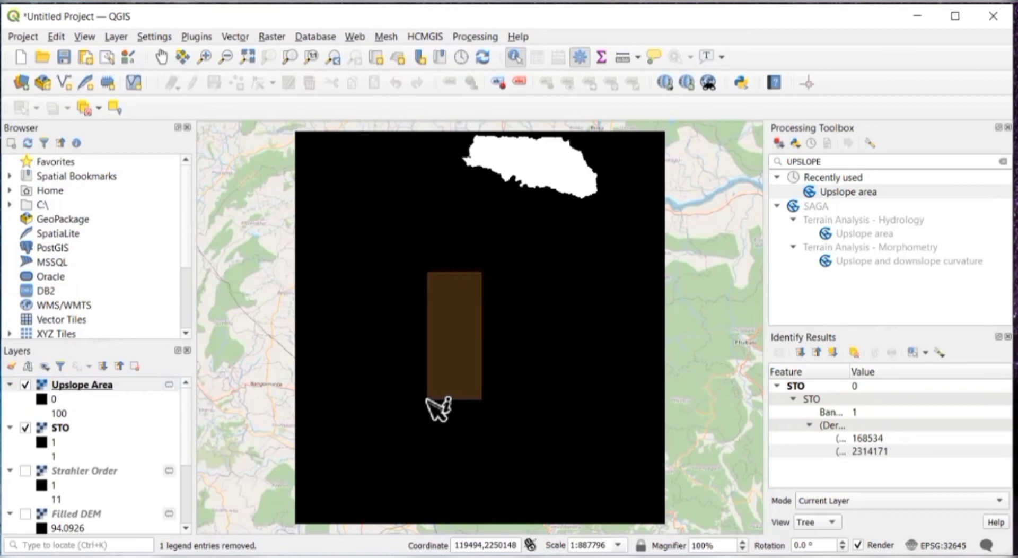
left_click(534, 161)
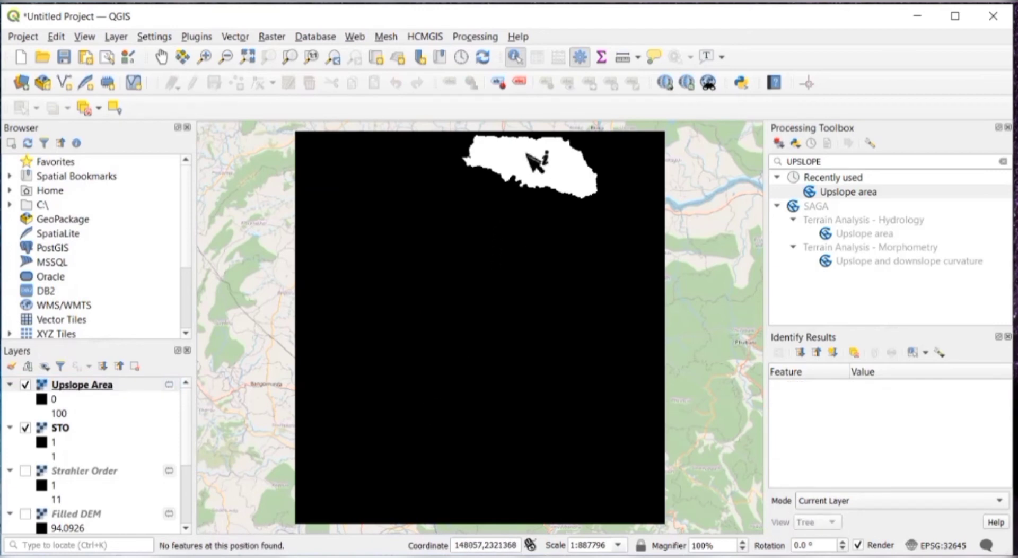
mouse_move(583, 187)
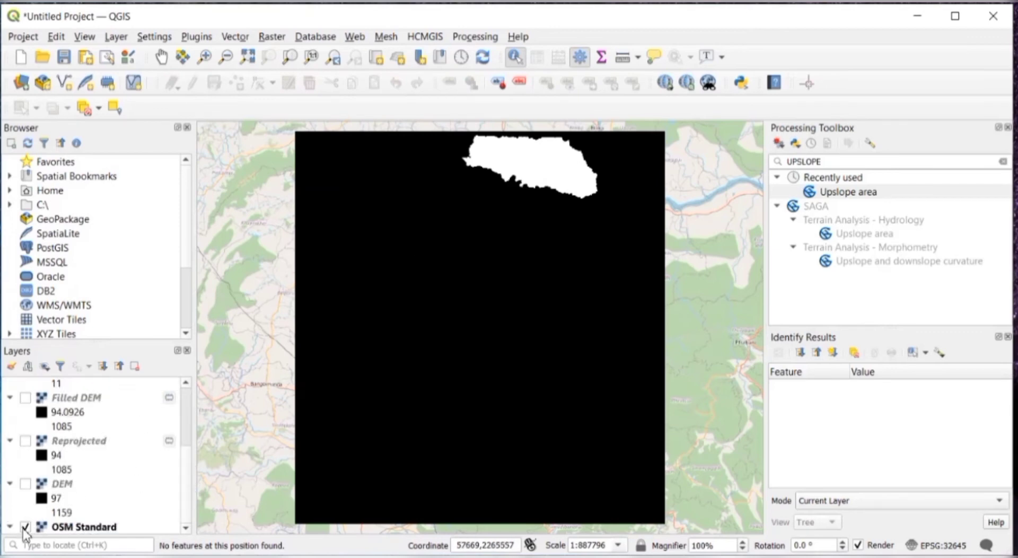
left_click(24, 527)
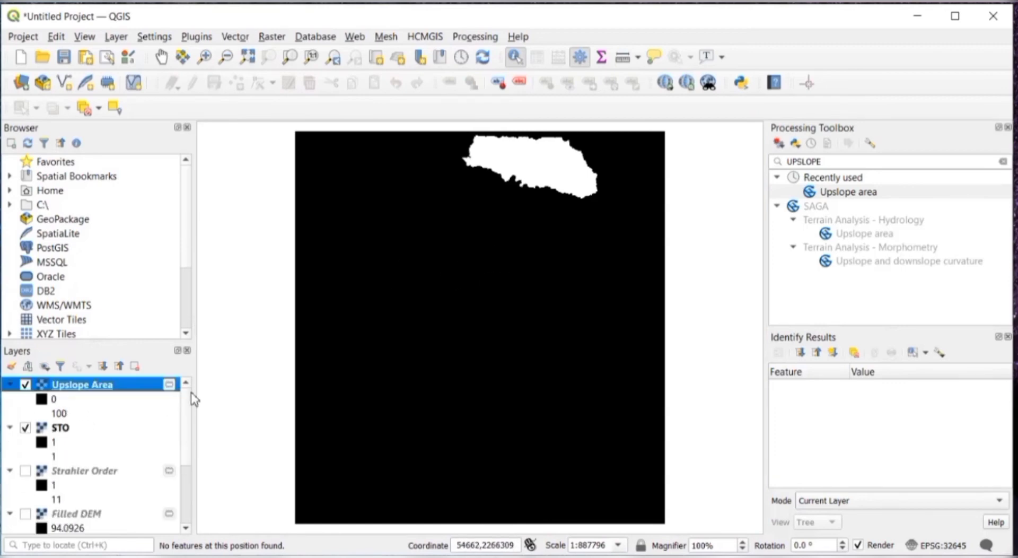
Step: Hide STO, polygonize the Upslope Area raster into a Vectorized layer and hide the raster
left_click(26, 427)
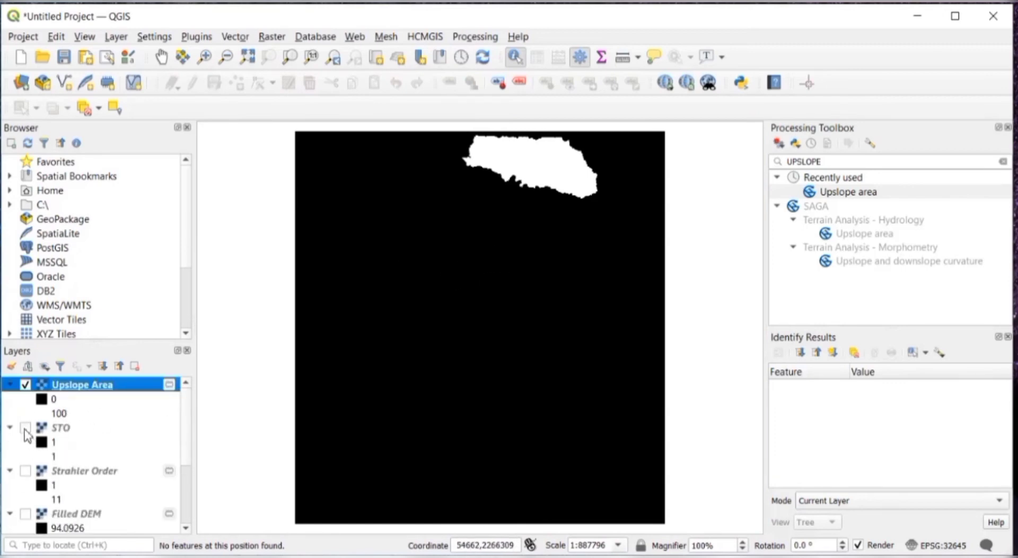
left_click(25, 428)
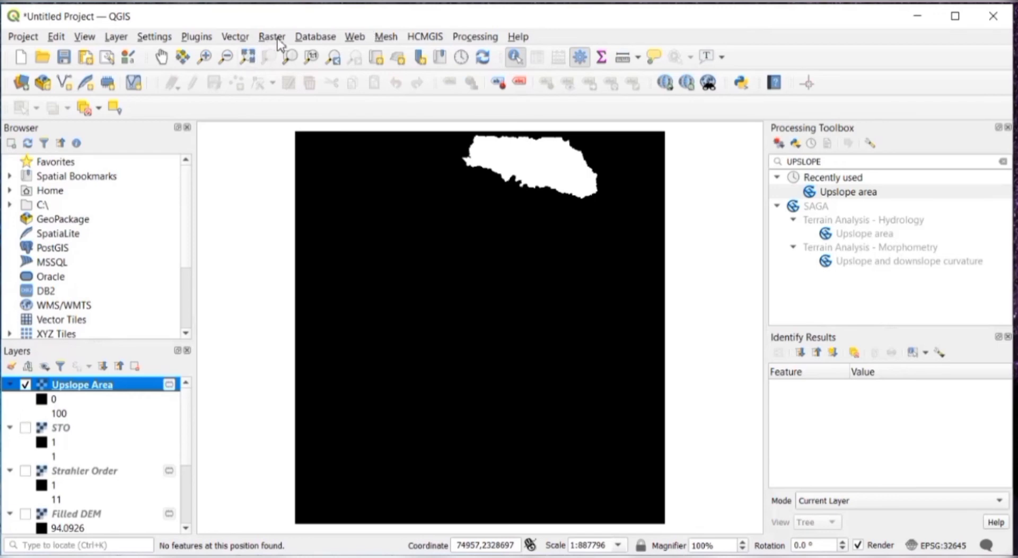
left_click(272, 36)
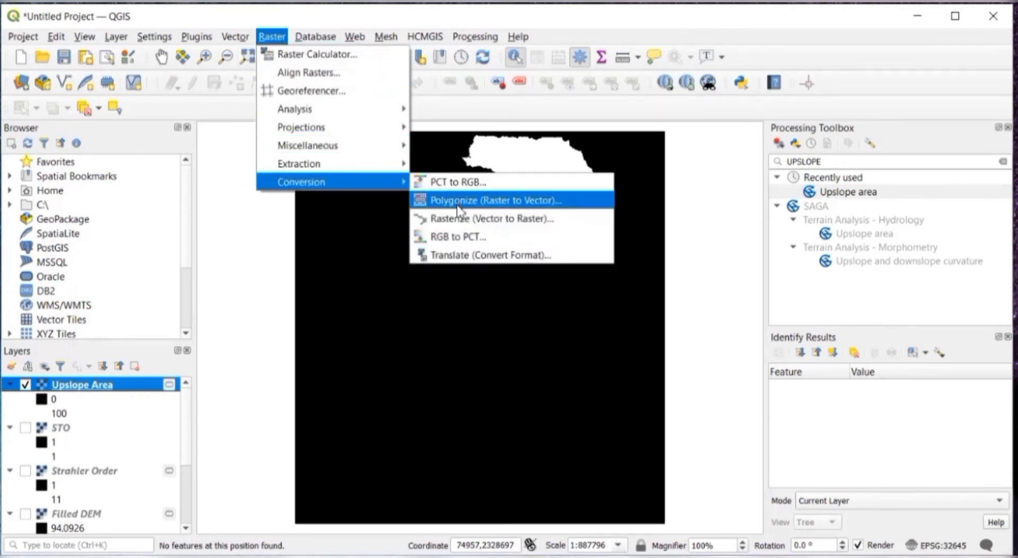
left_click(494, 201)
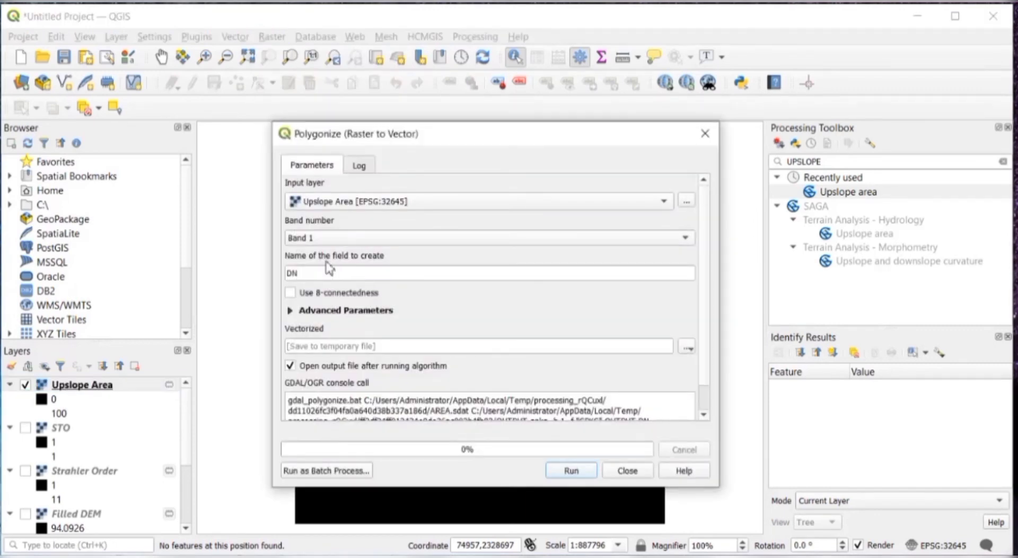
mouse_move(383, 211)
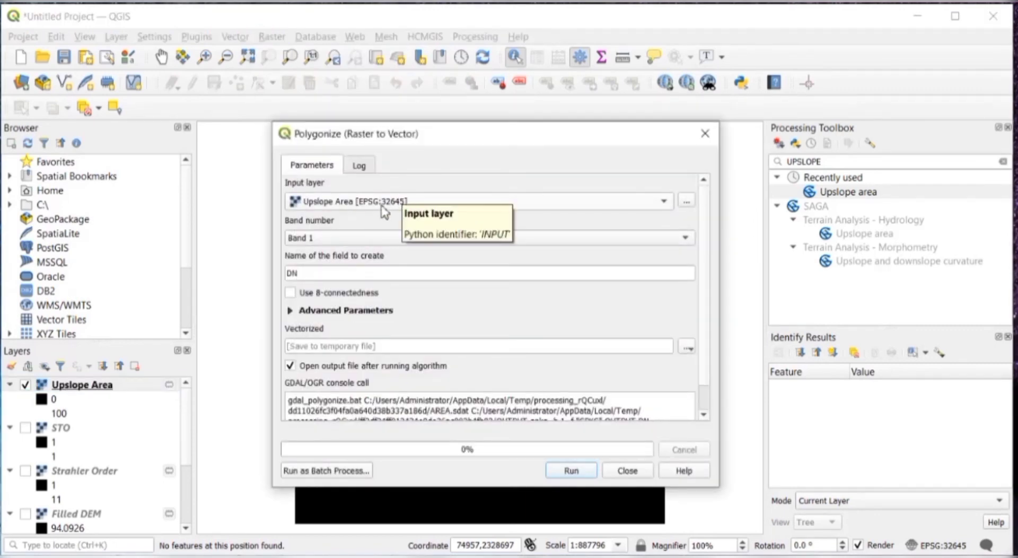
mouse_move(533, 396)
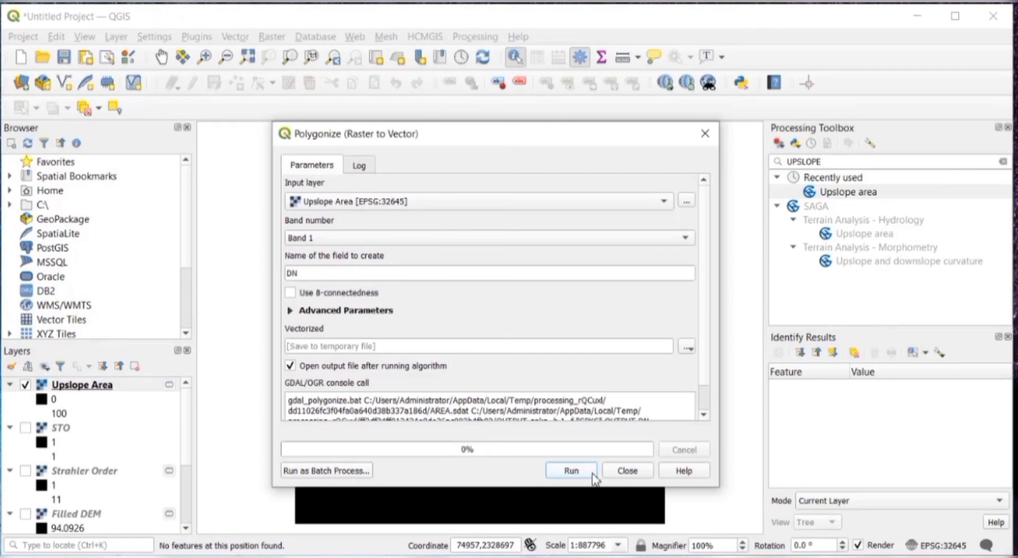
left_click(571, 470)
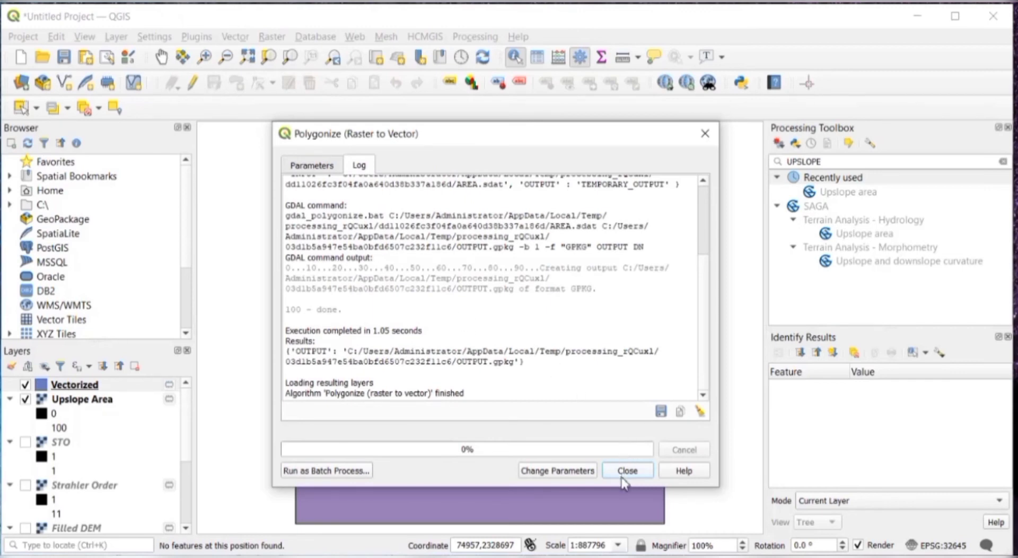
left_click(626, 470)
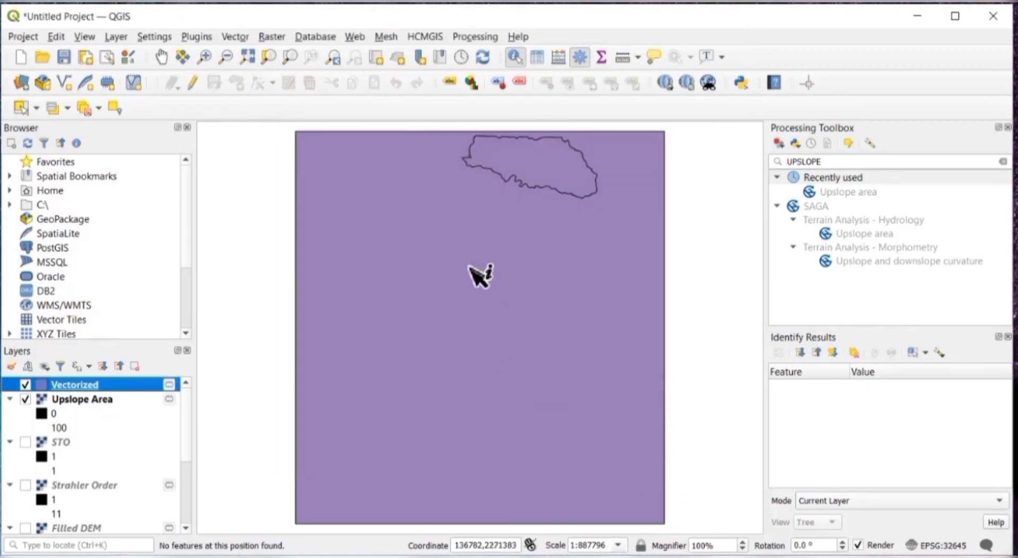
mouse_move(156, 372)
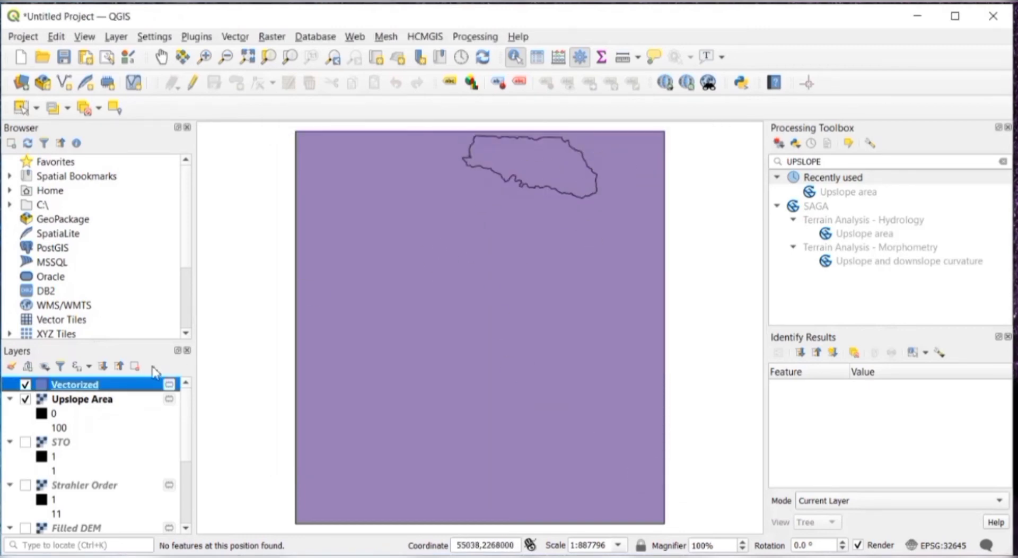
left_click(25, 399)
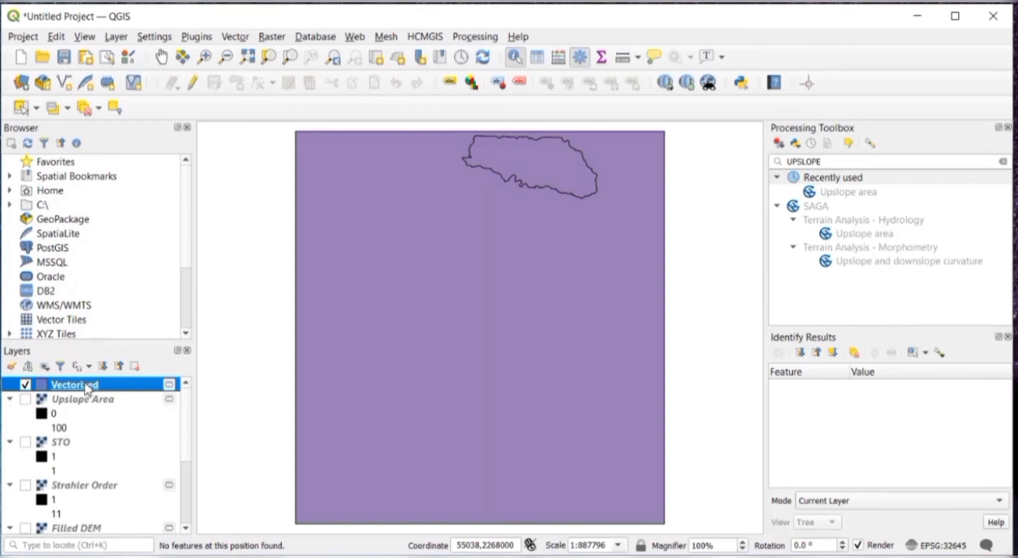
Step: Delete the two DN 0 features in the Vectorized attribute table, leaving the DN 100 watershed polygon
right_click(74, 384)
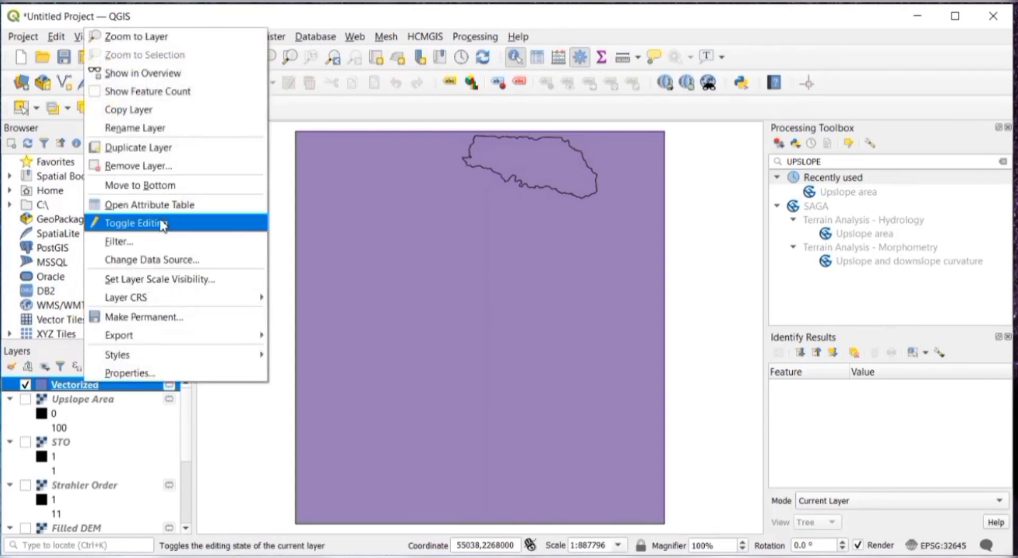
left_click(149, 204)
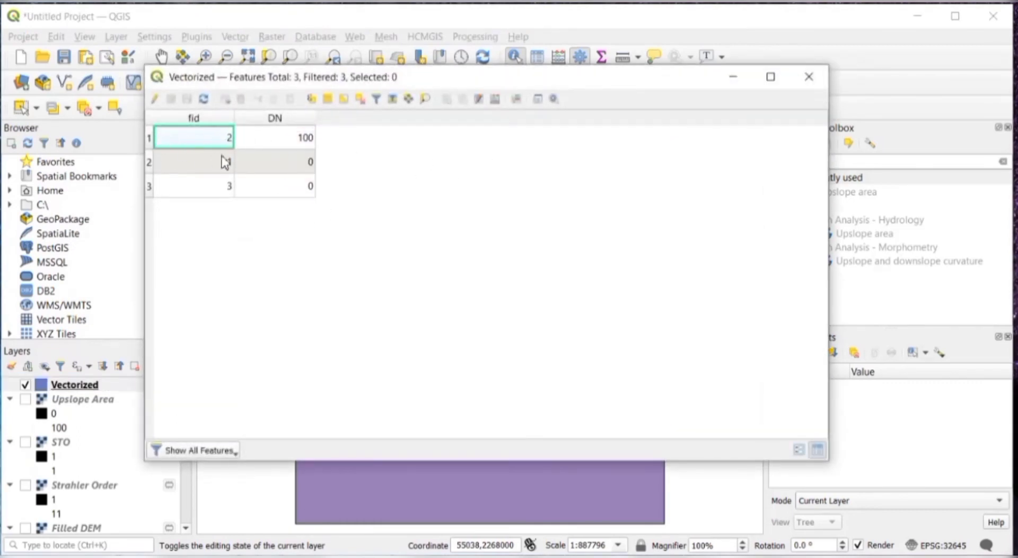
left_click(193, 161)
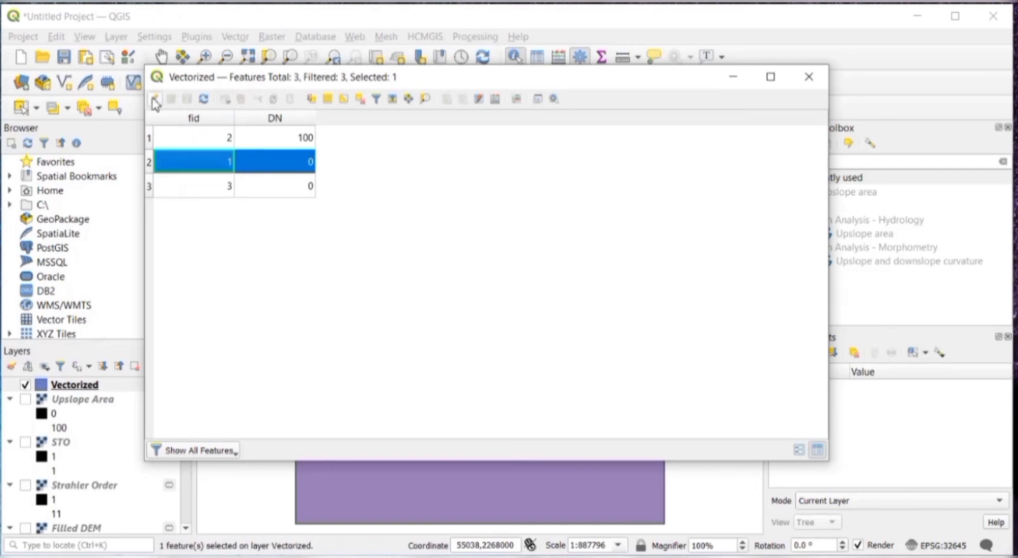
left_click(155, 99)
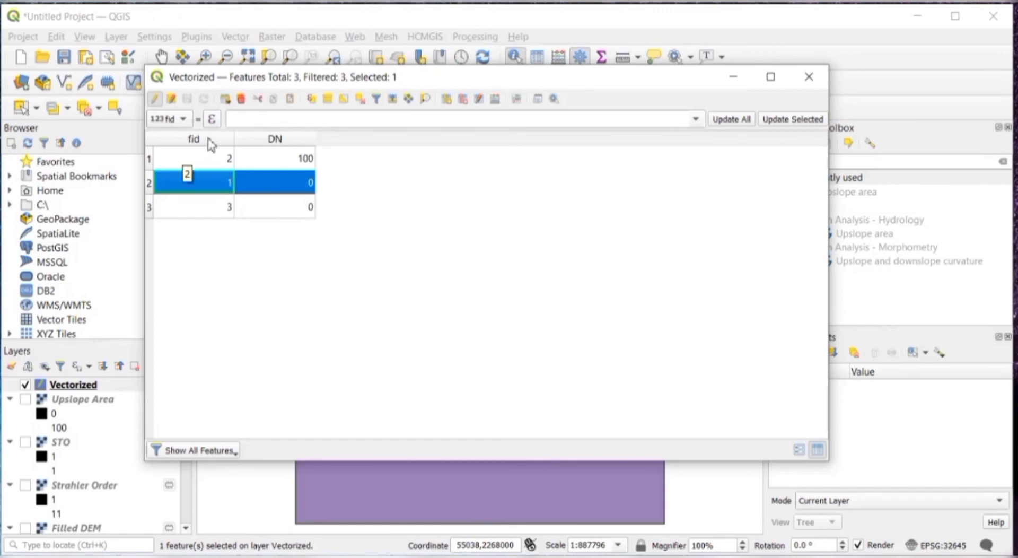
left_click(257, 98)
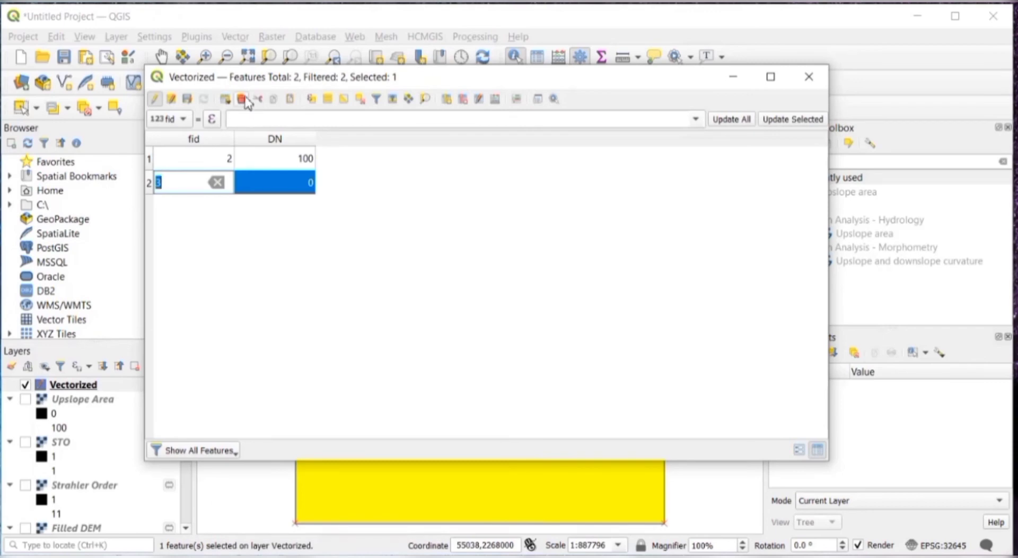
left_click(244, 98)
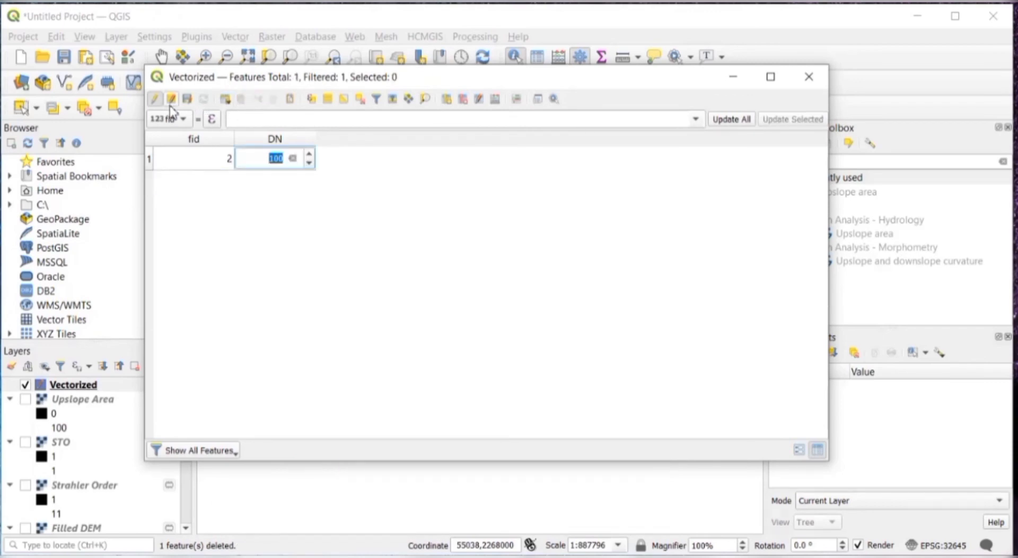
mouse_move(172, 99)
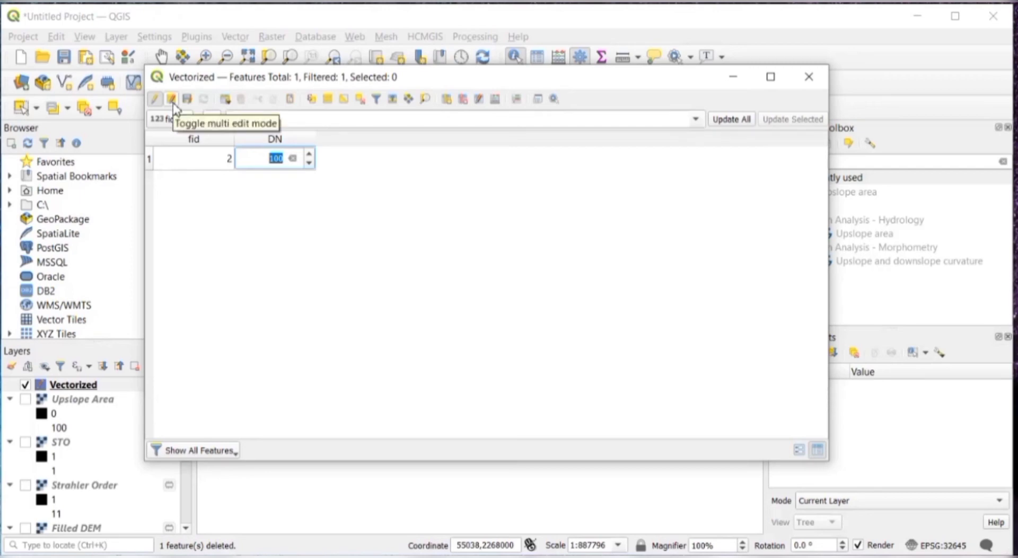
mouse_move(156, 98)
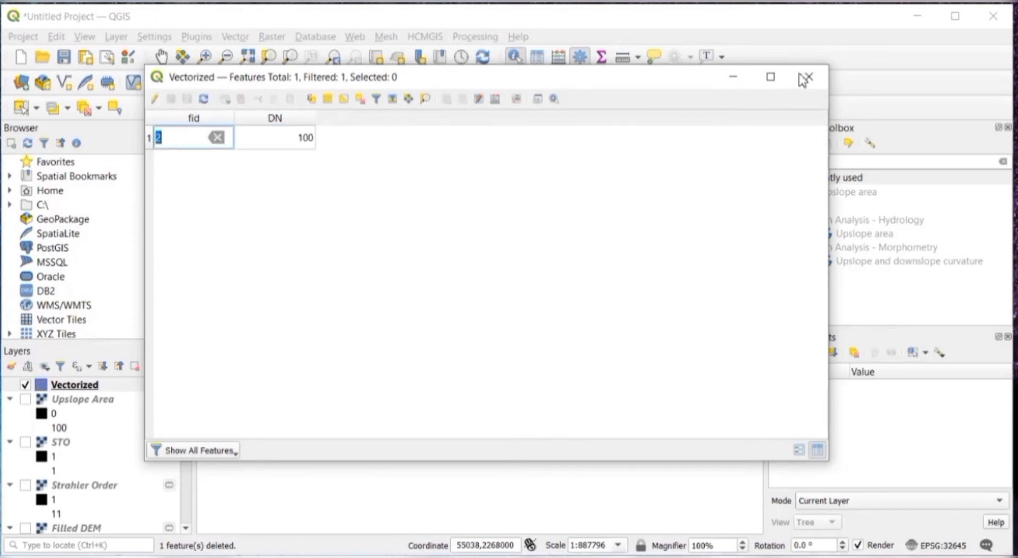
left_click(806, 76)
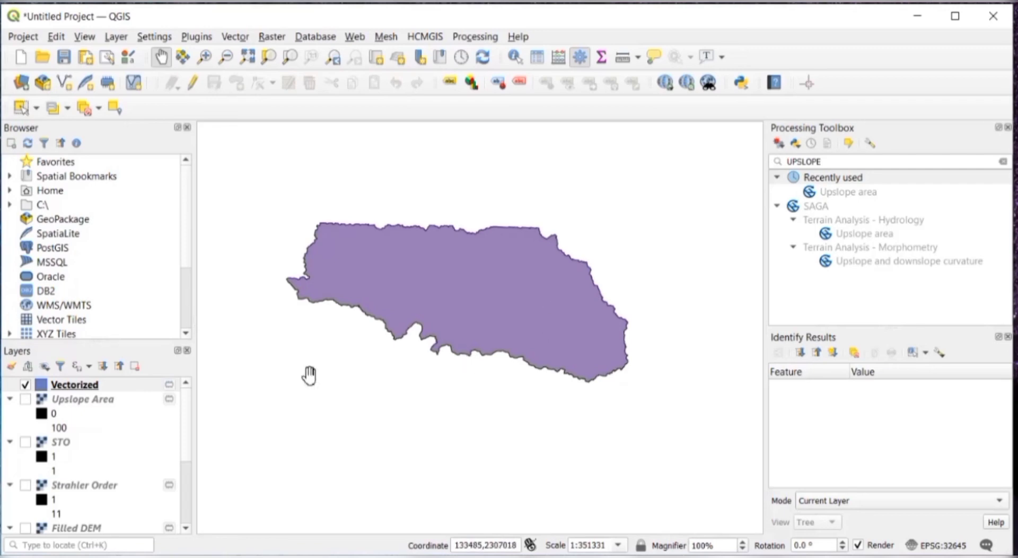
mouse_move(426, 380)
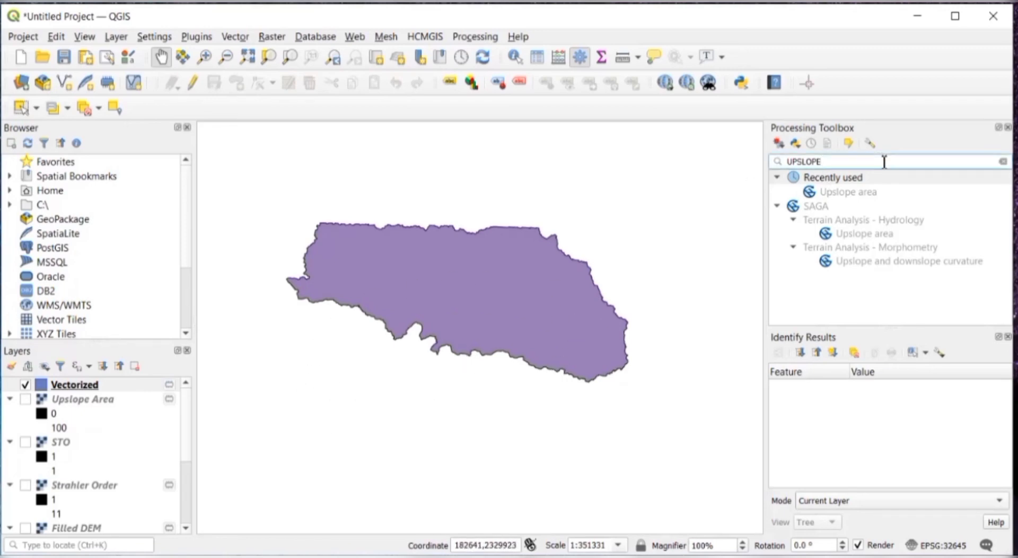
Step: Search the Processing Toolbox for CHANNEL BASINS to list Channel network and drainage basins
left_click(1000, 161)
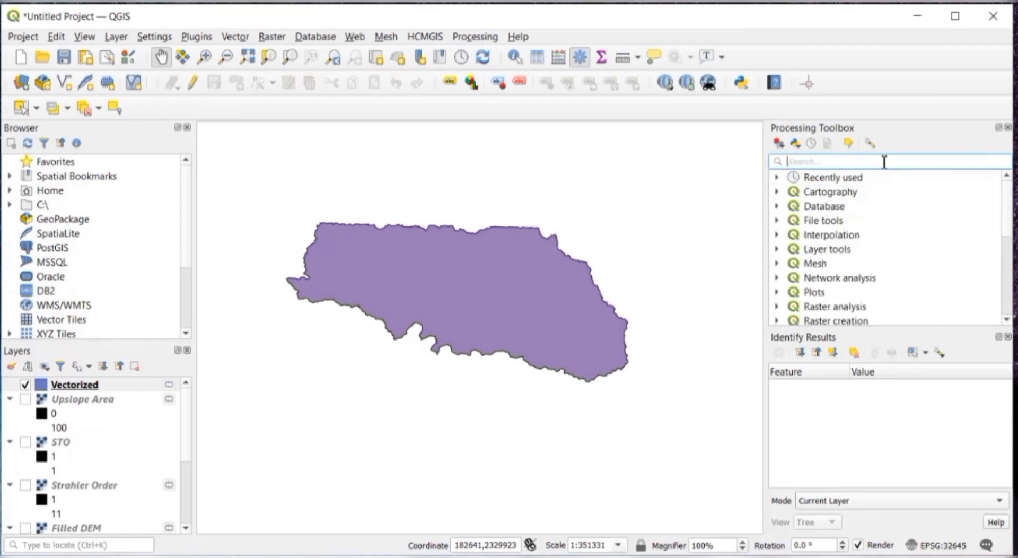
type("CHANNEL BASINS")
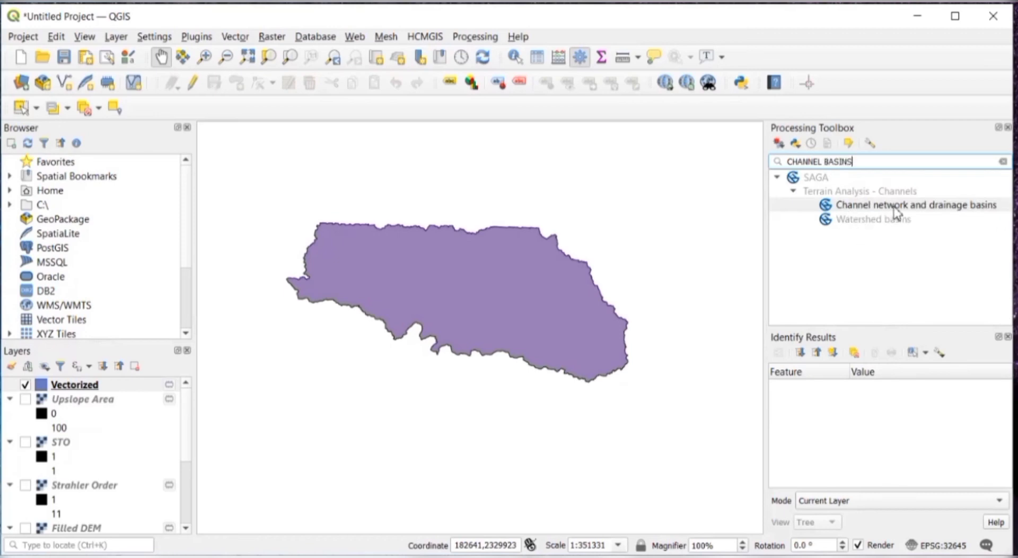
Step: Start Channel Network and Drainage Basins with the Filled DEM as elevation
double_click(914, 204)
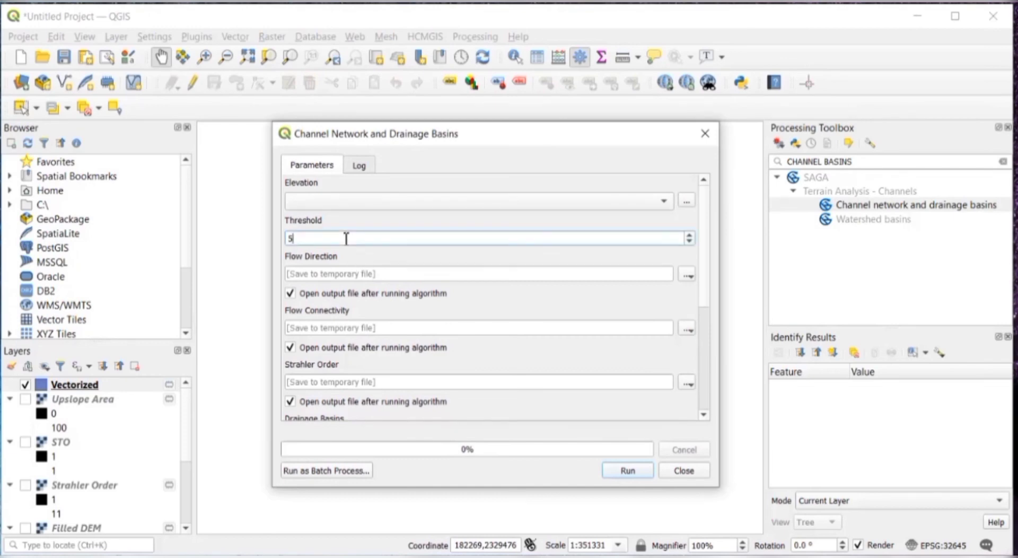
key("Backspace")
type("6")
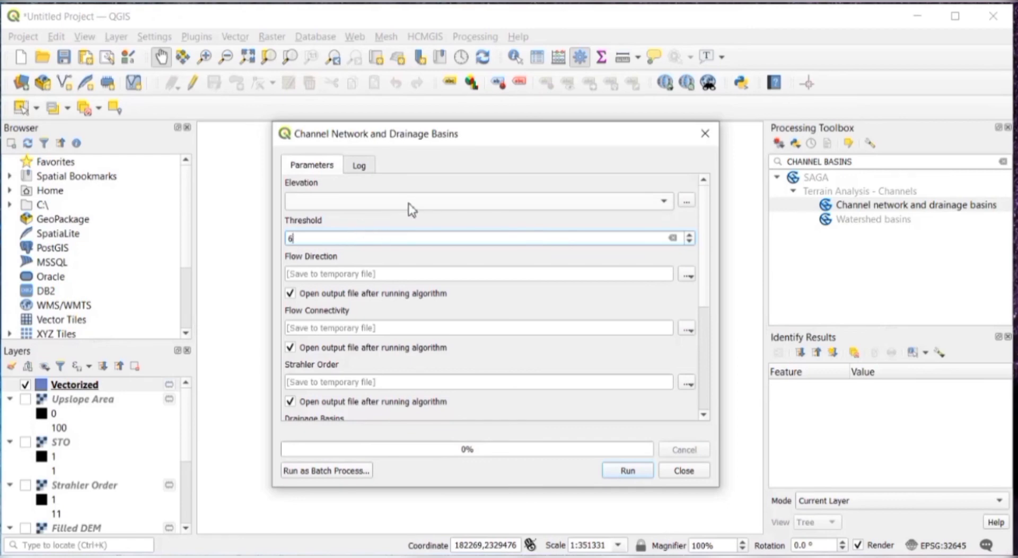
mouse_move(436, 207)
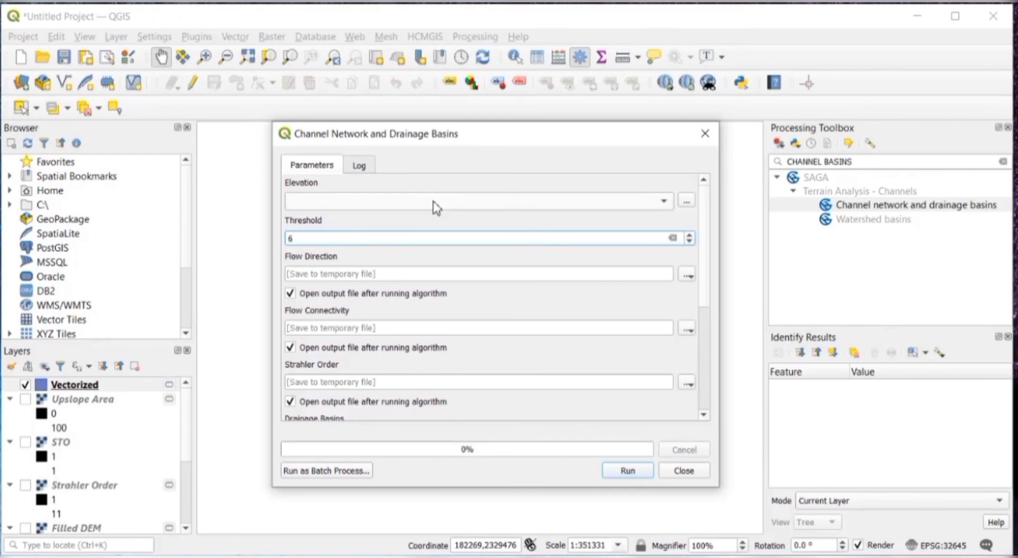
left_click(661, 200)
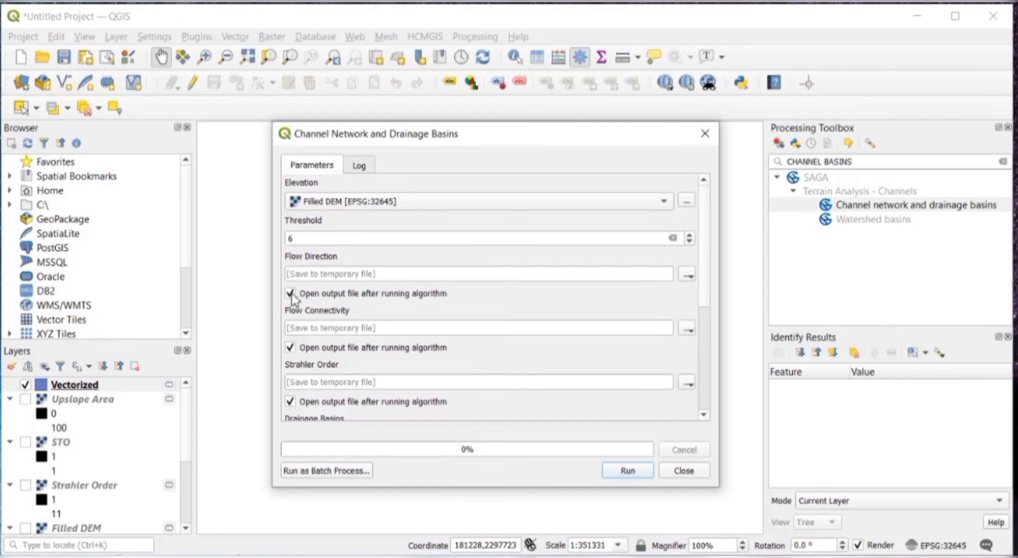
Step: Untick loading of flow direction, Strahler order, drainage basins and junctions outputs, then run to add only Channels
left_click(290, 293)
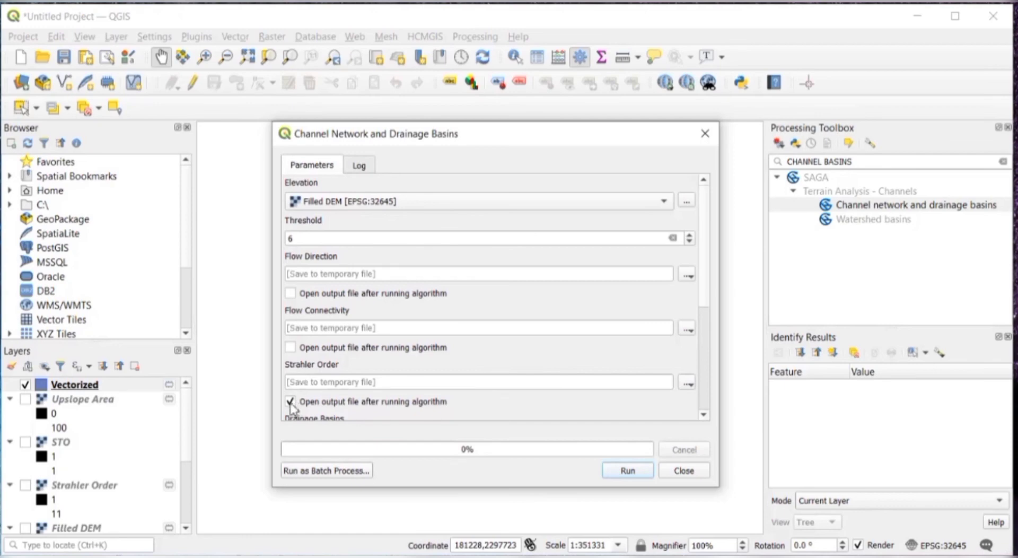
left_click(290, 400)
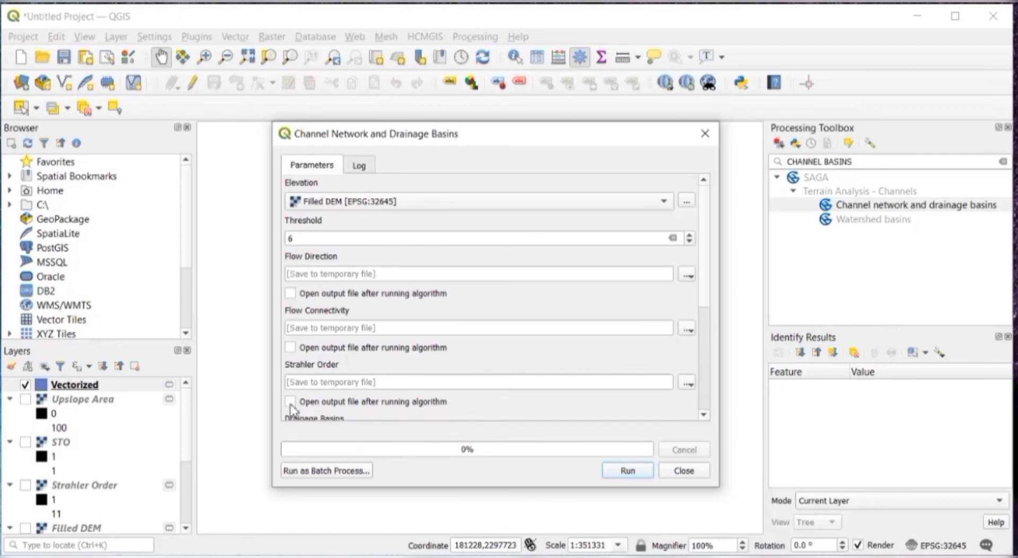
scroll("down", 3)
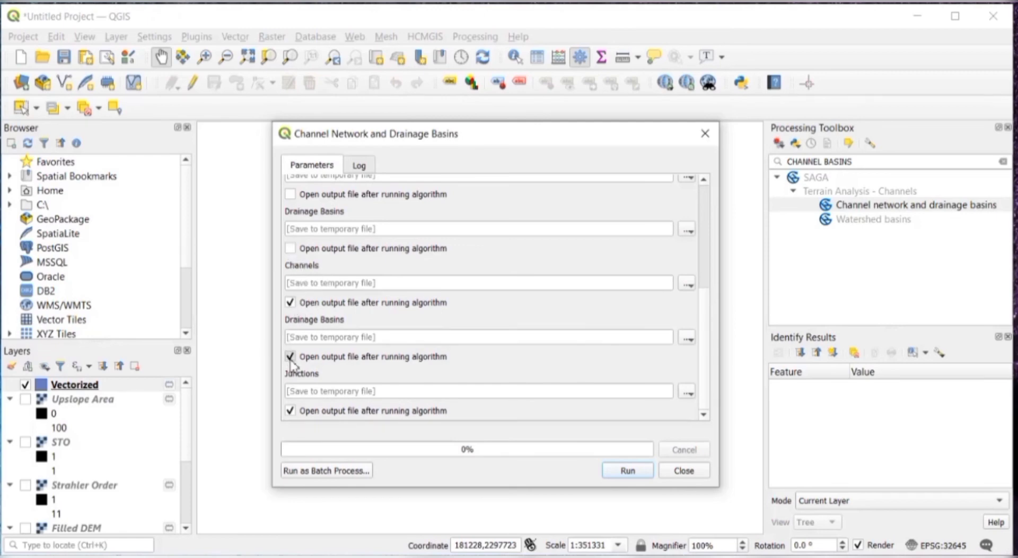
left_click(290, 356)
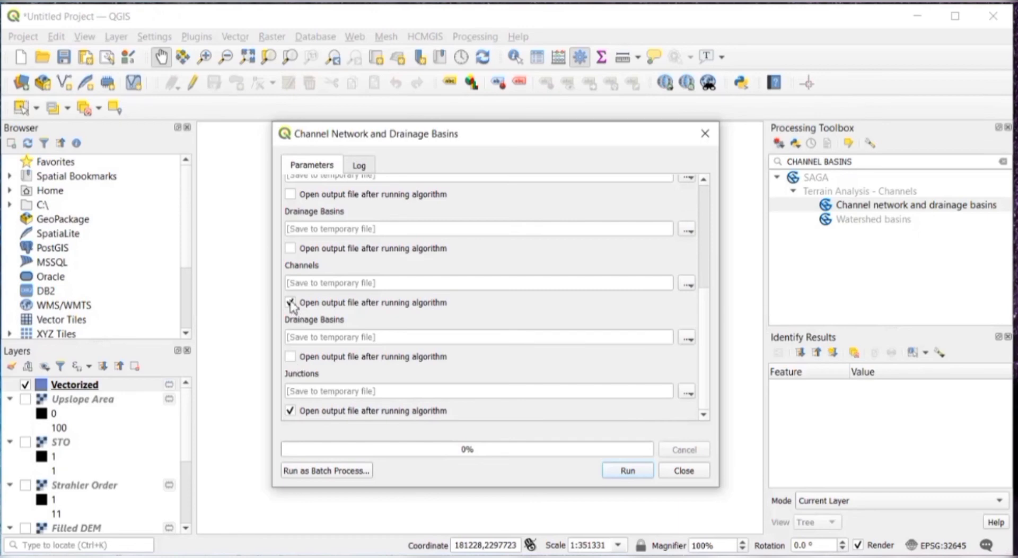
left_click(290, 302)
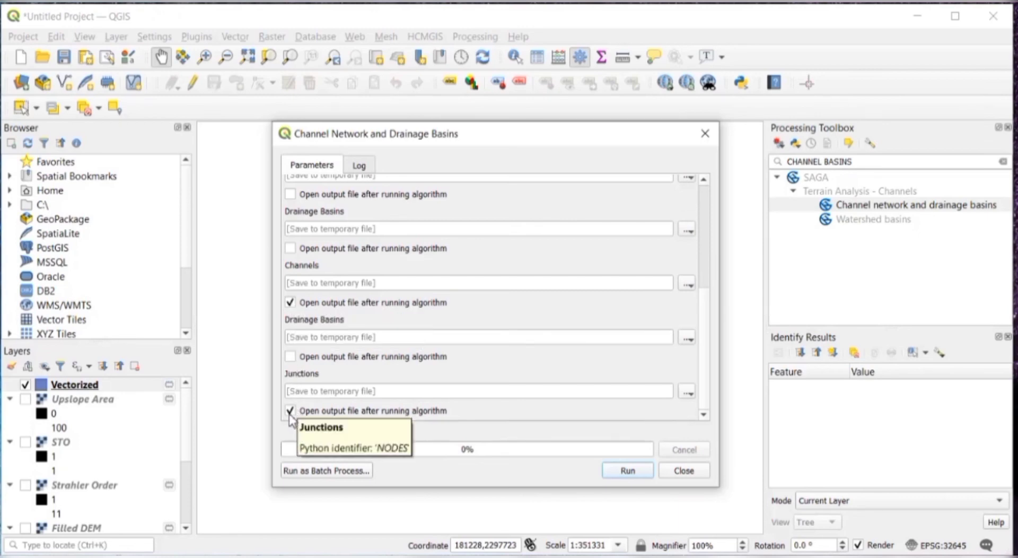
left_click(291, 410)
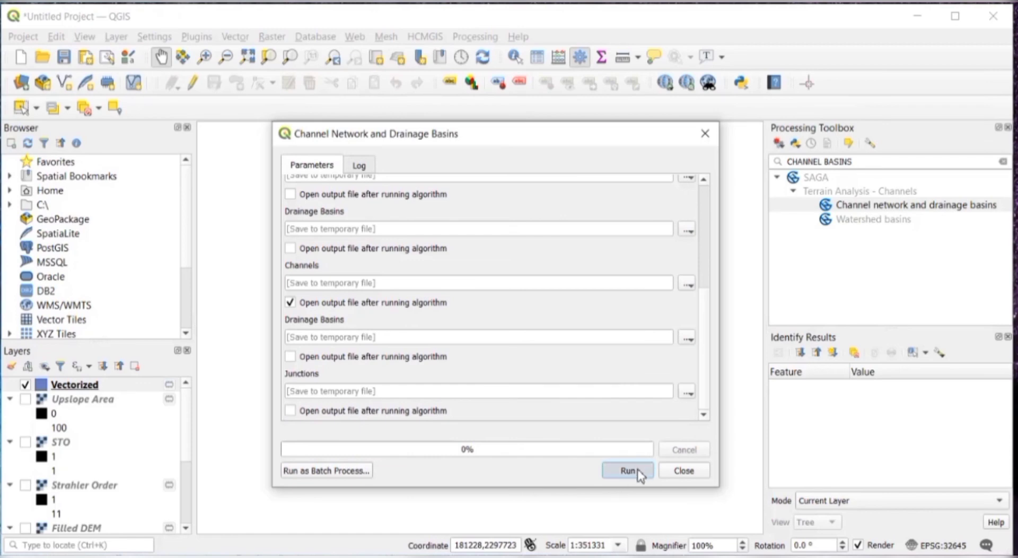
left_click(627, 469)
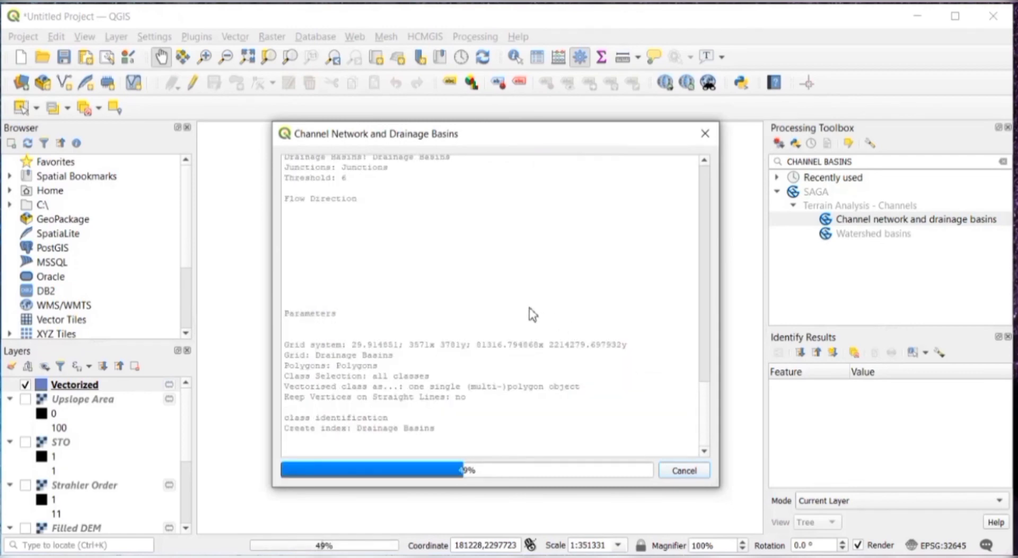
mouse_move(816, 522)
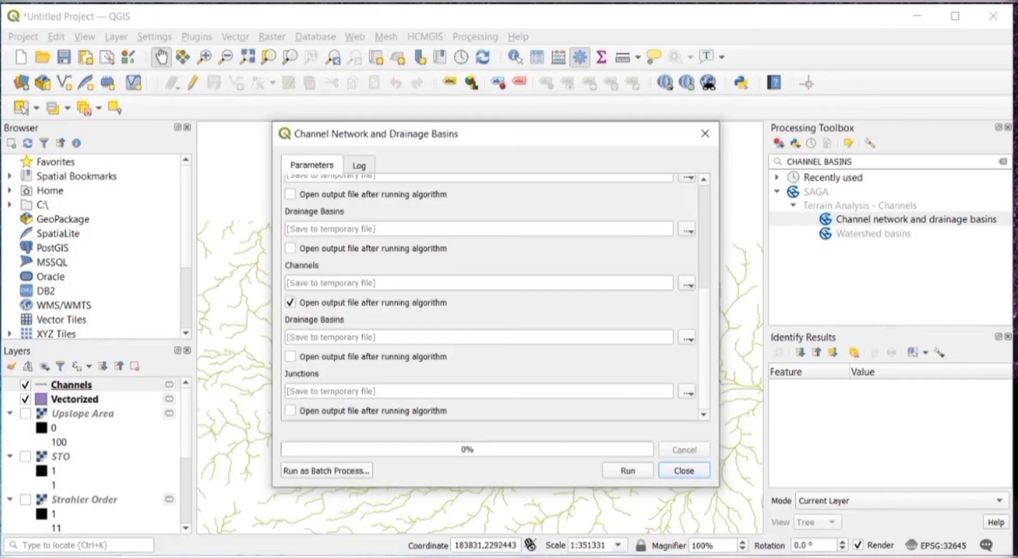
mouse_move(695, 488)
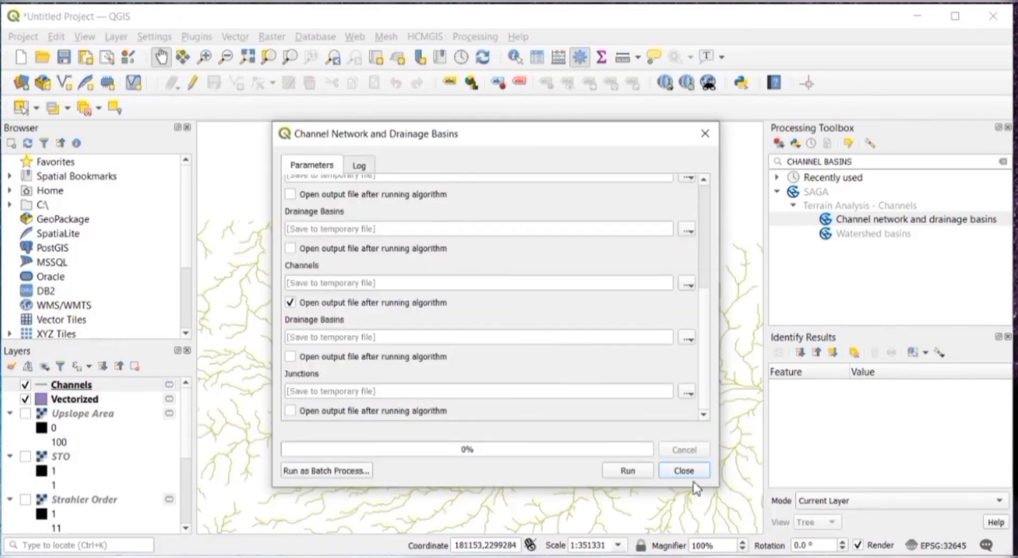
left_click(683, 469)
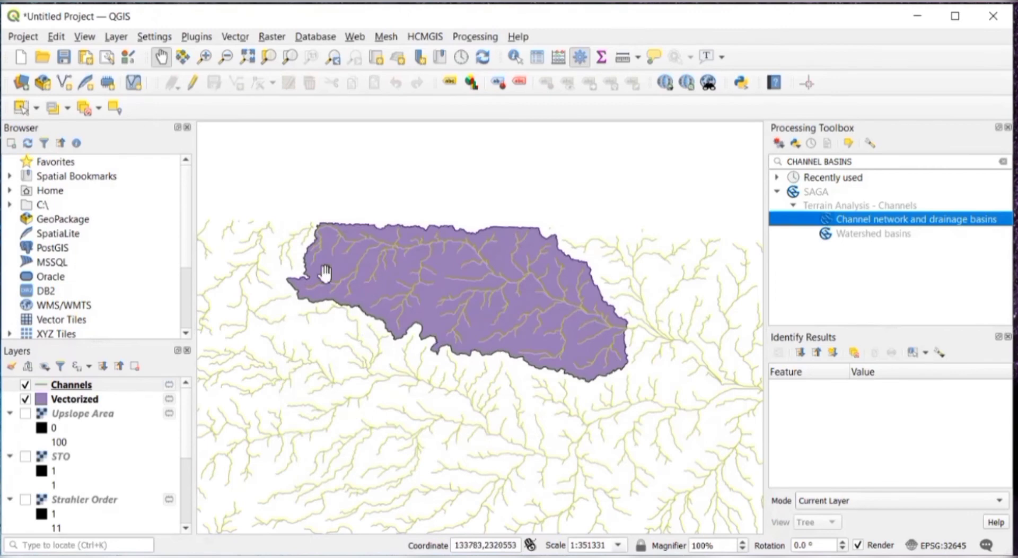
mouse_move(459, 341)
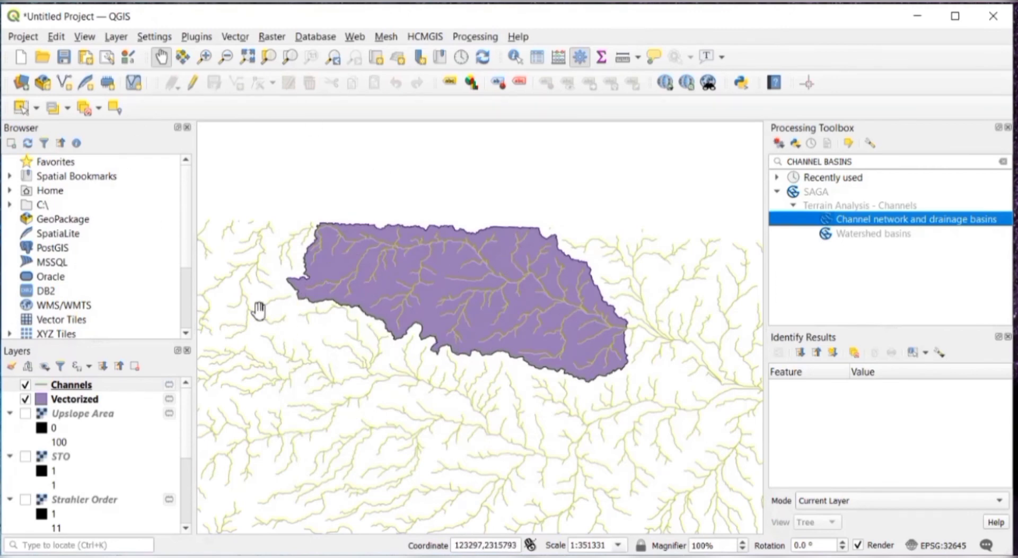
mouse_move(549, 333)
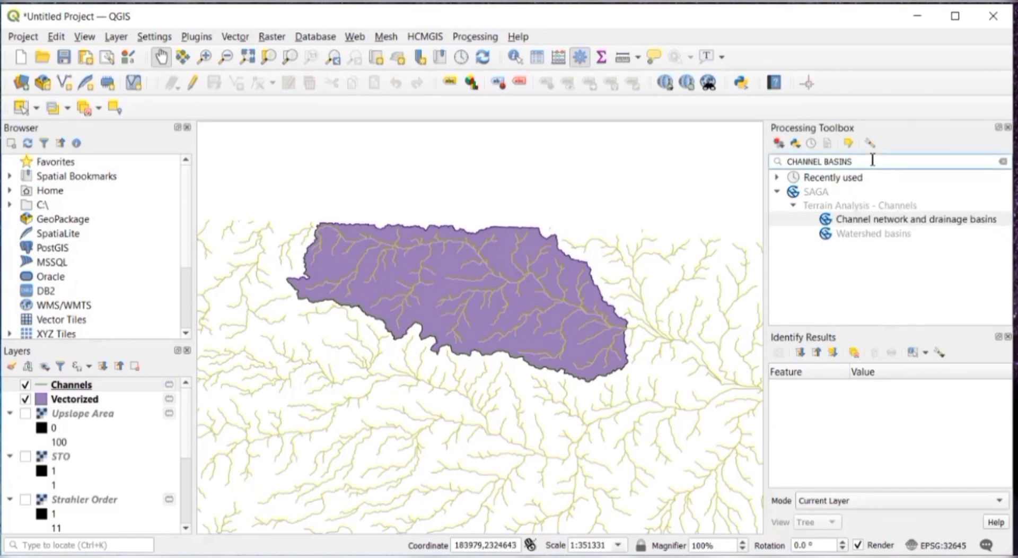
Step: Search the Processing Toolbox for CLIPPING to find SAGA Polygon clipping
left_click(1003, 161)
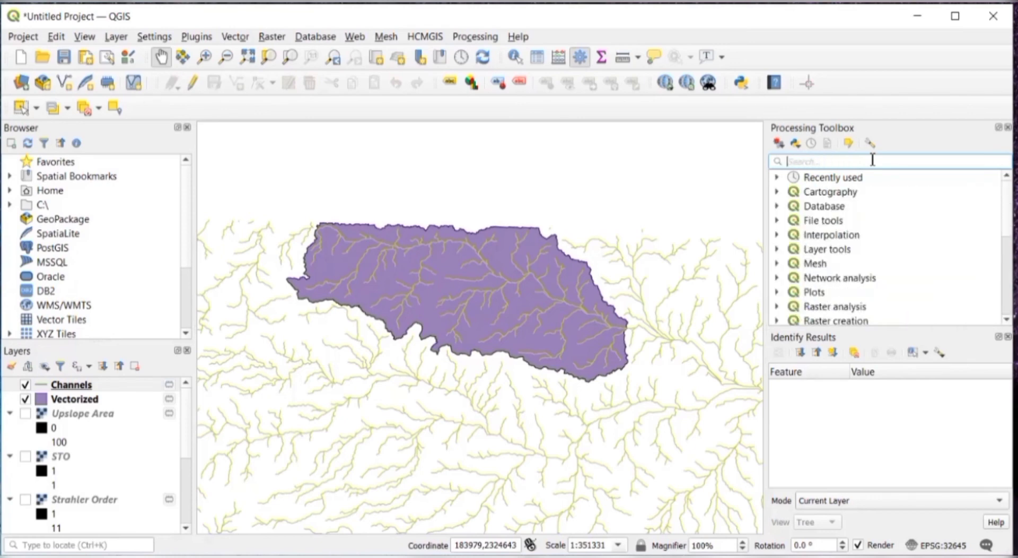
type("CLIPPING")
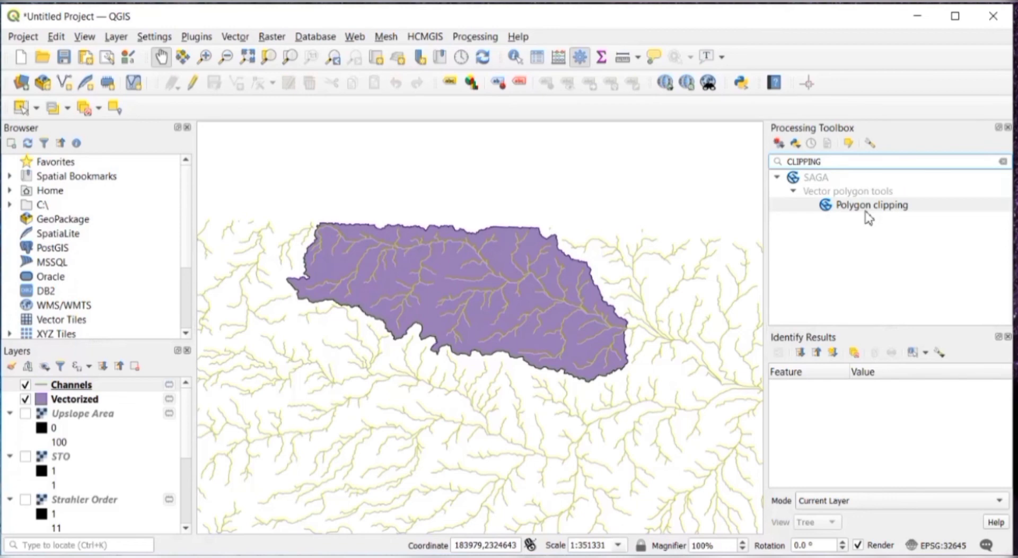
Step: Set Polygon clipping to clip the Channels layer by the Vectorized polygon
double_click(870, 205)
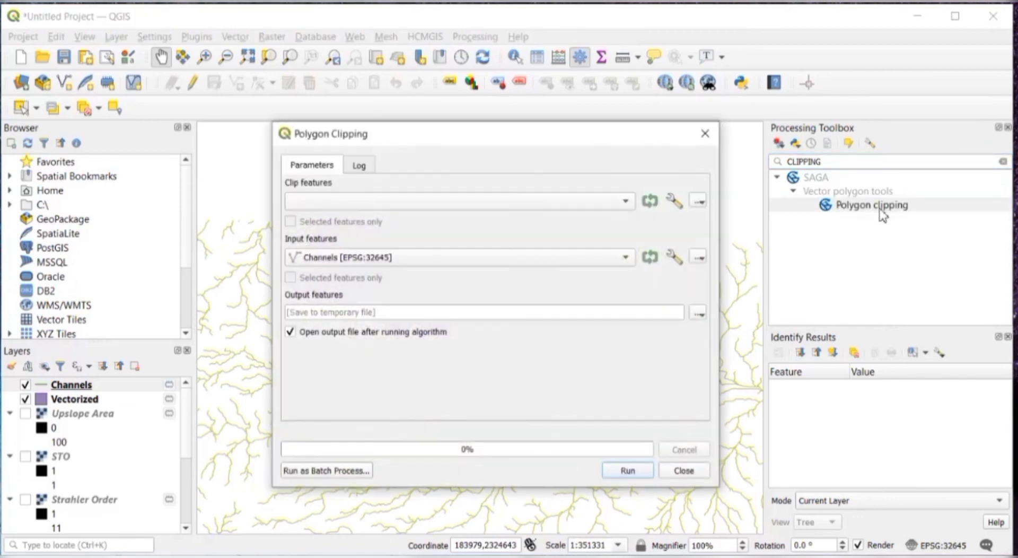
left_click(459, 200)
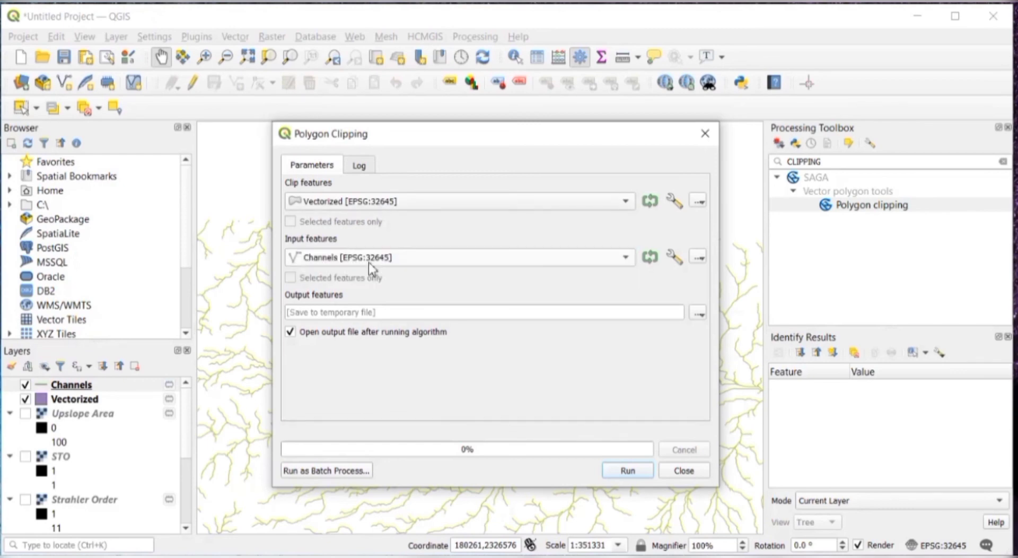
mouse_move(562, 427)
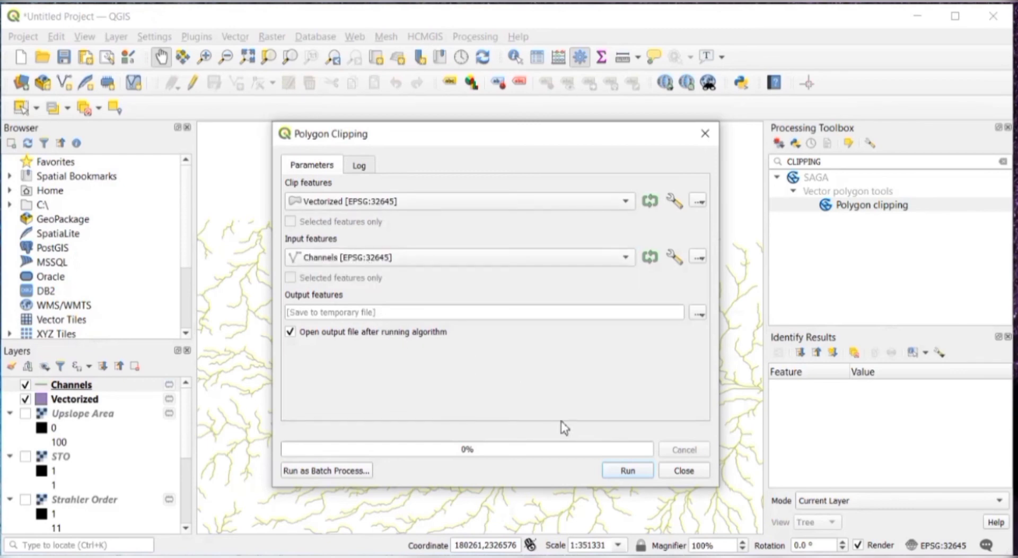
mouse_move(507, 382)
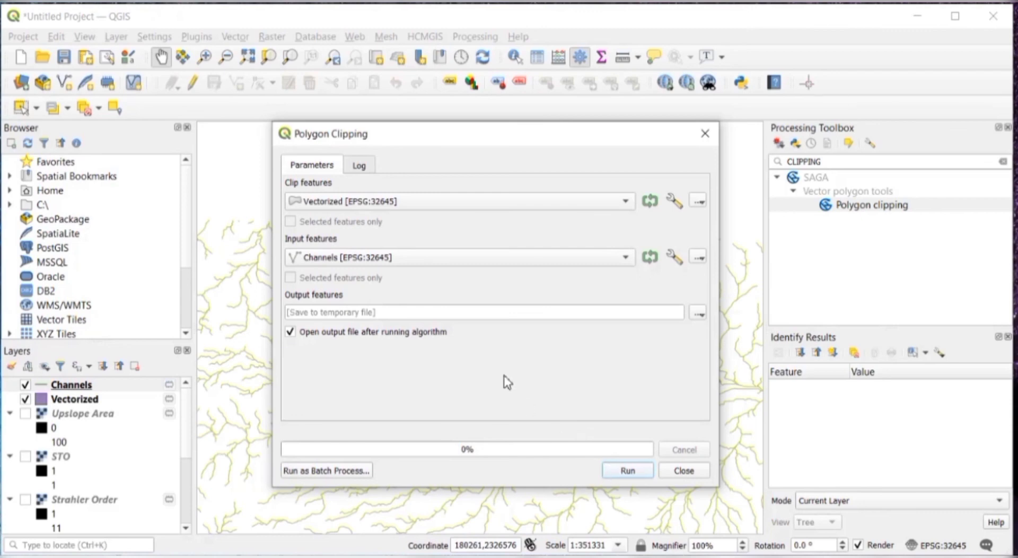
left_click(698, 311)
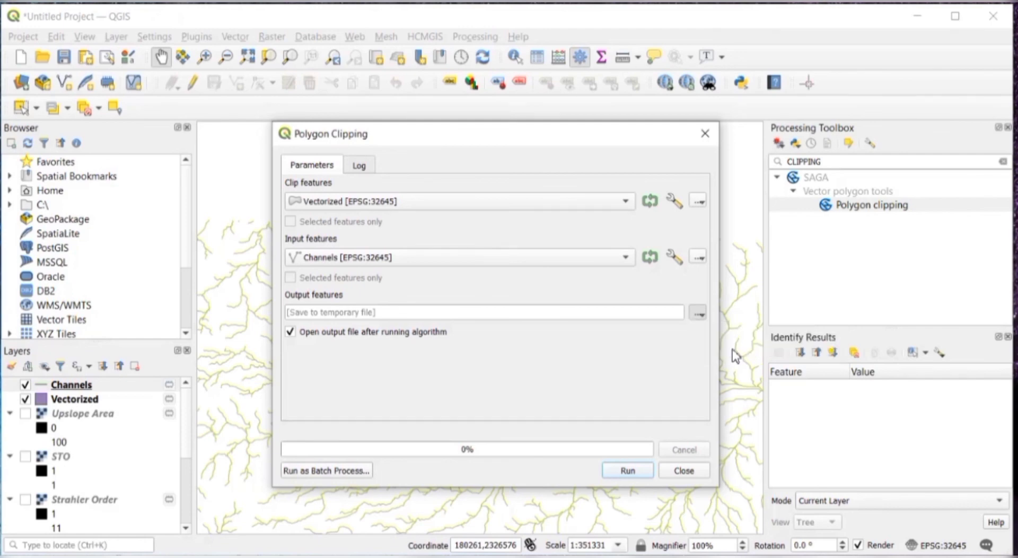
Step: Save the clipped output as ONG RIVER BASIN on the Desktop
left_click(698, 312)
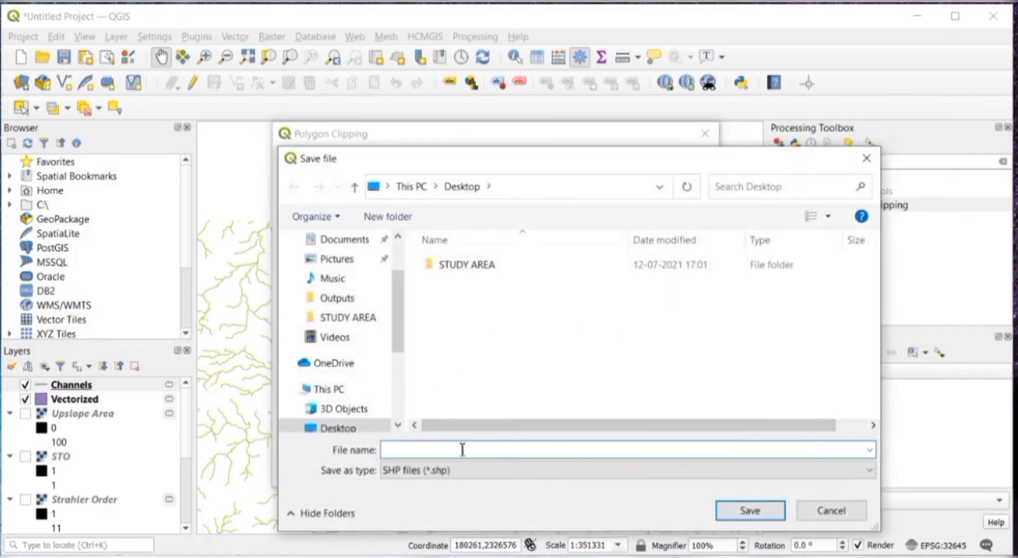
type("W")
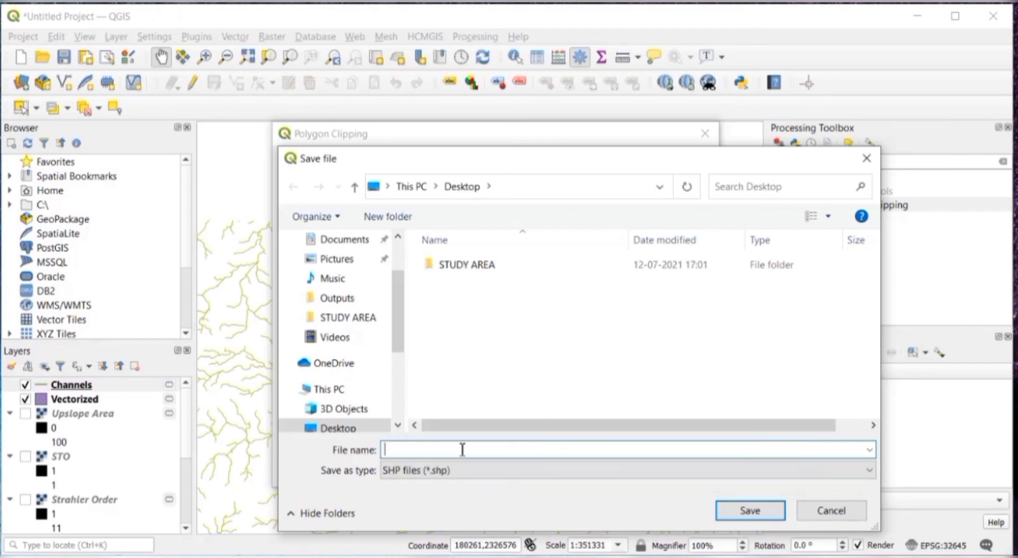
type("ONG")
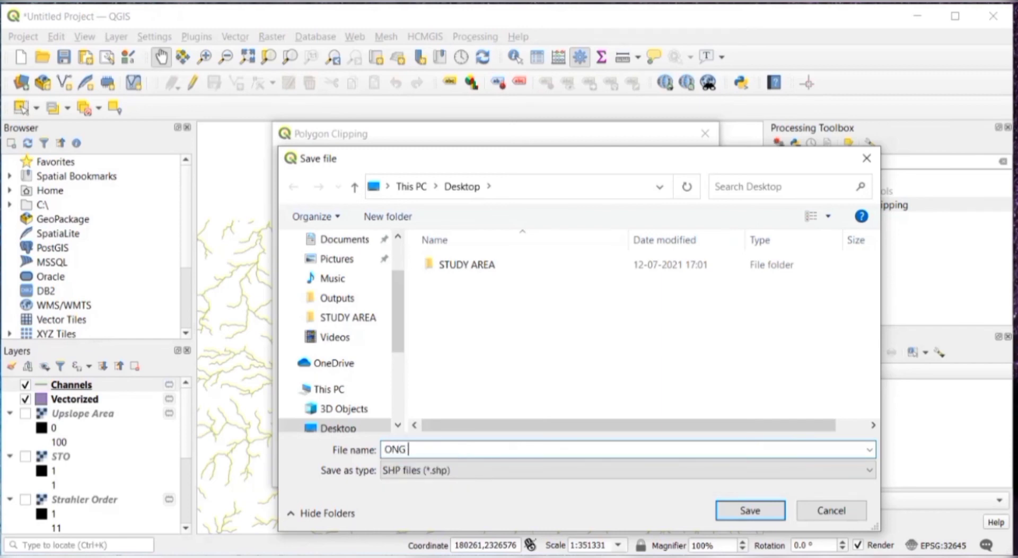
type("RIVER")
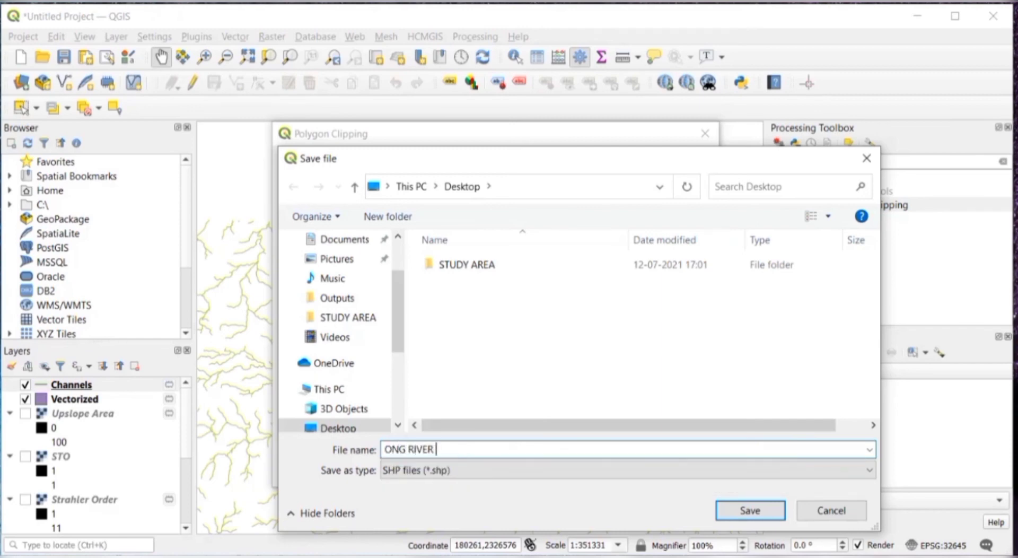
type("BASIN")
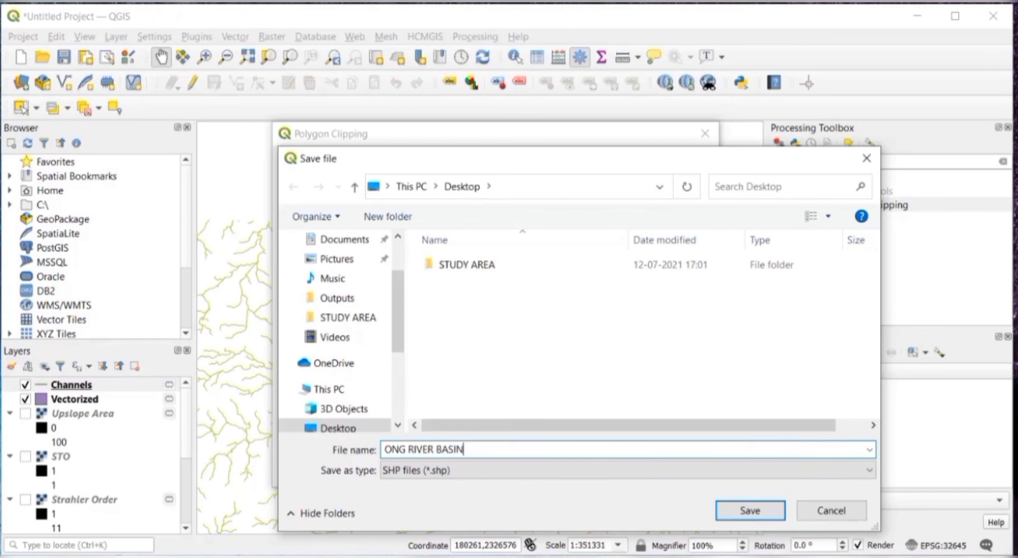
mouse_move(709, 506)
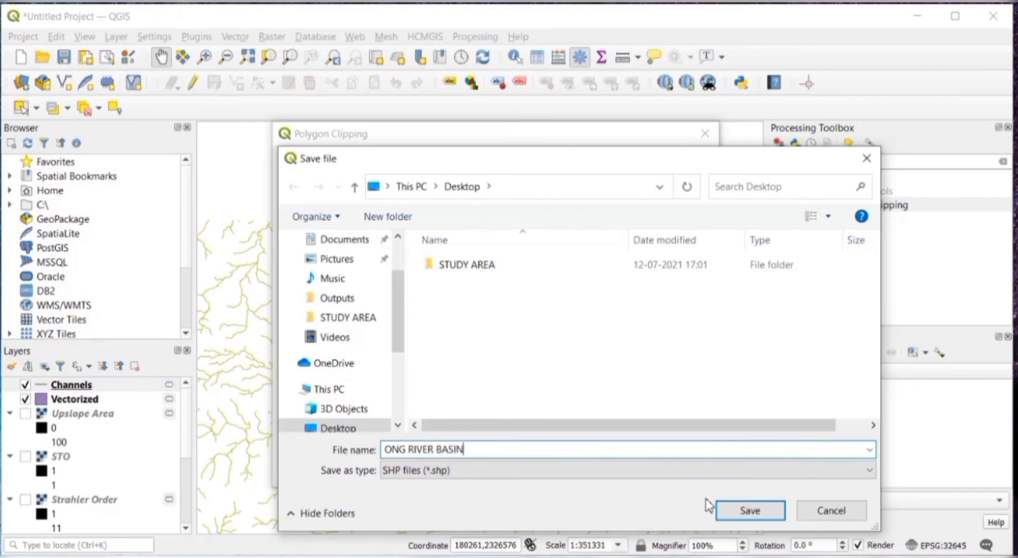
left_click(749, 510)
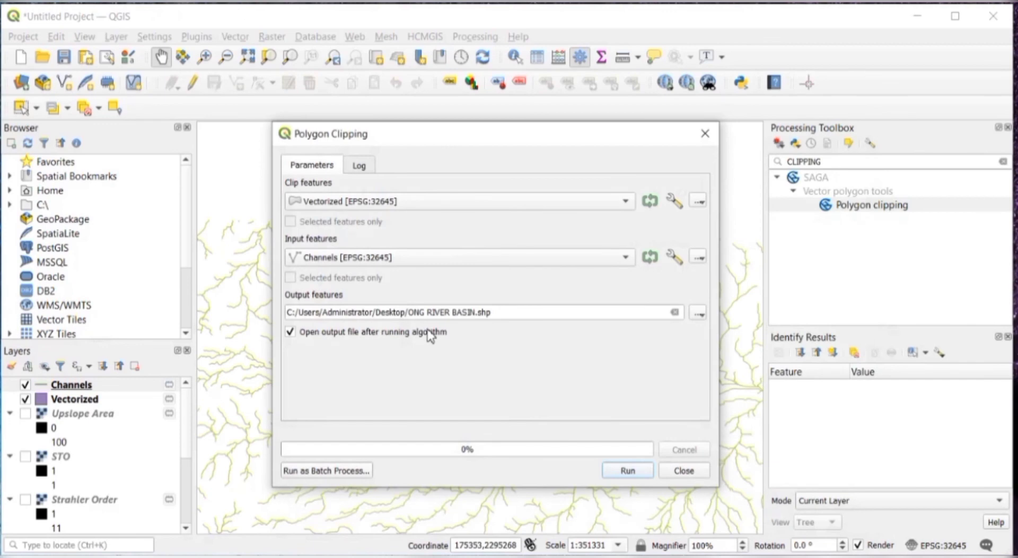
Step: Run the polygon clipping to produce the ONG RIVER BASIN channels layer
left_click(625, 470)
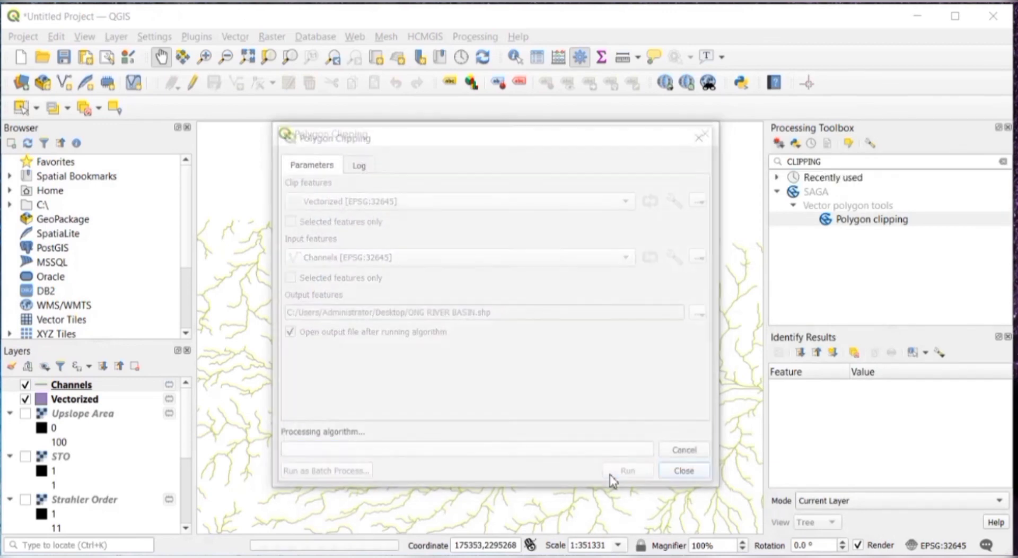
left_click(625, 469)
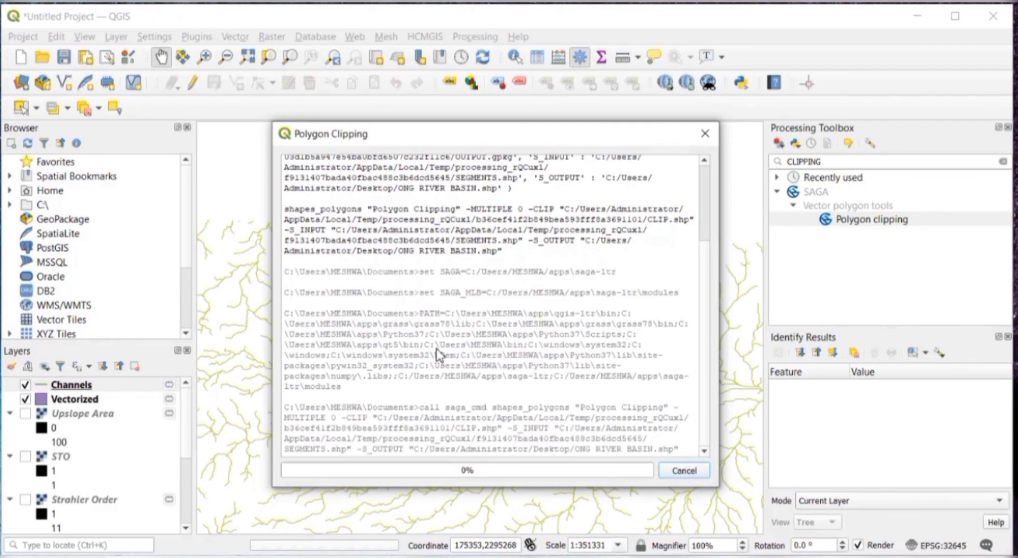
mouse_move(439, 354)
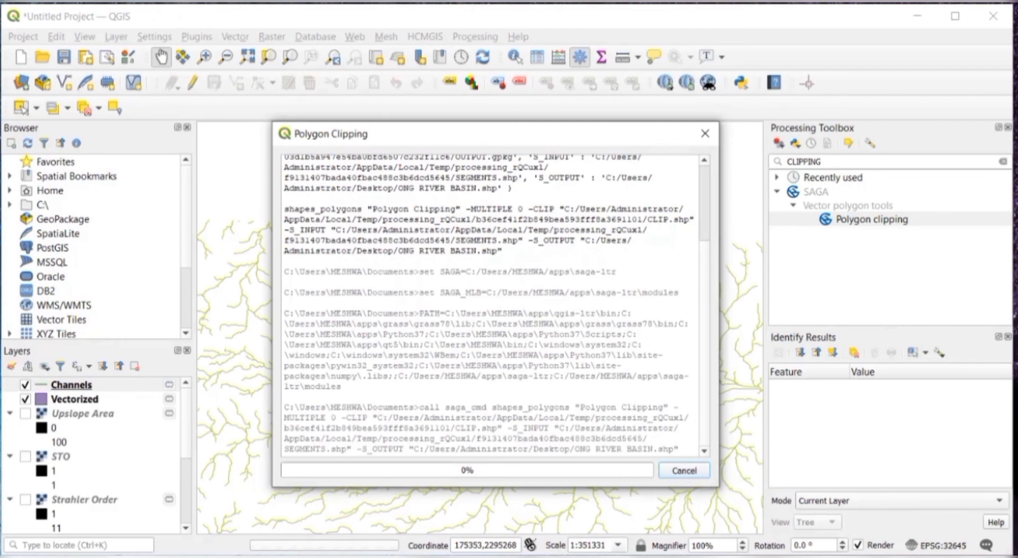
left_click(312, 164)
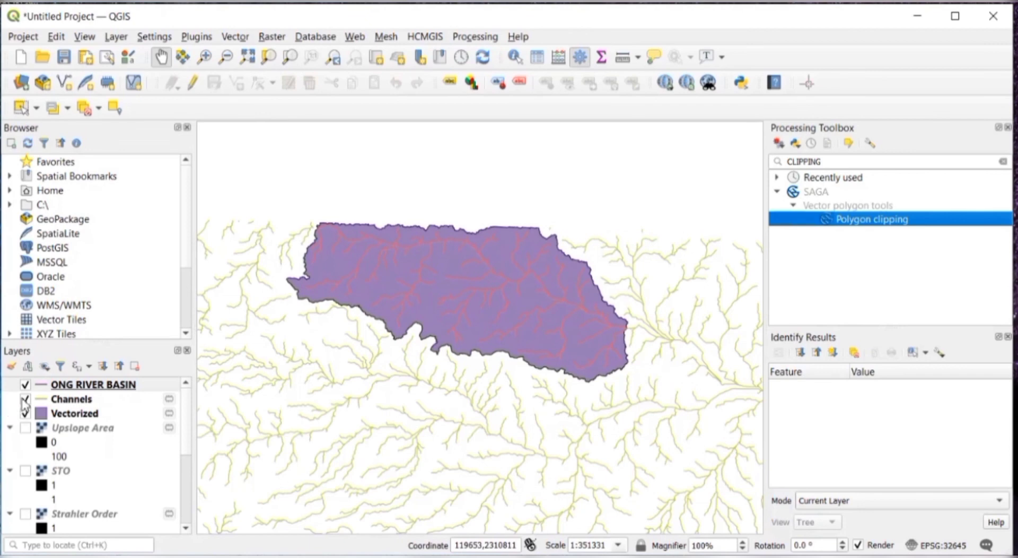
Step: Hide the full Channels layer and centre the basin with its clipped streams
left_click(26, 398)
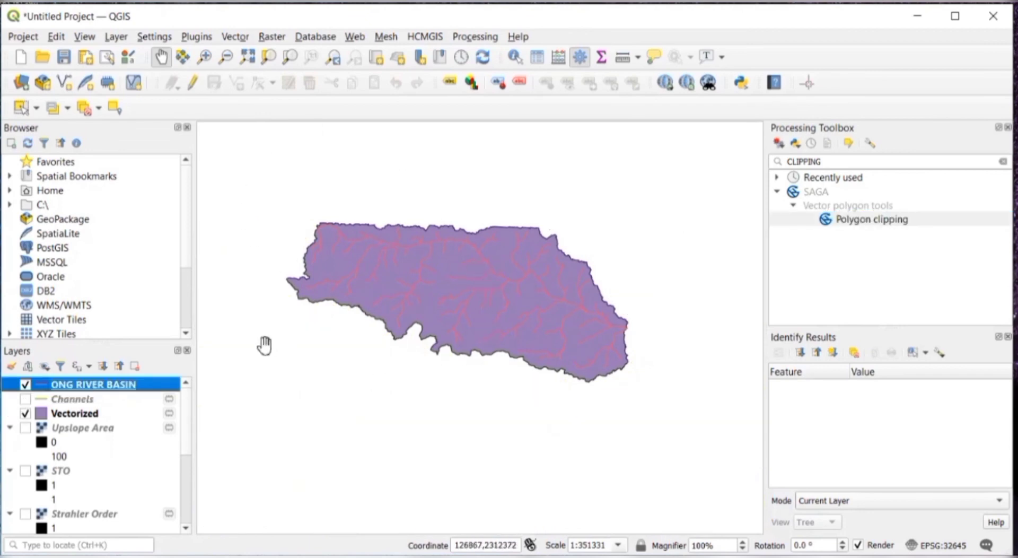
mouse_move(110, 420)
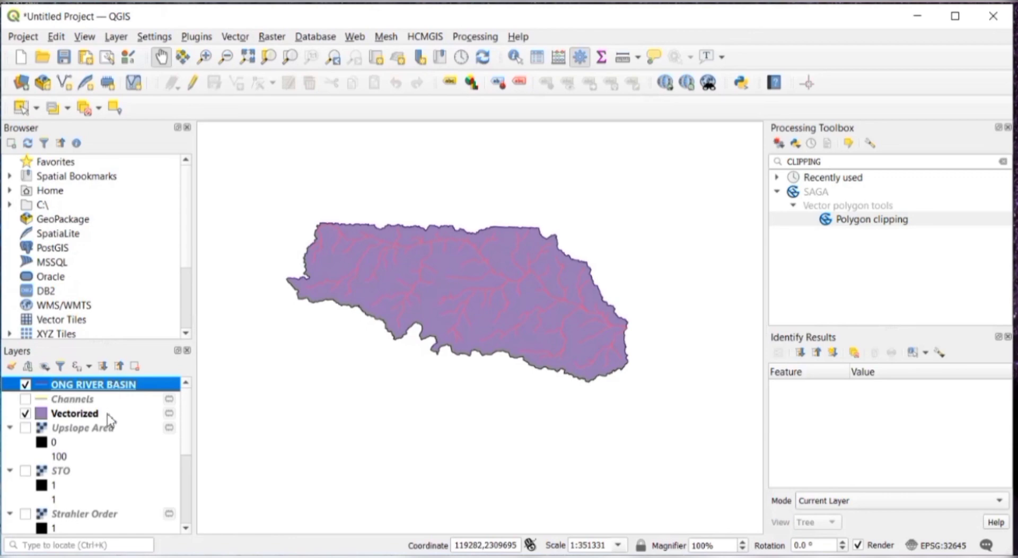
mouse_move(151, 408)
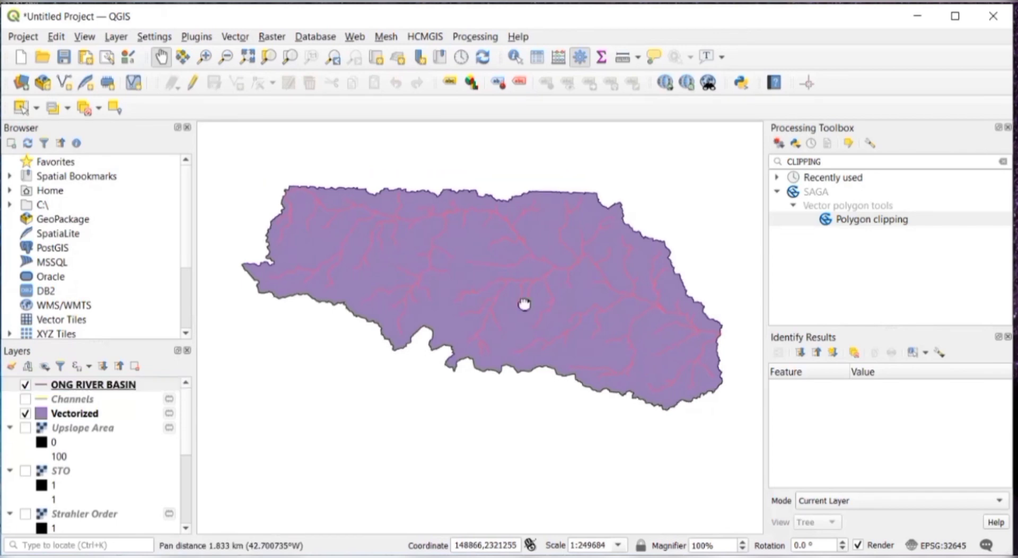
left_click_drag(524, 305, 388, 243)
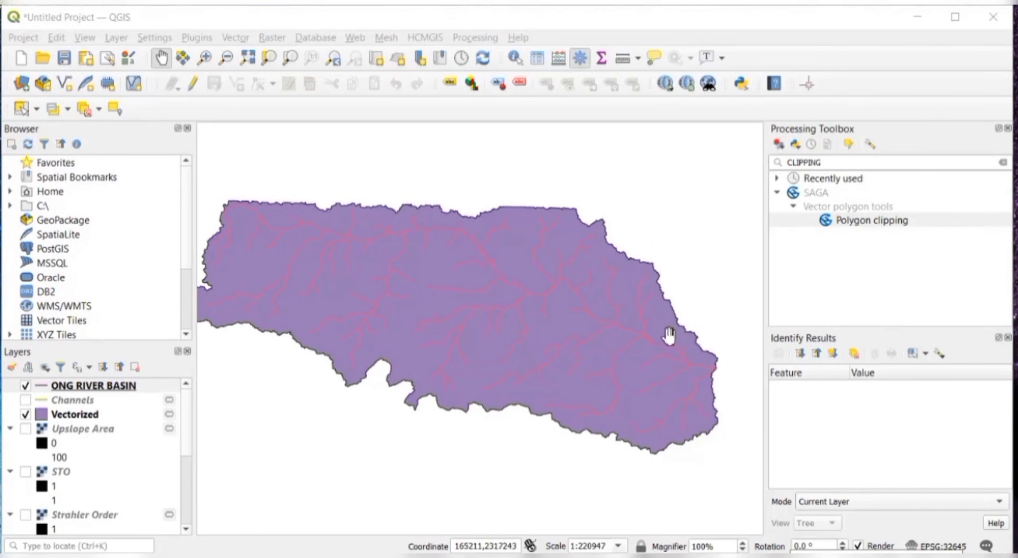
mouse_move(719, 363)
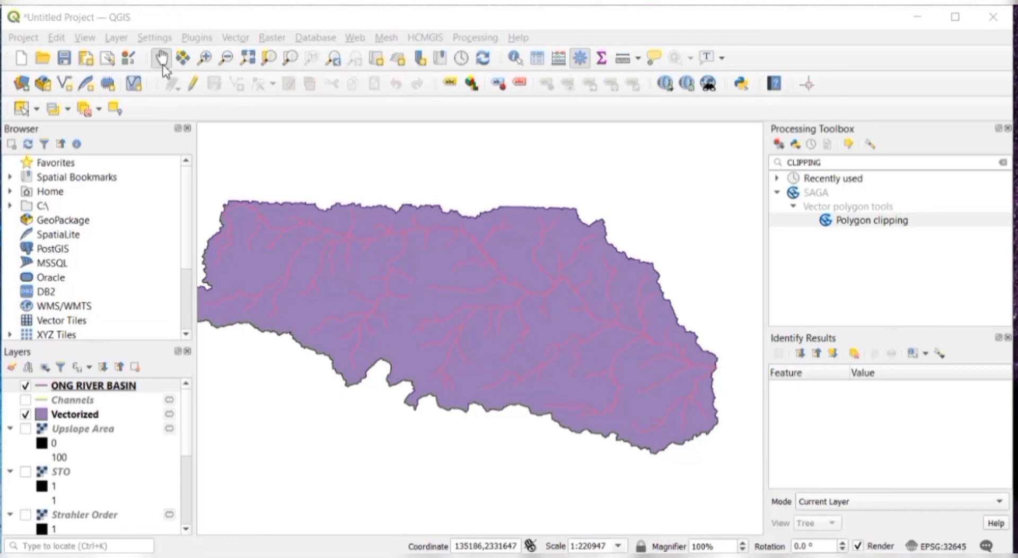
Step: Begin a new point shapefile layer in the project's EPSG:32645 CRS
left_click(116, 37)
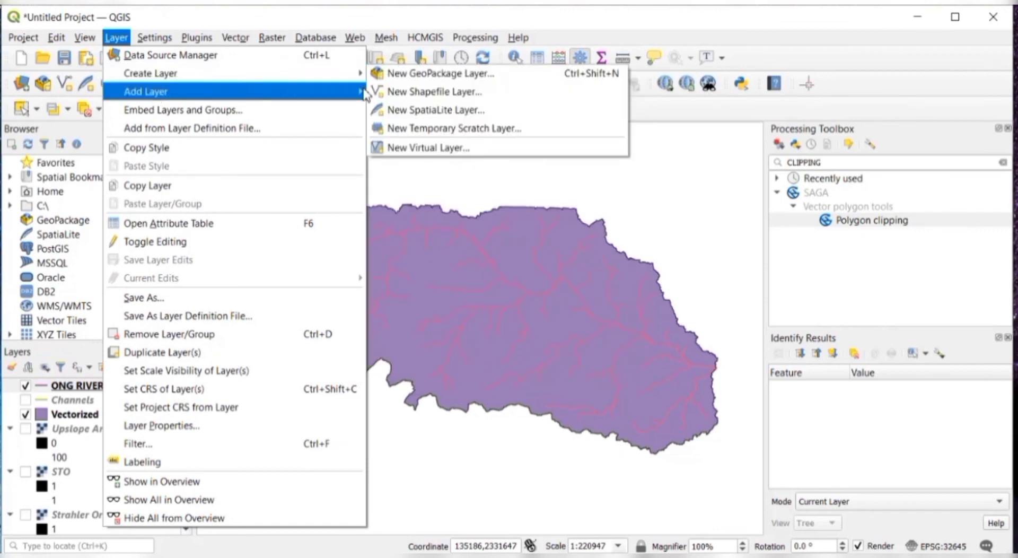
mouse_move(150, 73)
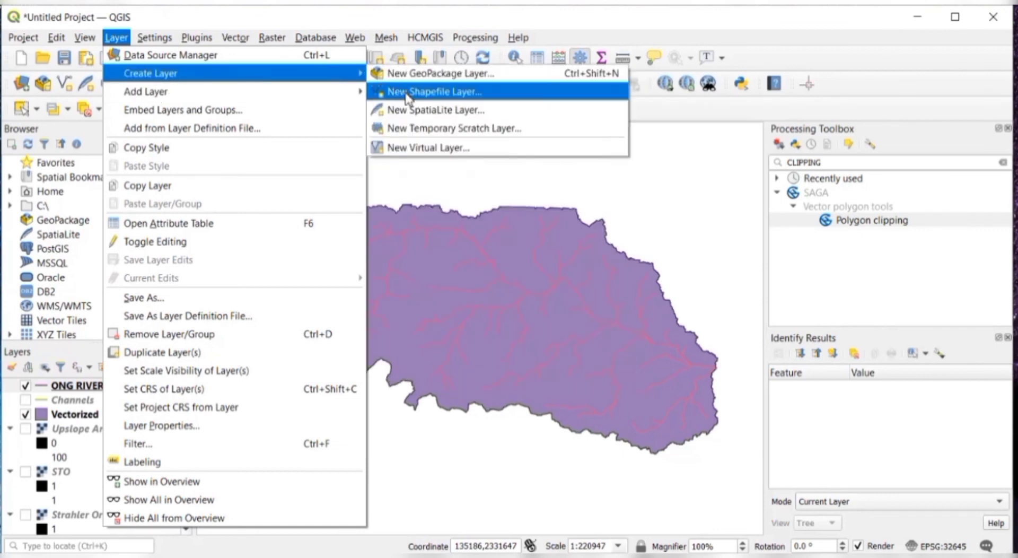
left_click(436, 91)
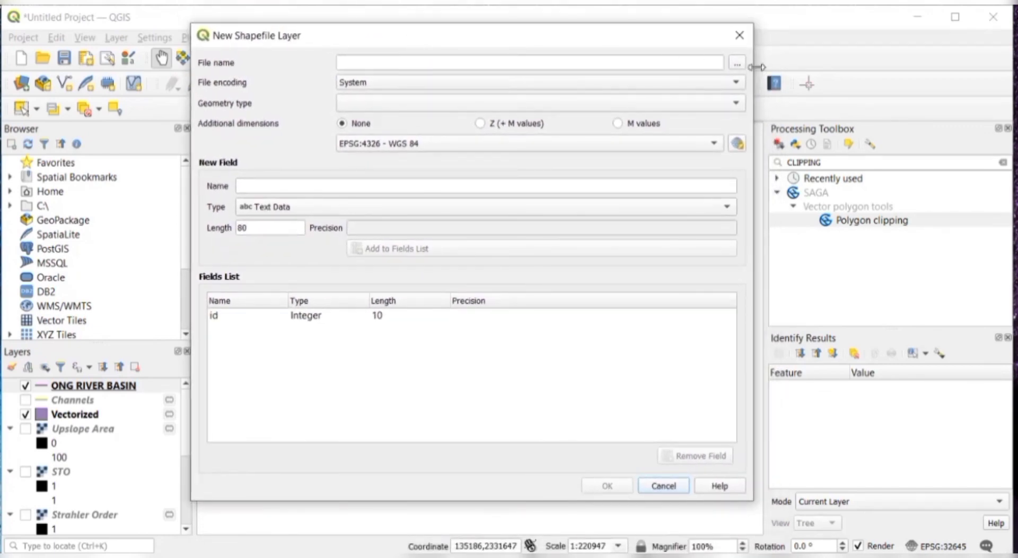
mouse_move(678, 90)
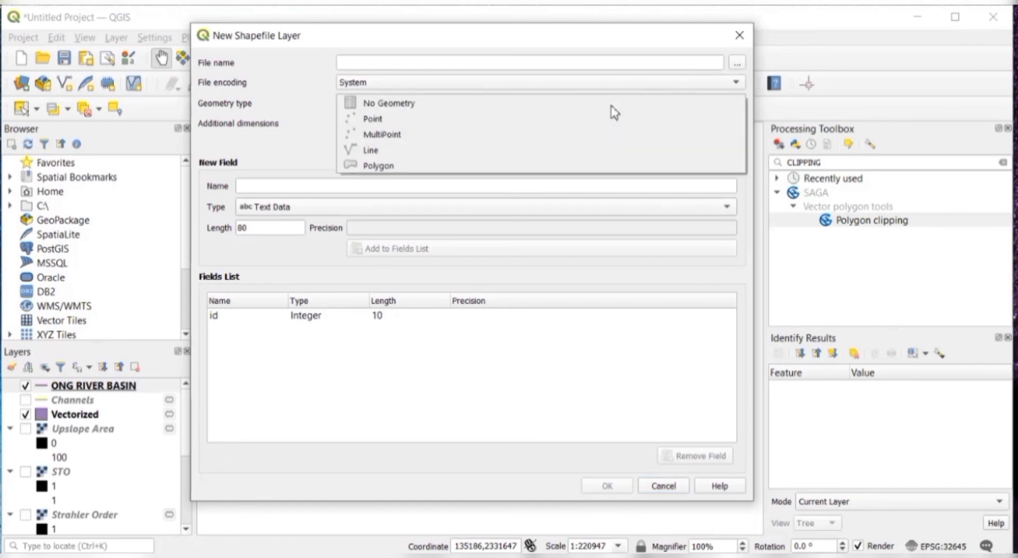
left_click(371, 119)
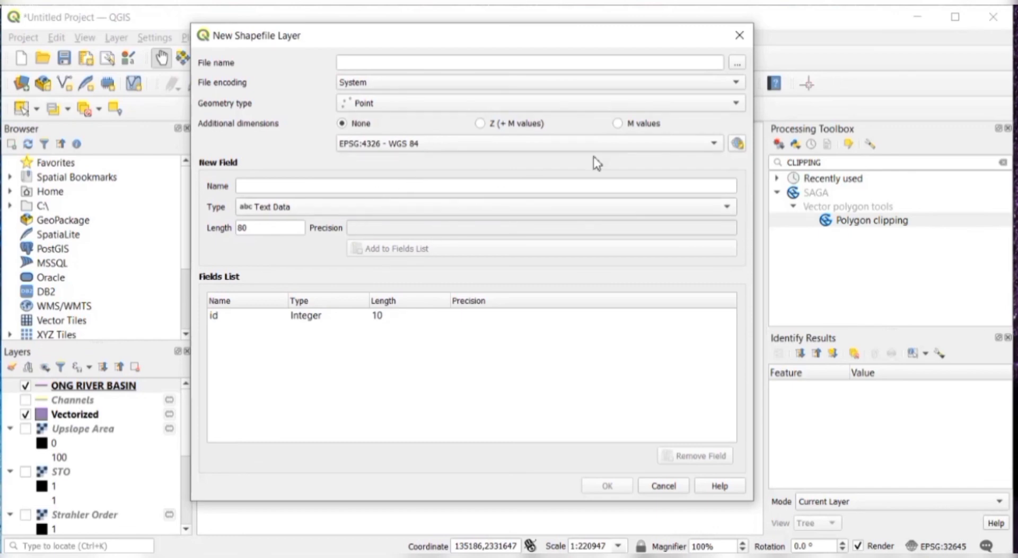
mouse_move(594, 155)
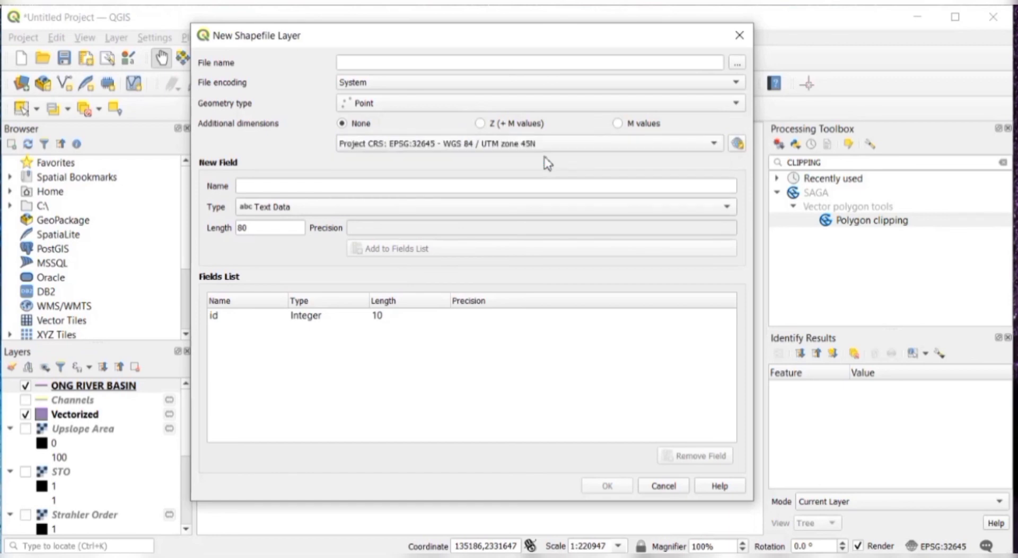
mouse_move(571, 233)
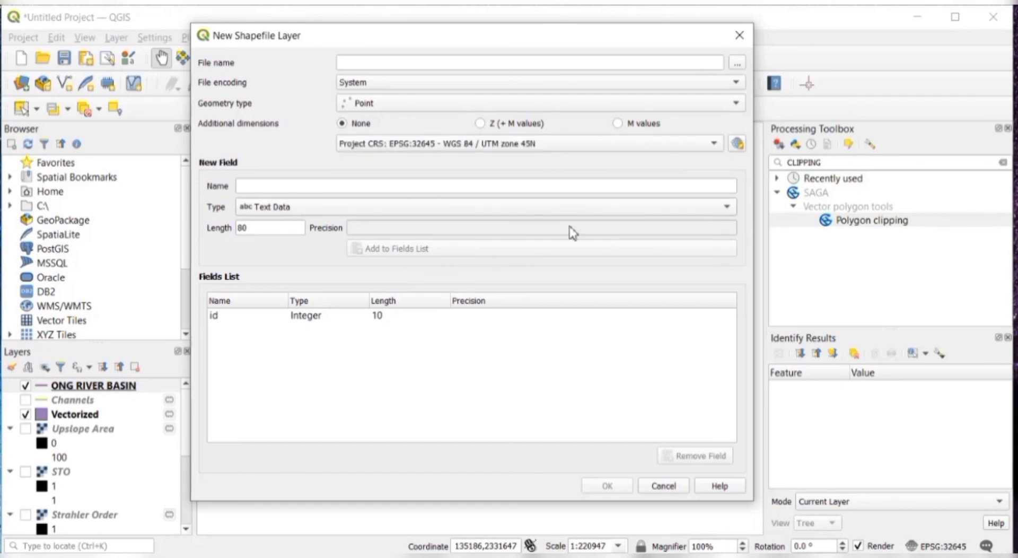
Step: Save it as OUTLET.shp on the Desktop and create the layer
left_click(735, 62)
type("OUTLET")
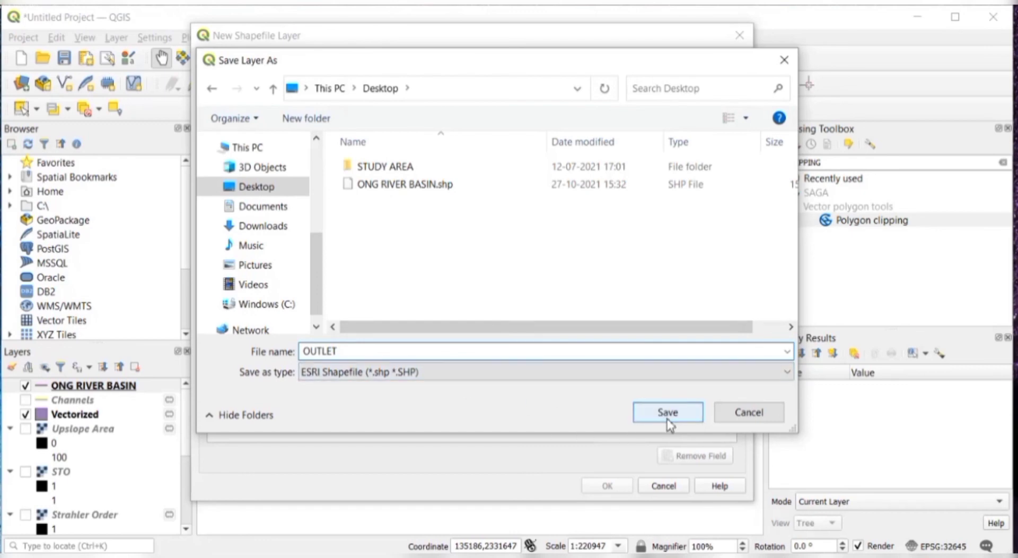
left_click(667, 412)
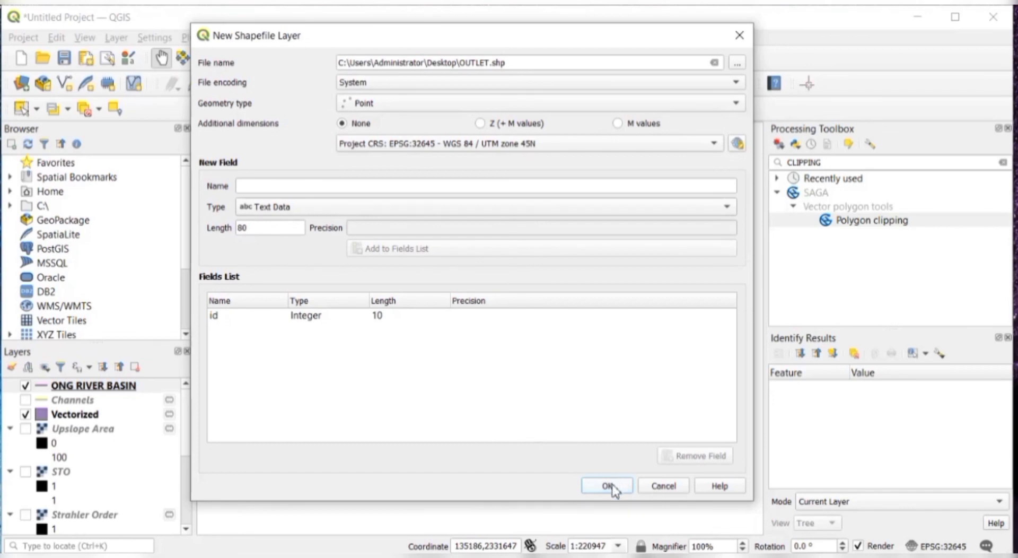
left_click(605, 484)
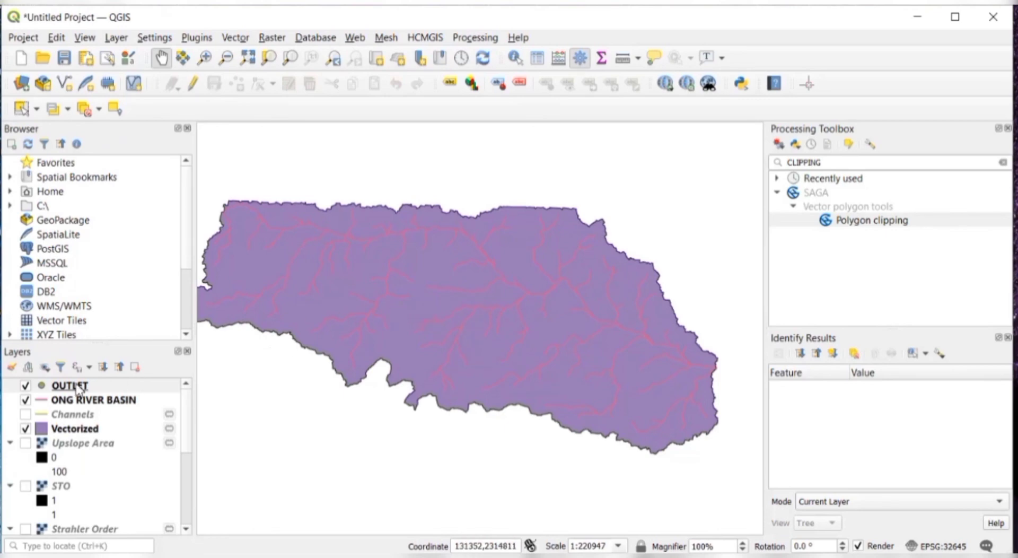
Step: Edit OUTLET and place a point with id 1 where the stream exits the basin
left_click(70, 384)
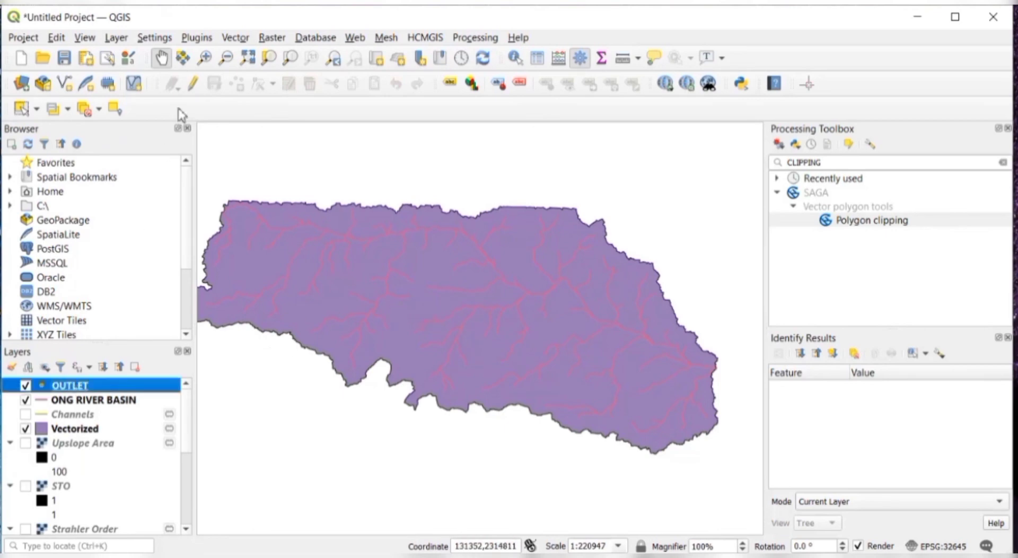
mouse_move(192, 83)
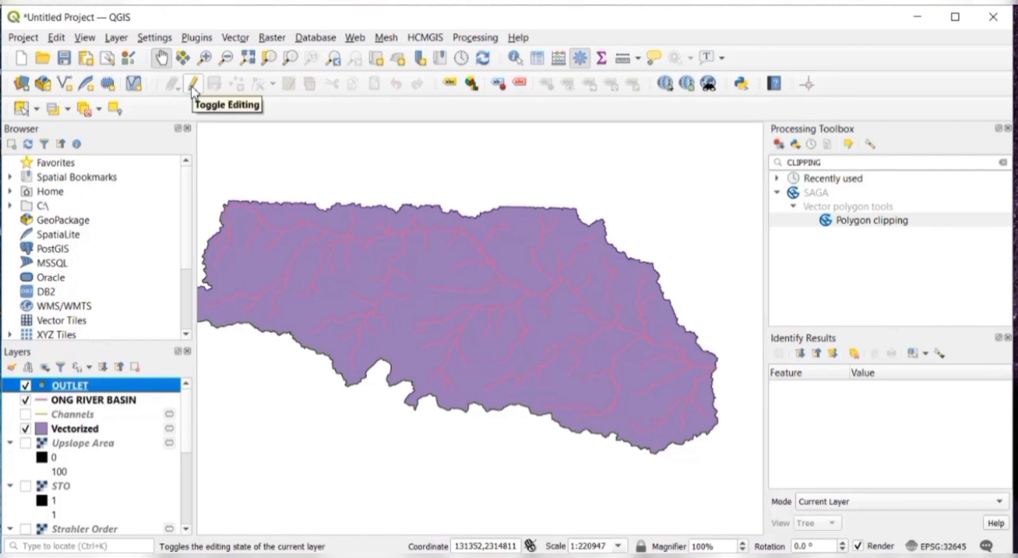
left_click(192, 83)
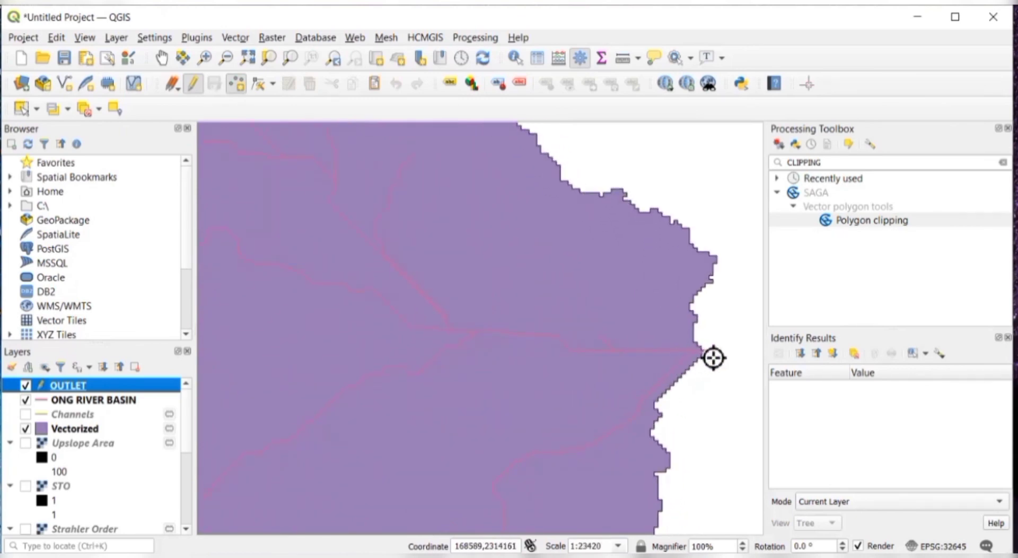
mouse_move(709, 360)
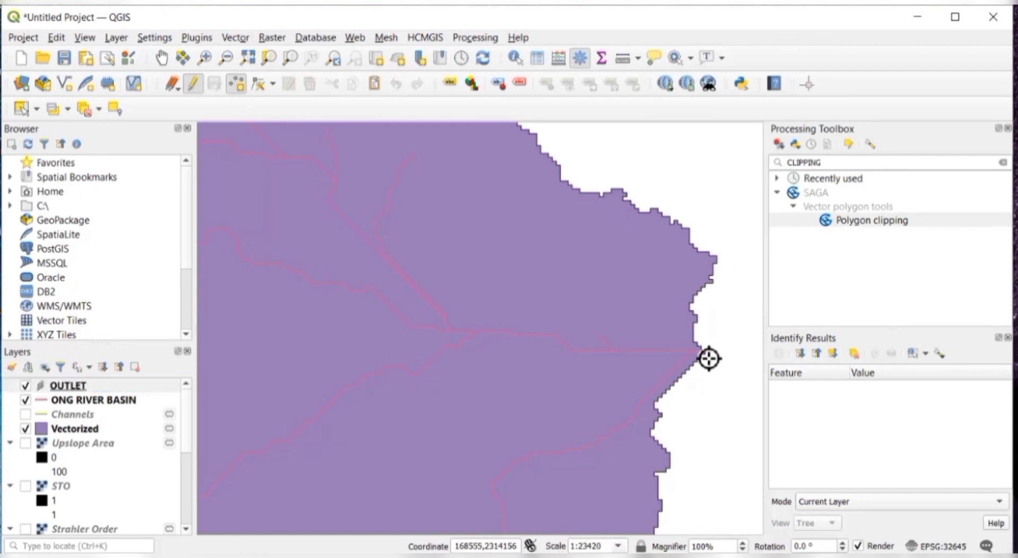
left_click(709, 358)
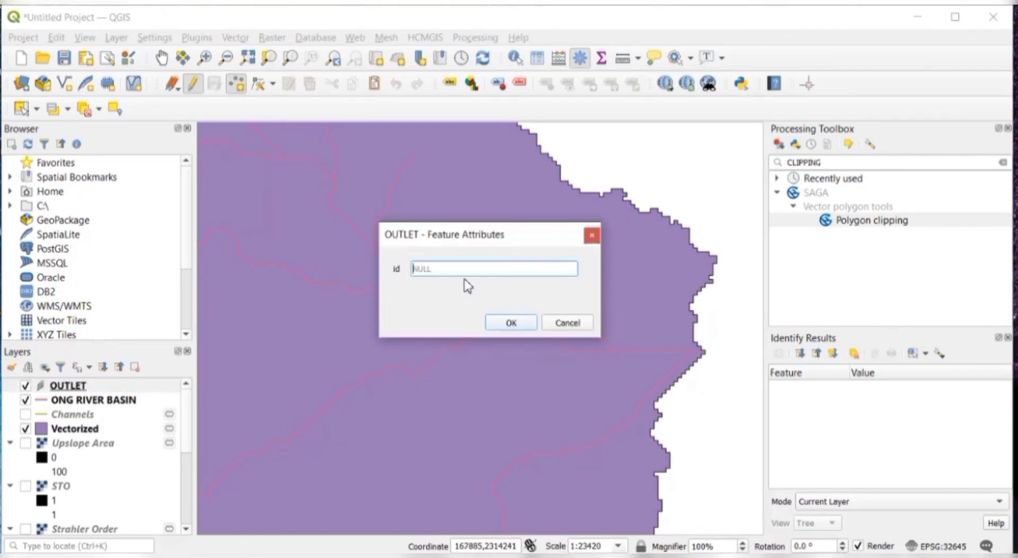
type("1")
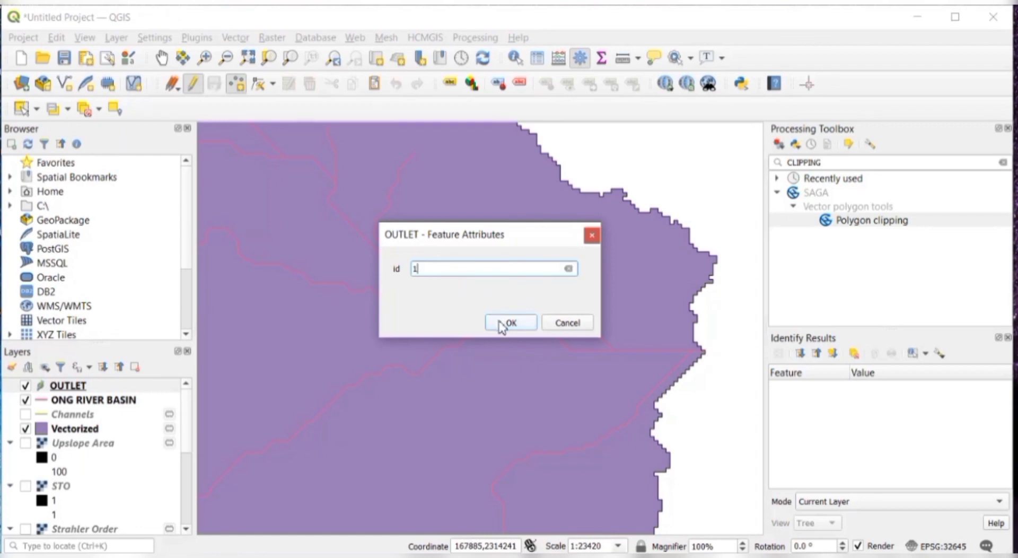
left_click(509, 322)
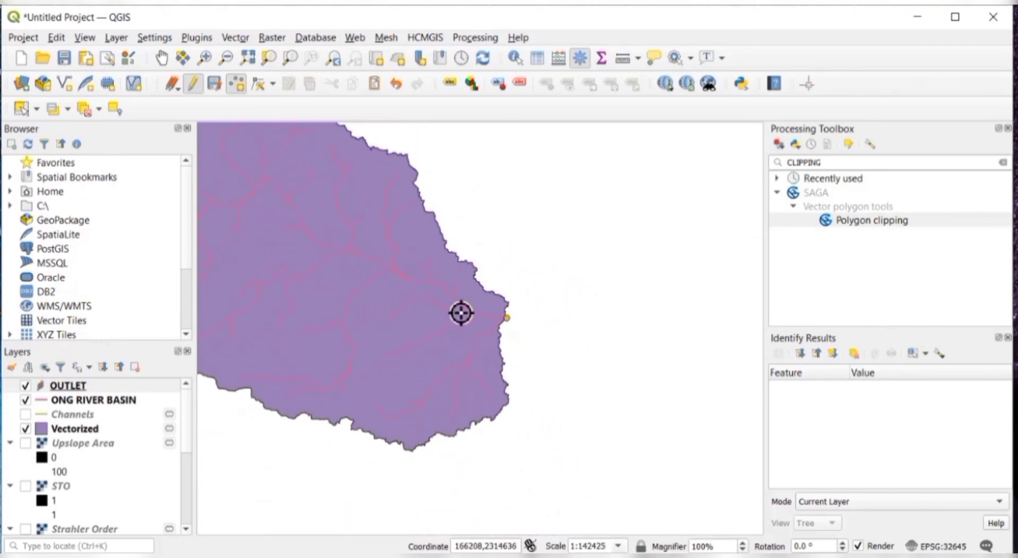
scroll("down", 3)
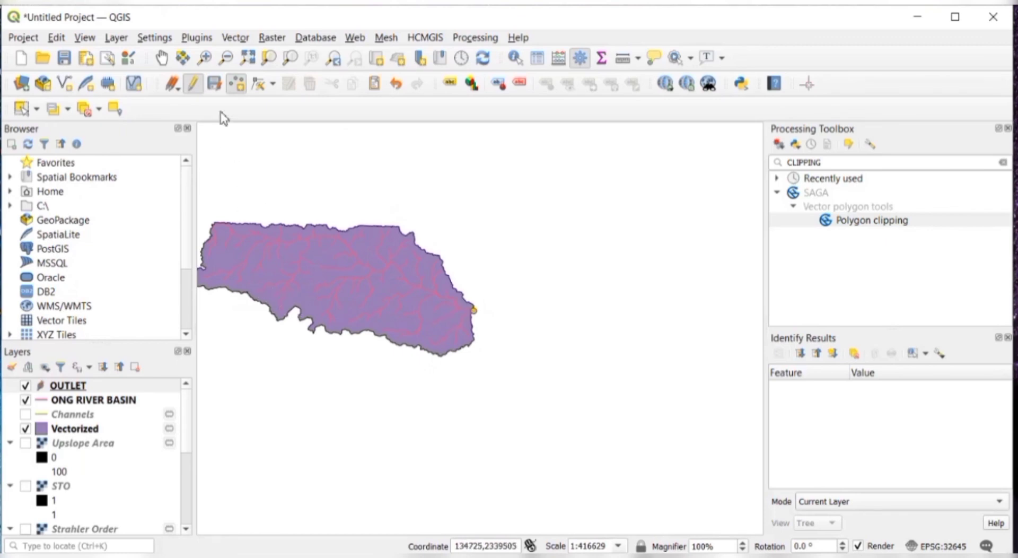
mouse_move(213, 83)
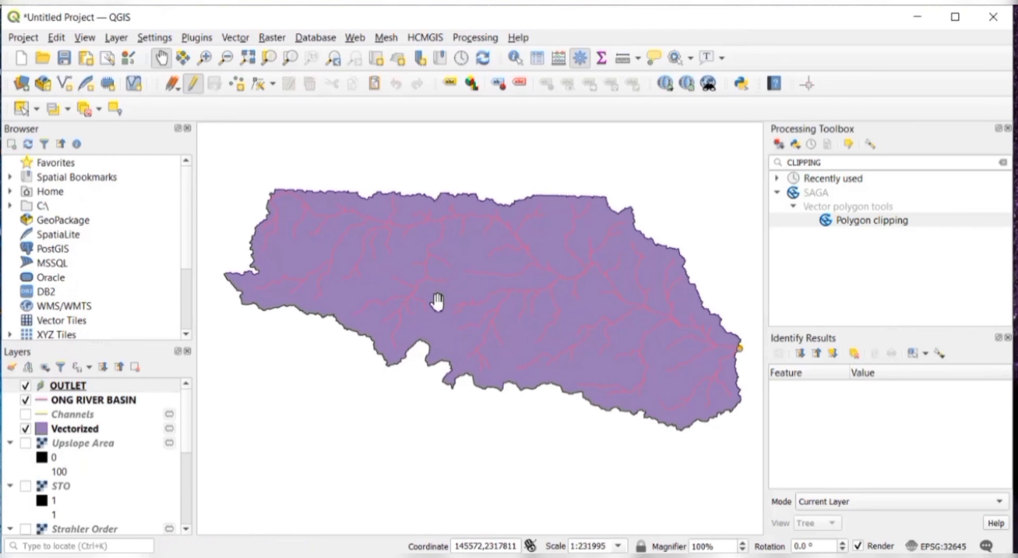
mouse_move(509, 452)
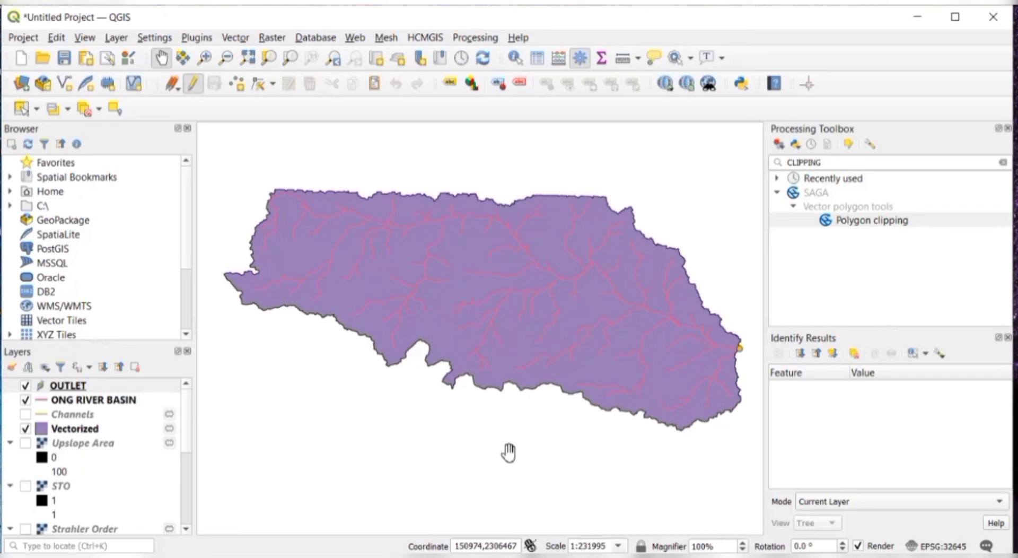
mouse_move(695, 432)
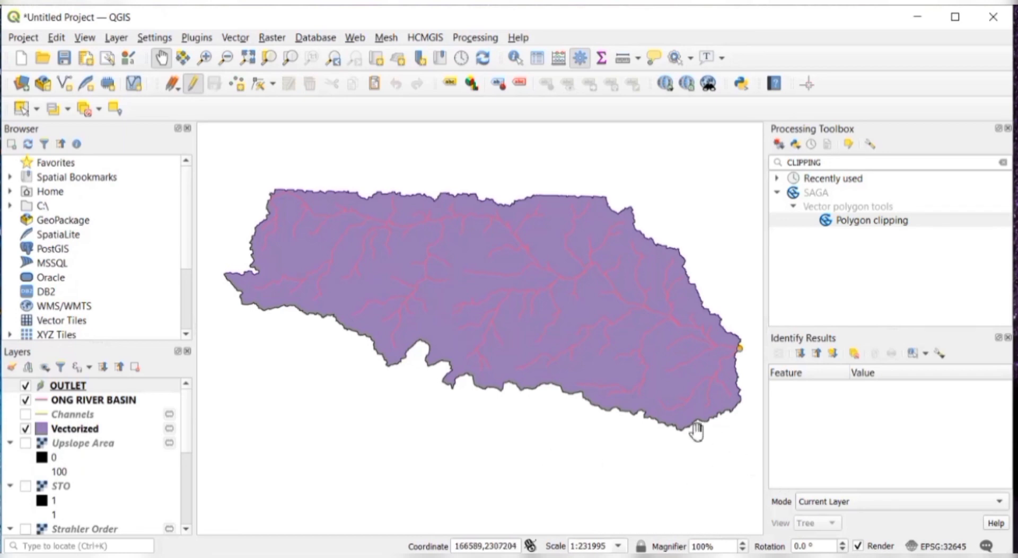
mouse_move(670, 419)
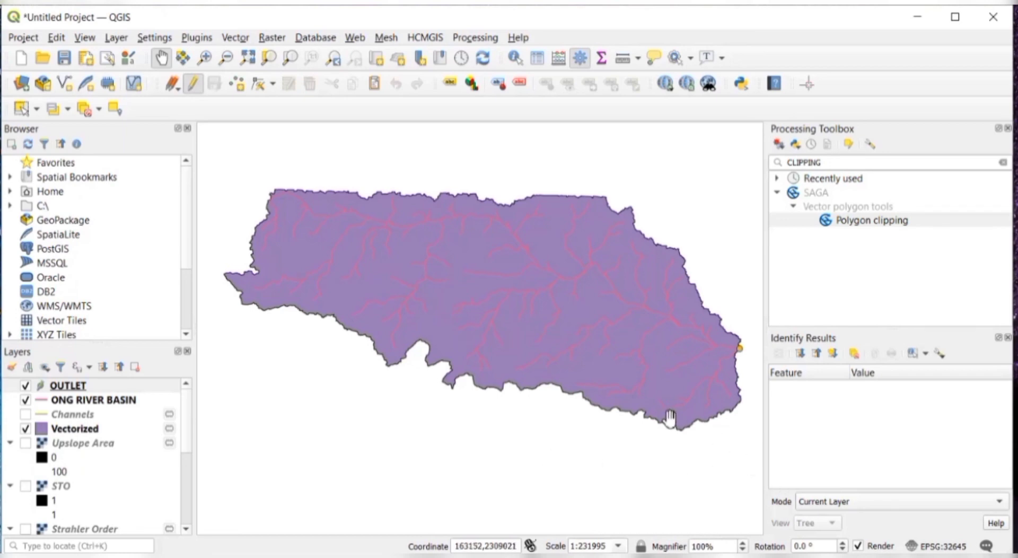
mouse_move(712, 379)
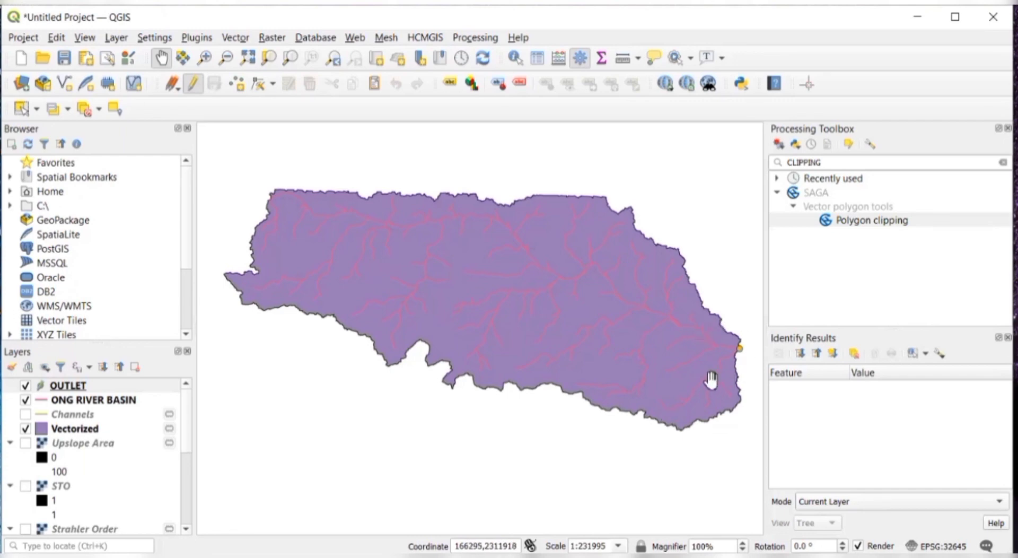